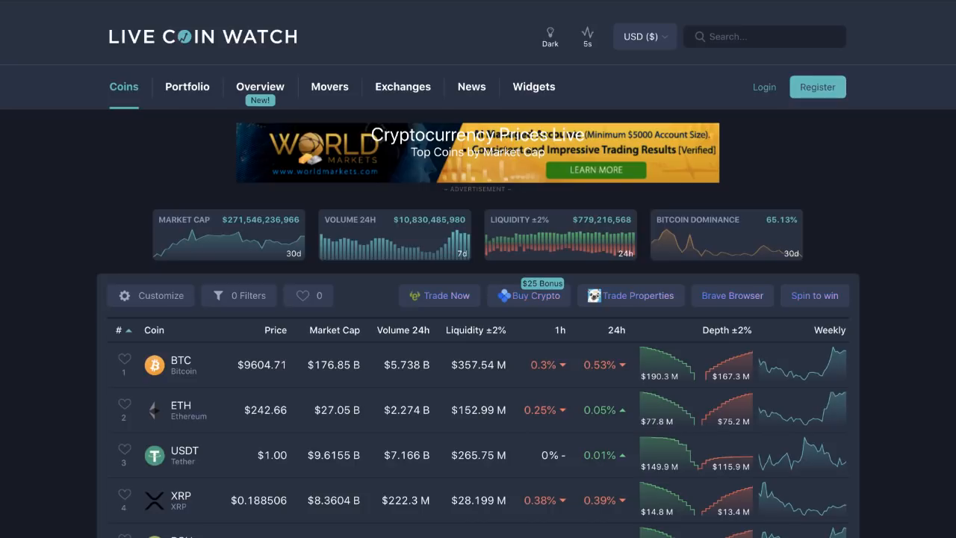
{"action": "mouse_move", "coordinate": [7, 7]}
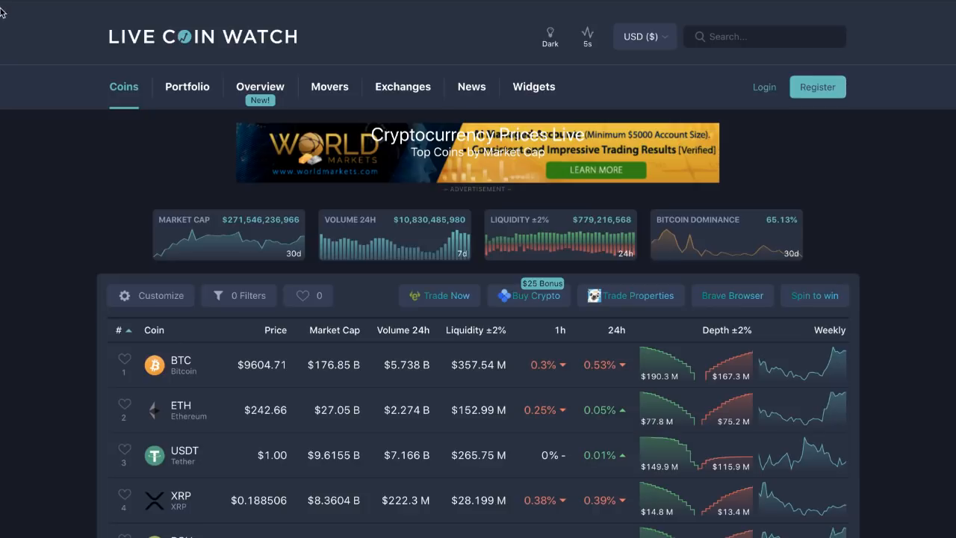
{"action": "mouse_move", "coordinate": [89, 154]}
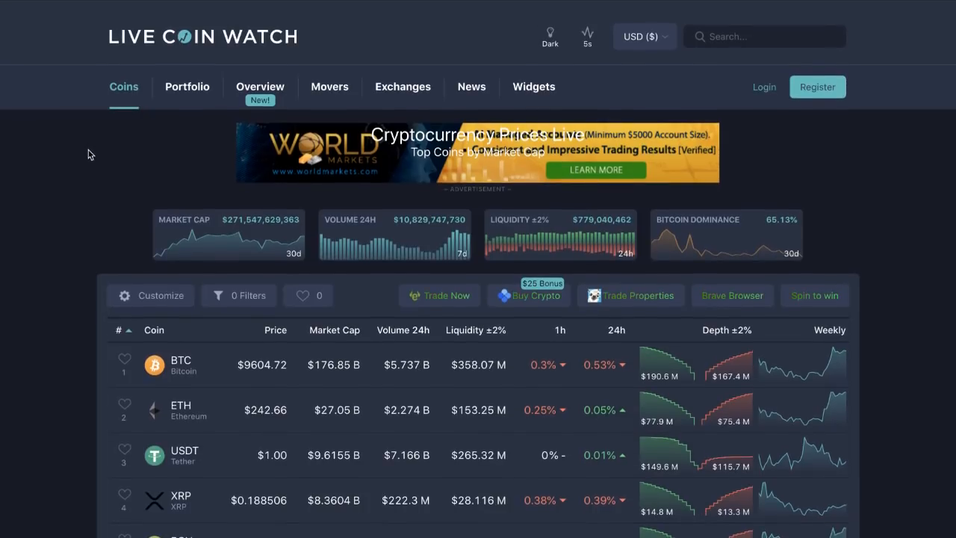
{"action": "mouse_move", "coordinate": [120, 72]}
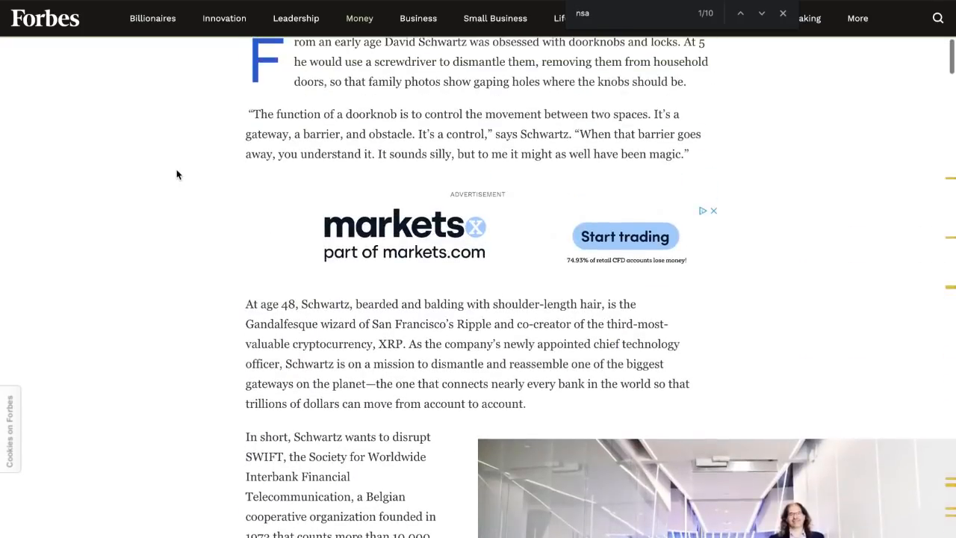
Step: Scroll from the article title down past the SWIFT section to the 1992 NSA consulting paragraph
{"action": "scroll", "scroll_direction": "up", "scroll_amount": 3}
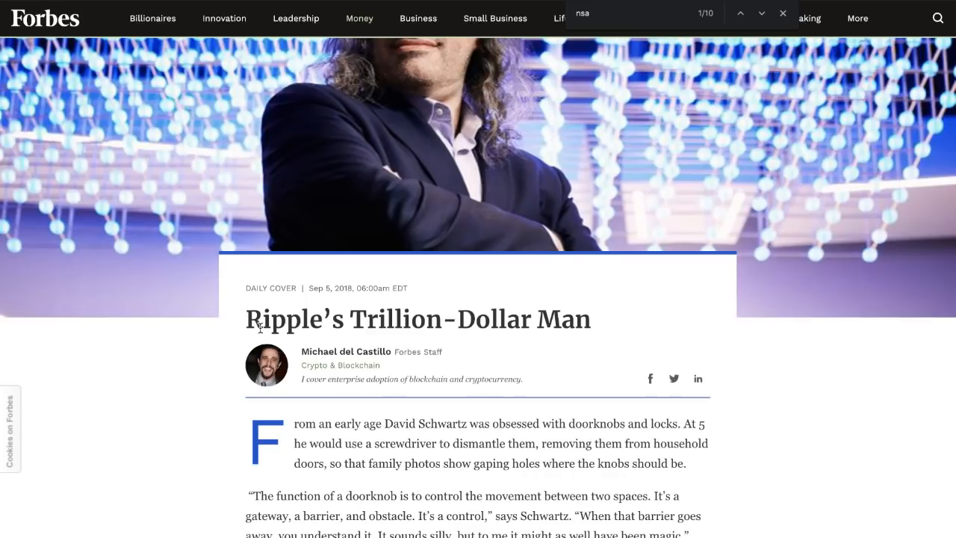
{"action": "scroll", "scroll_direction": "down", "scroll_amount": 3}
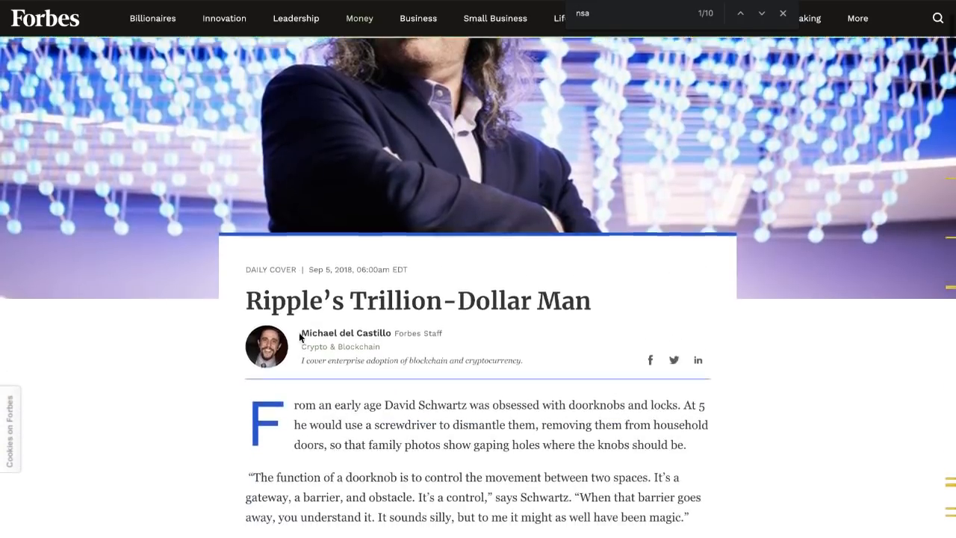
{"action": "scroll", "scroll_direction": "down", "scroll_amount": 3}
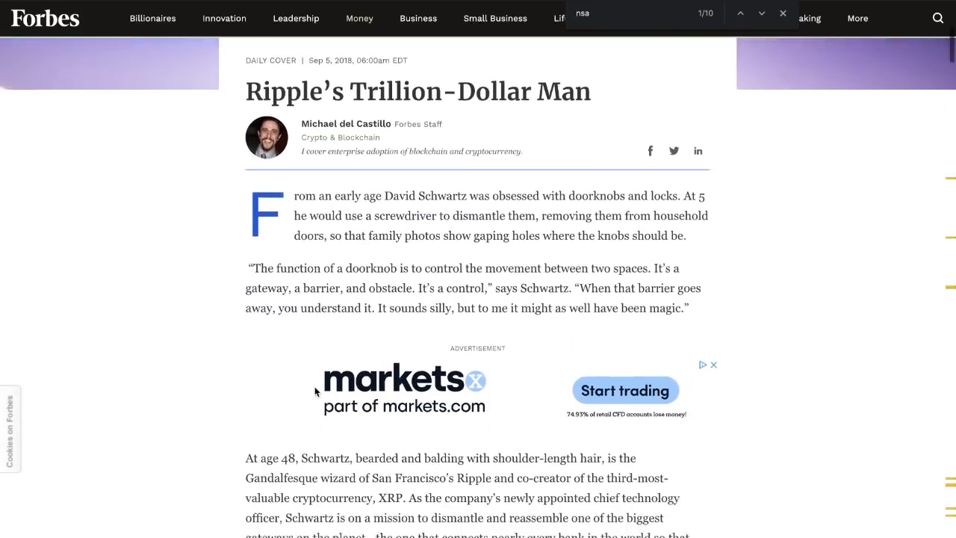
{"action": "scroll", "scroll_direction": "down", "scroll_amount": 3}
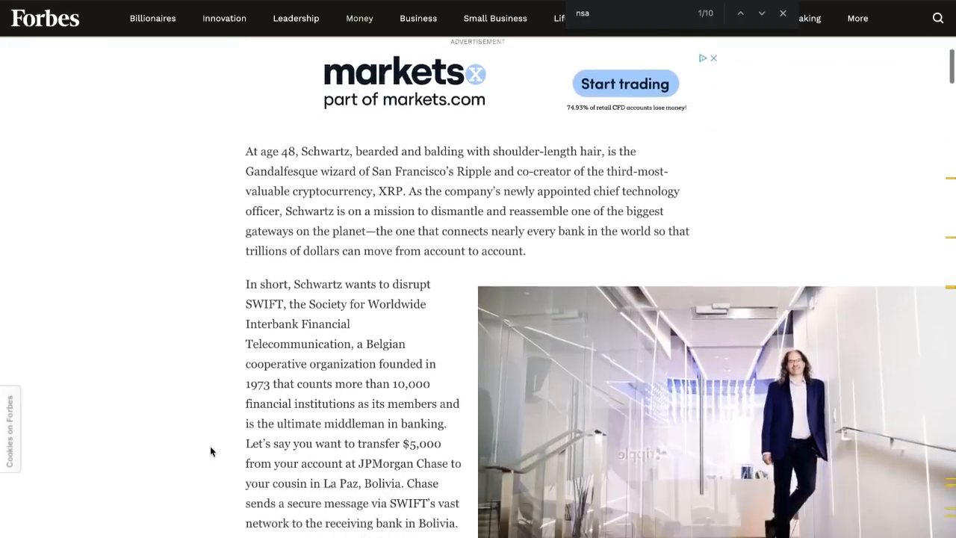
{"action": "scroll", "scroll_direction": "down", "scroll_amount": 3}
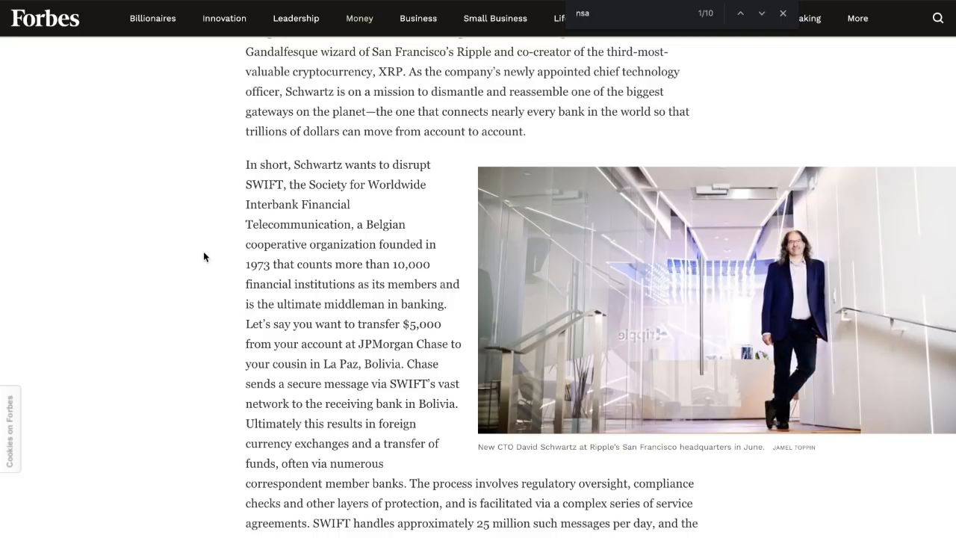
{"action": "scroll", "scroll_direction": "down", "scroll_amount": 3}
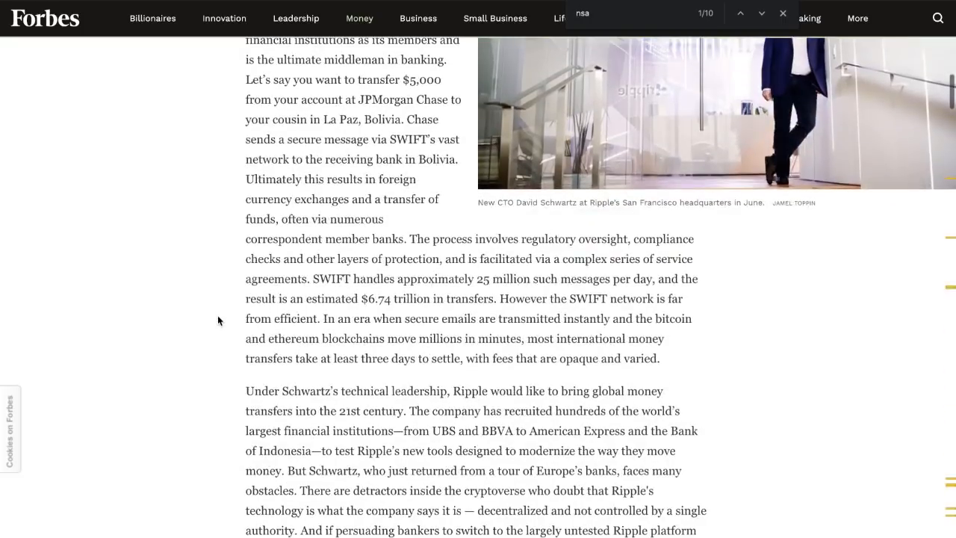
{"action": "scroll", "scroll_direction": "down", "scroll_amount": 3}
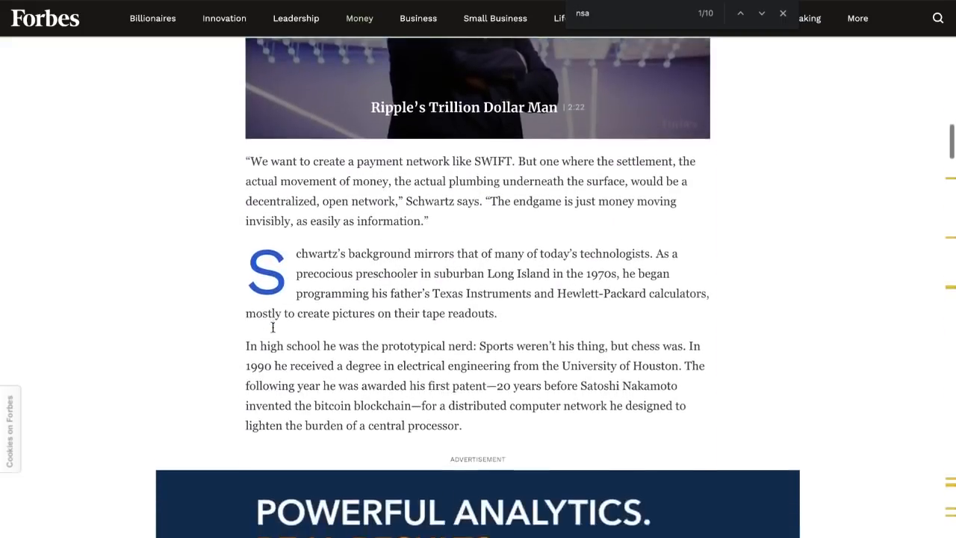
{"action": "scroll", "scroll_direction": "down", "scroll_amount": 3}
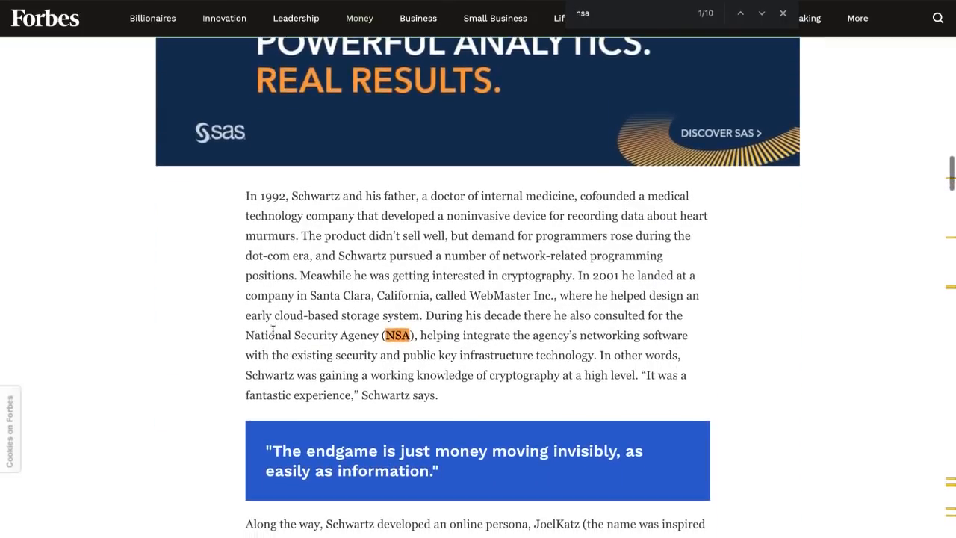
{"action": "scroll", "scroll_direction": "down", "scroll_amount": 3}
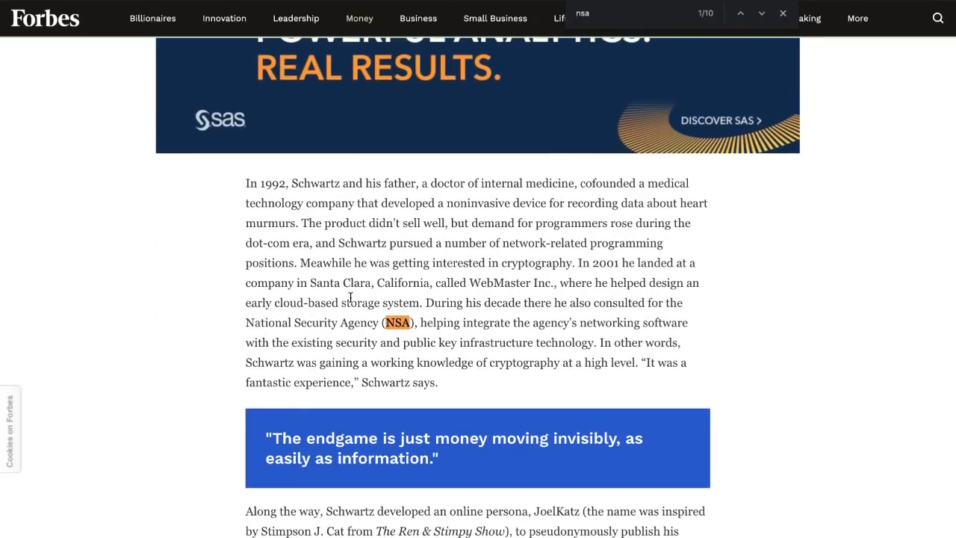
{"action": "mouse_move", "coordinate": [410, 297]}
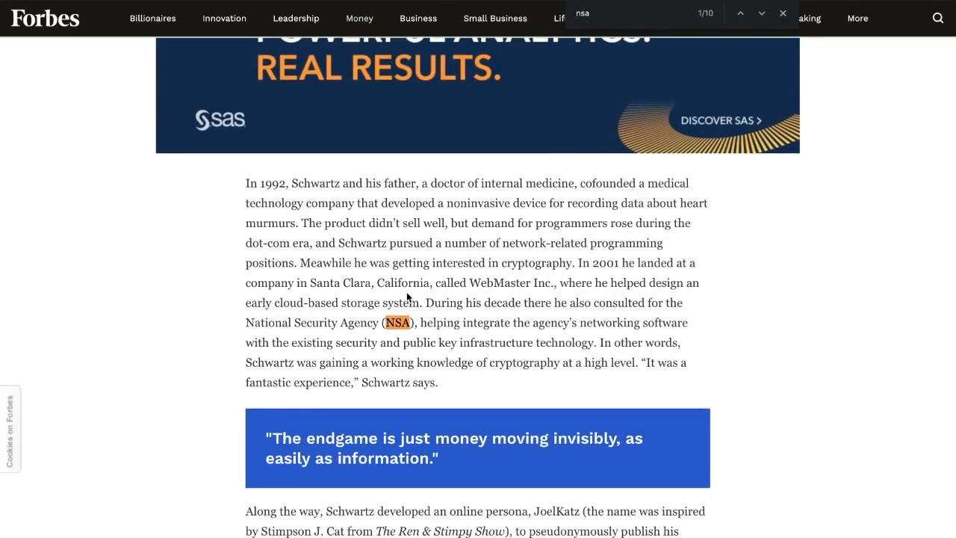
{"action": "mouse_move", "coordinate": [580, 280]}
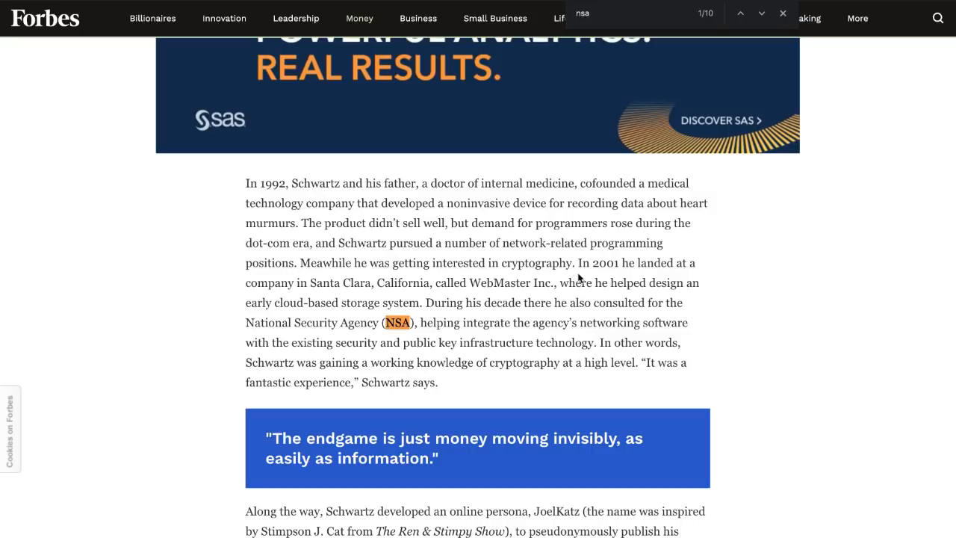
{"action": "left_click_drag", "start_coordinate": [245, 182], "coordinate": [556, 353]}
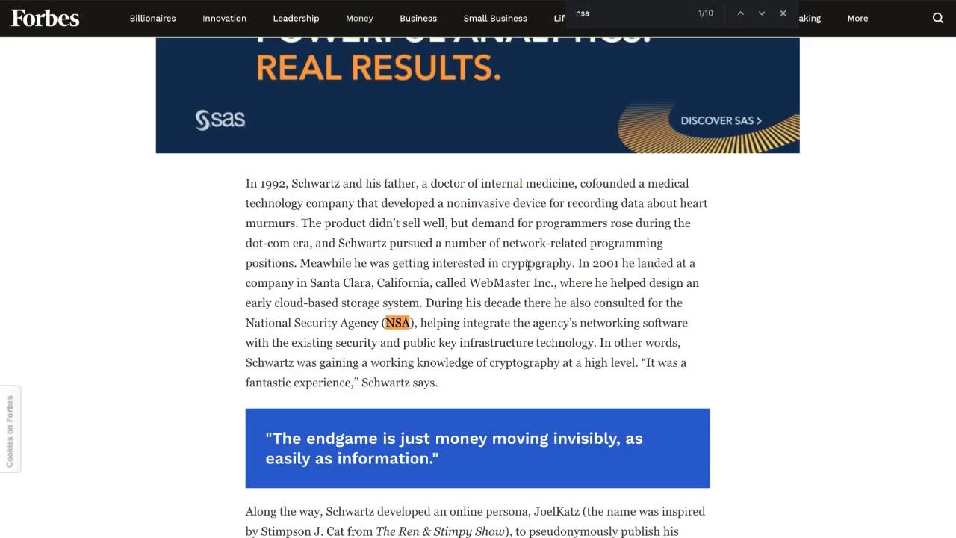
{"action": "mouse_move", "coordinate": [487, 242]}
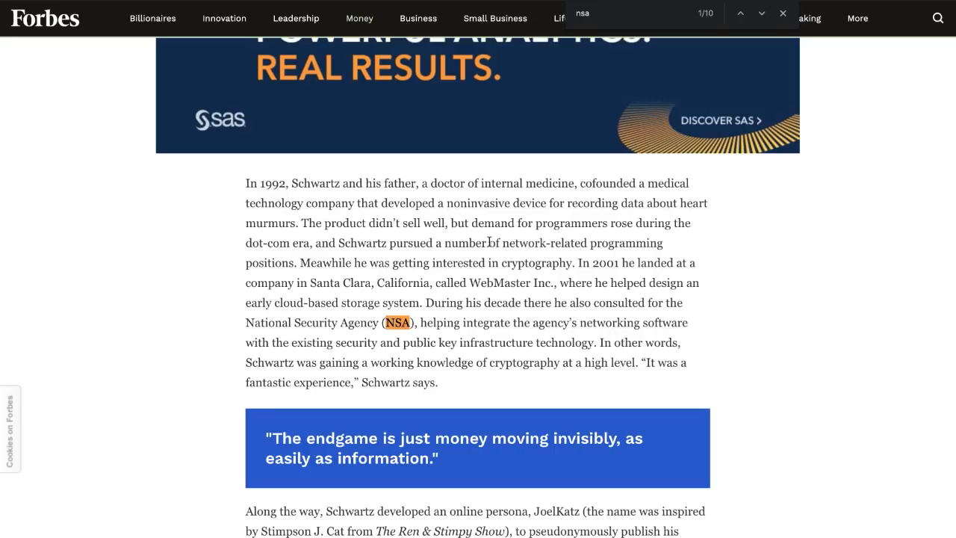
{"action": "mouse_move", "coordinate": [242, 188]}
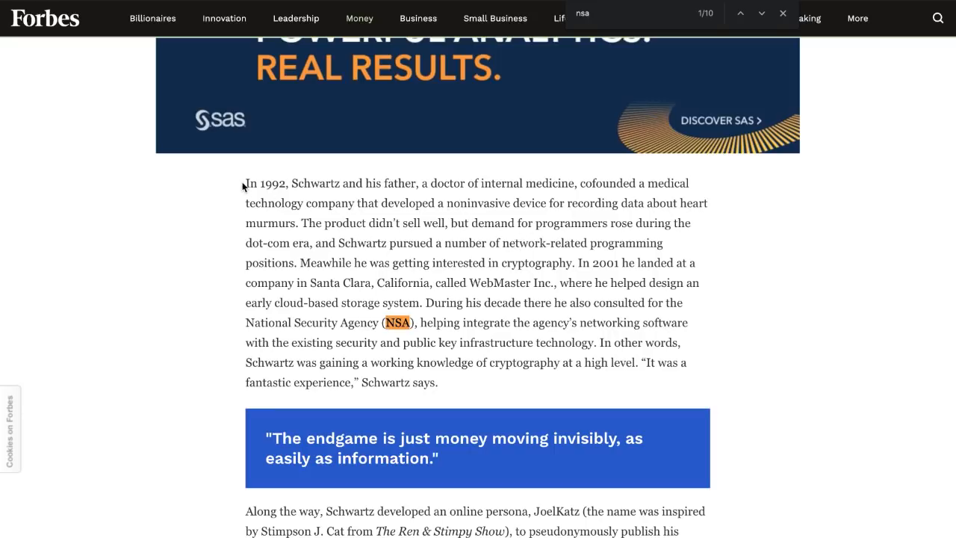
{"action": "left_click_drag", "start_coordinate": [245, 182], "coordinate": [541, 363]}
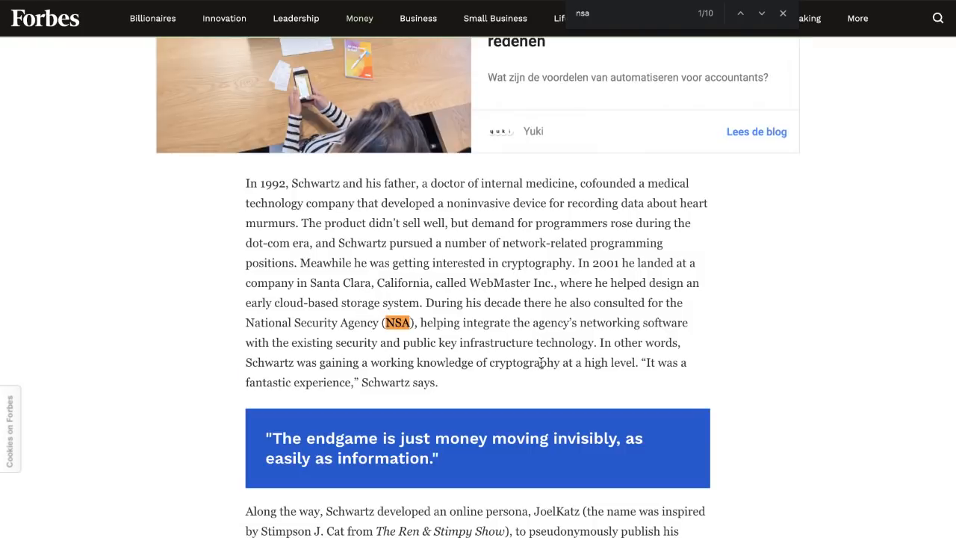
{"action": "scroll", "scroll_direction": "down", "scroll_amount": 3}
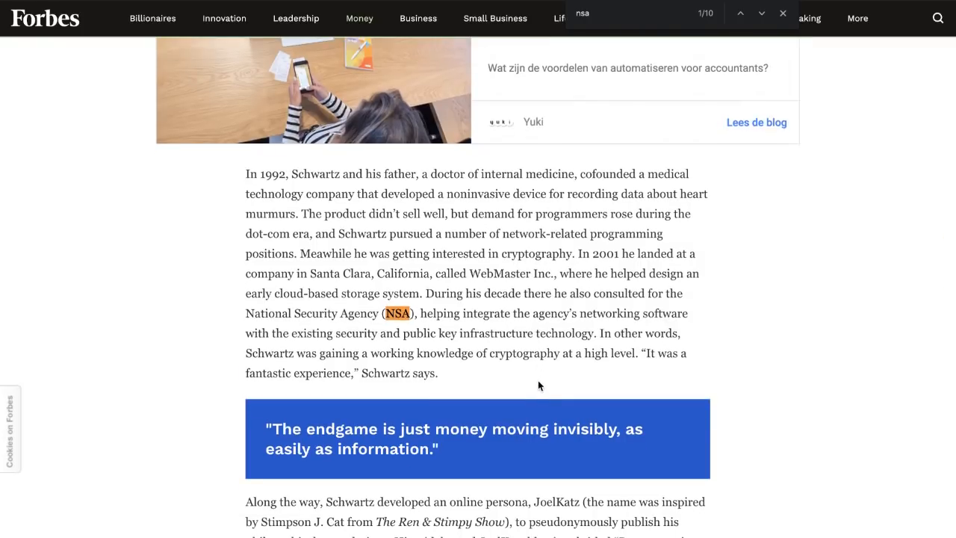
{"action": "scroll", "scroll_direction": "down", "scroll_amount": 3}
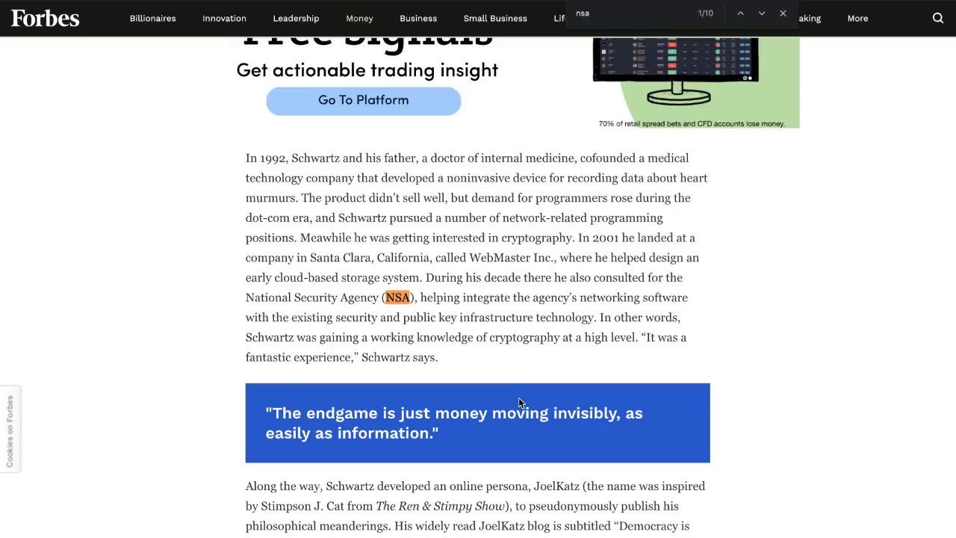
{"action": "mouse_move", "coordinate": [472, 365]}
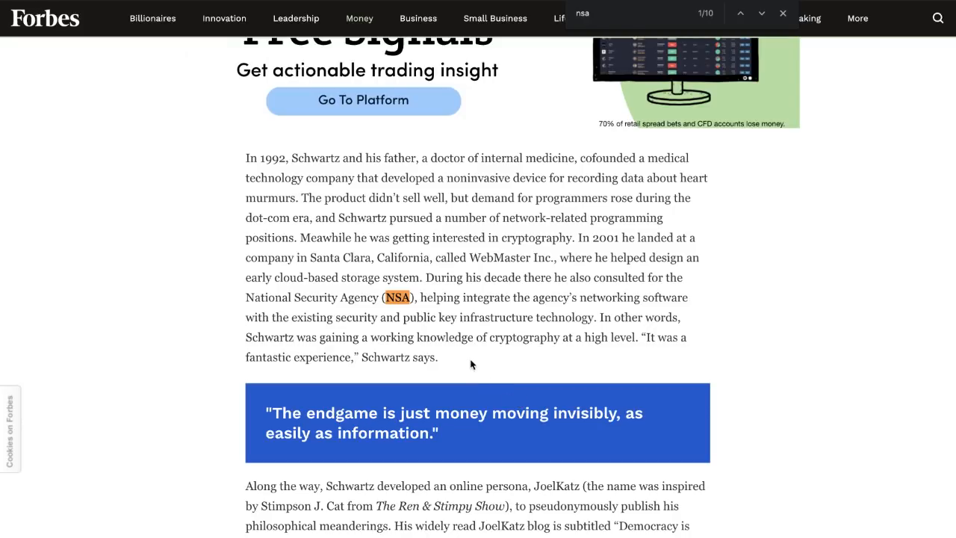
Step: Select a passage in the XRP origins article and read down to Schwartz meeting McCaleb
{"action": "scroll", "scroll_direction": "down", "scroll_amount": 3}
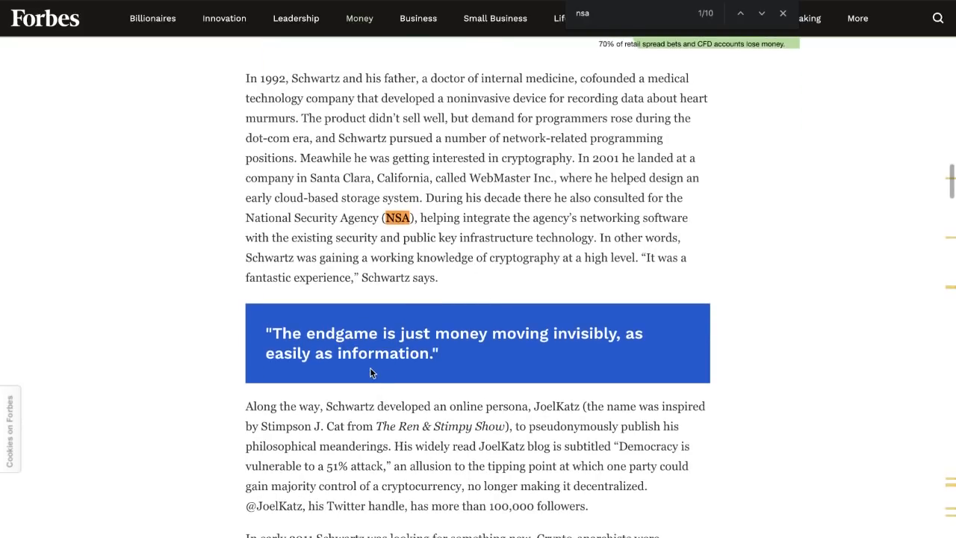
{"action": "left_click_drag", "start_coordinate": [245, 407], "coordinate": [352, 426]}
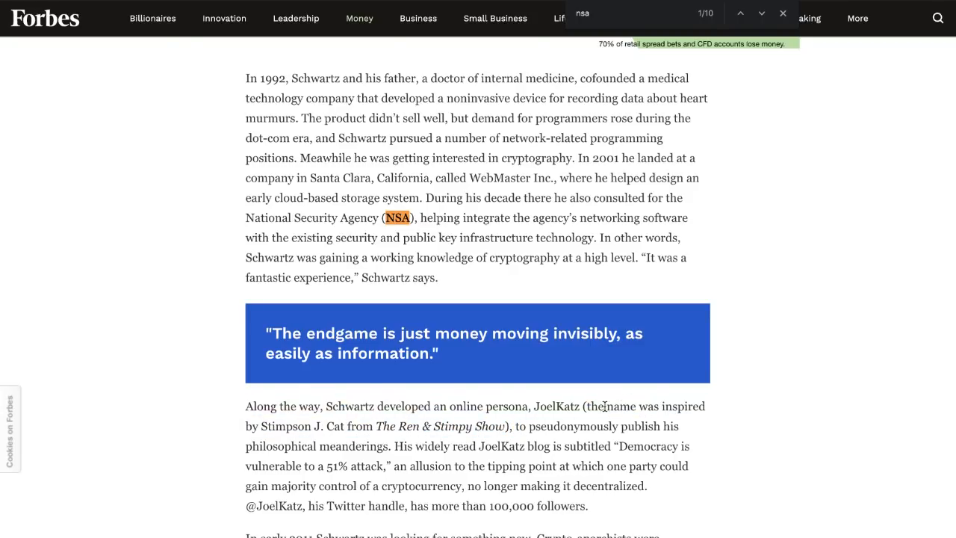
{"action": "mouse_move", "coordinate": [314, 432]}
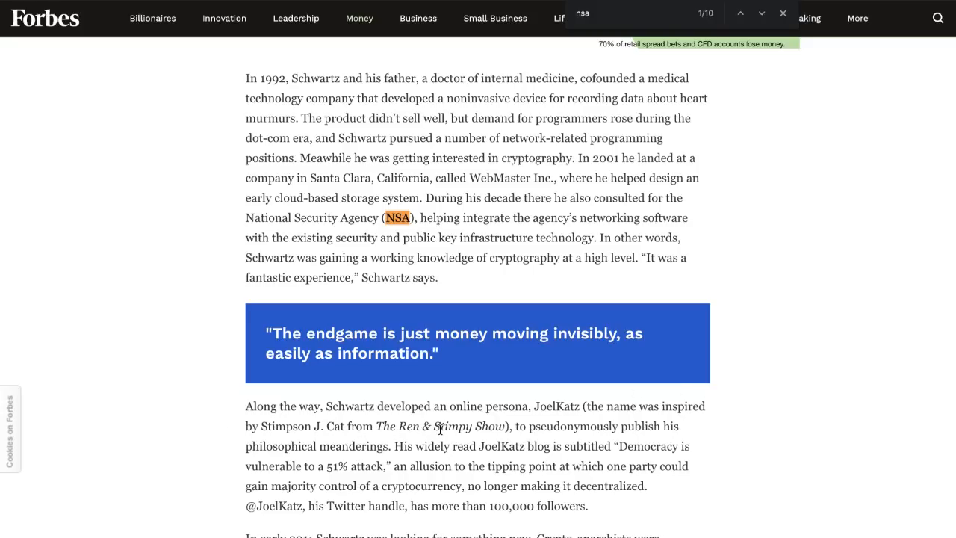
{"action": "mouse_move", "coordinate": [556, 432]}
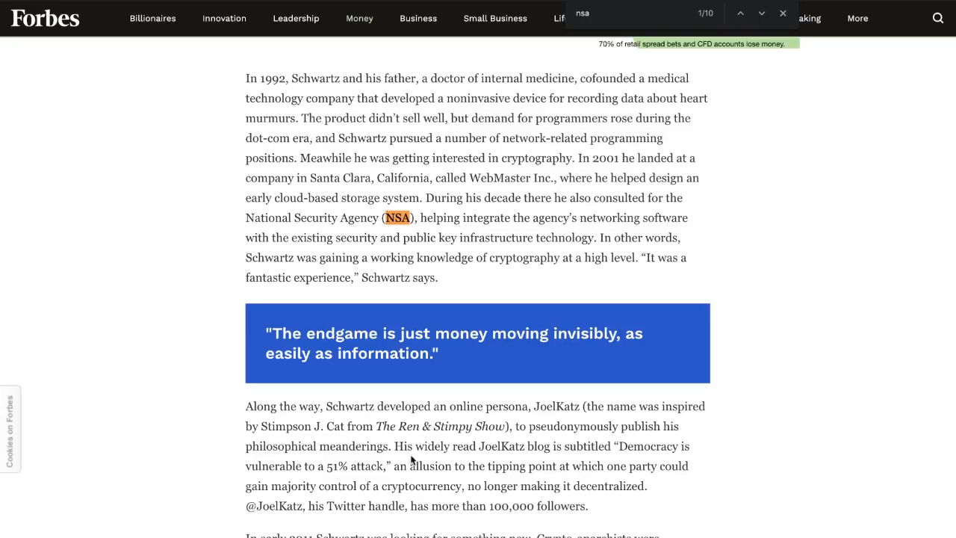
{"action": "scroll", "scroll_direction": "down", "scroll_amount": 3}
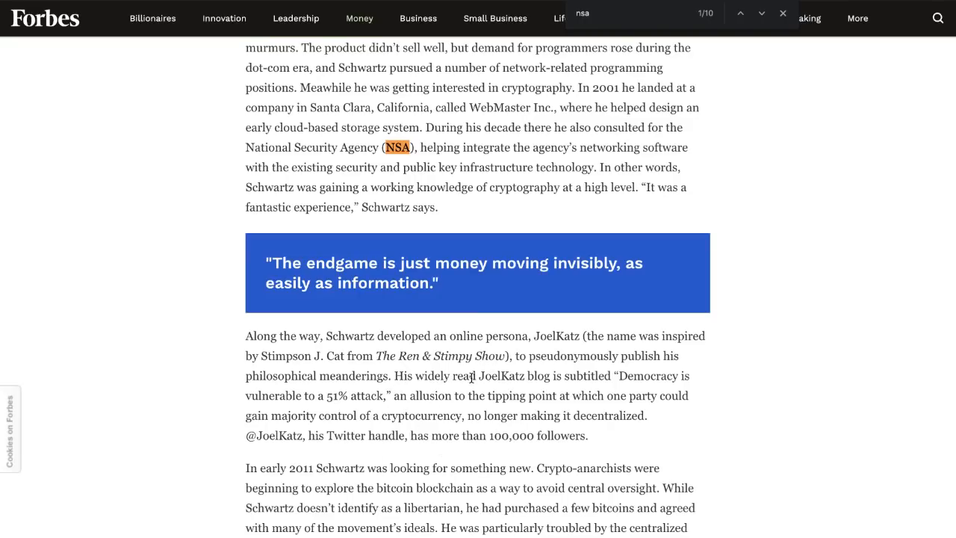
{"action": "mouse_move", "coordinate": [612, 376]}
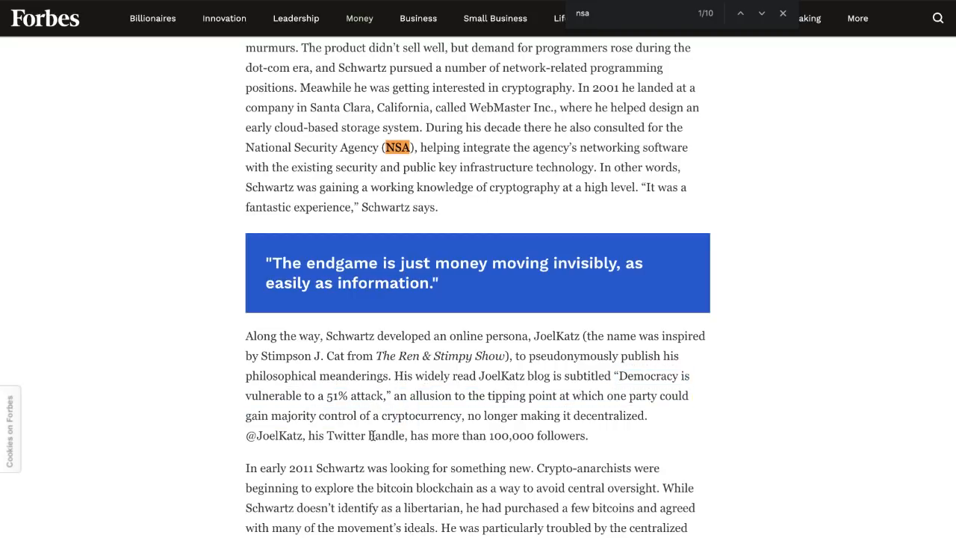
{"action": "scroll", "scroll_direction": "down", "scroll_amount": 3}
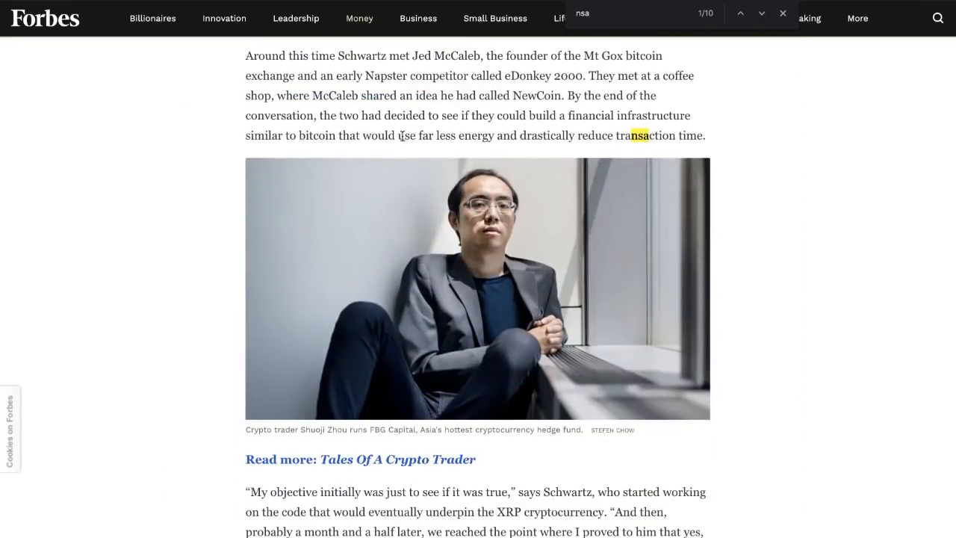
{"action": "scroll", "scroll_direction": "down", "scroll_amount": 3}
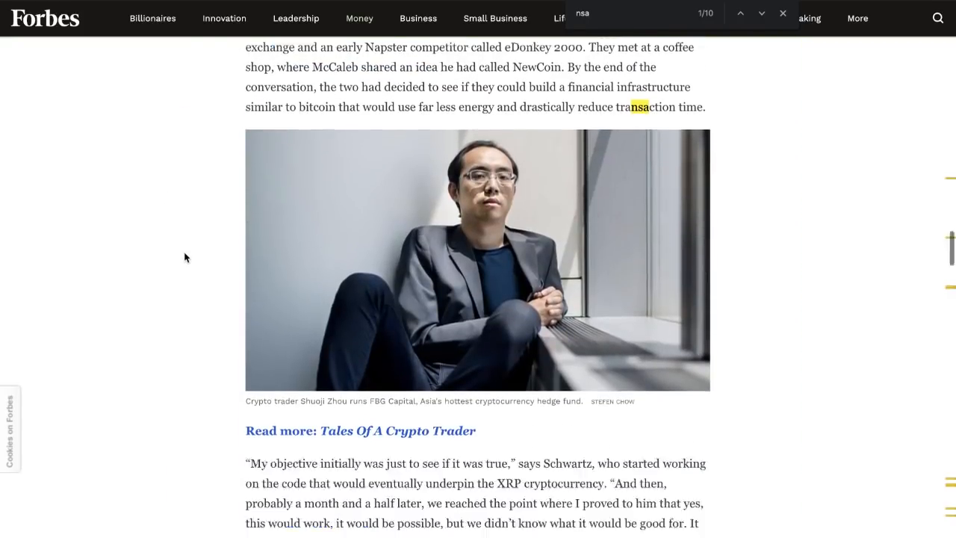
{"action": "scroll", "scroll_direction": "down", "scroll_amount": 3}
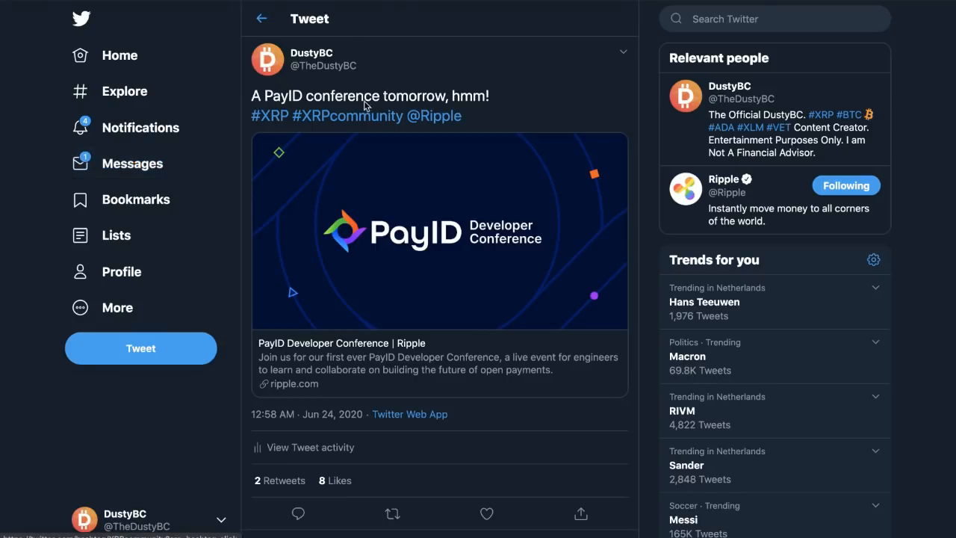
{"action": "mouse_move", "coordinate": [292, 187]}
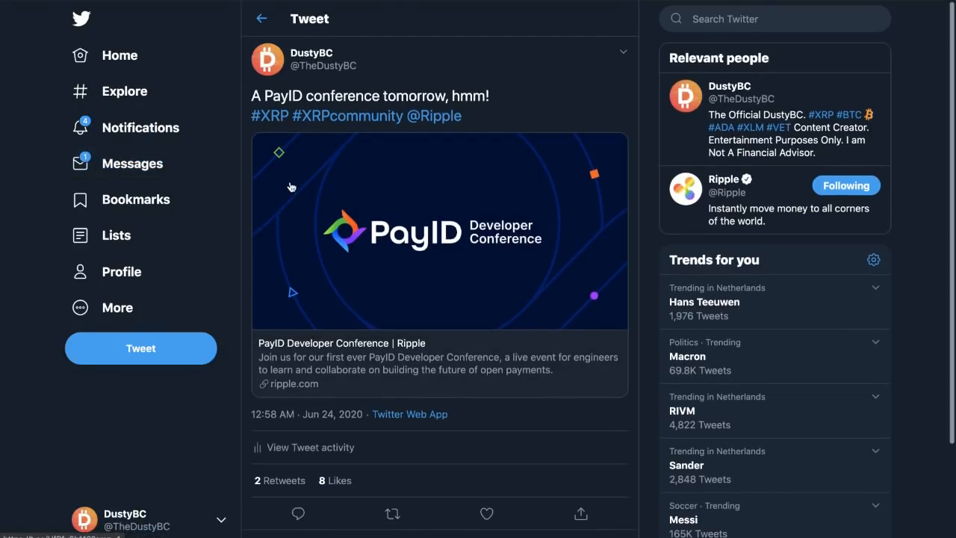
{"action": "mouse_move", "coordinate": [356, 104]}
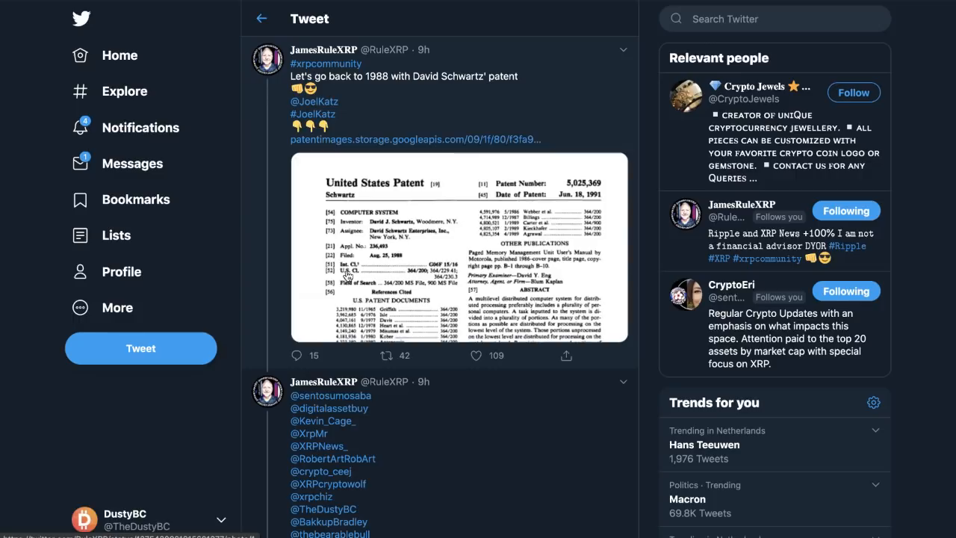
{"action": "mouse_move", "coordinate": [361, 270]}
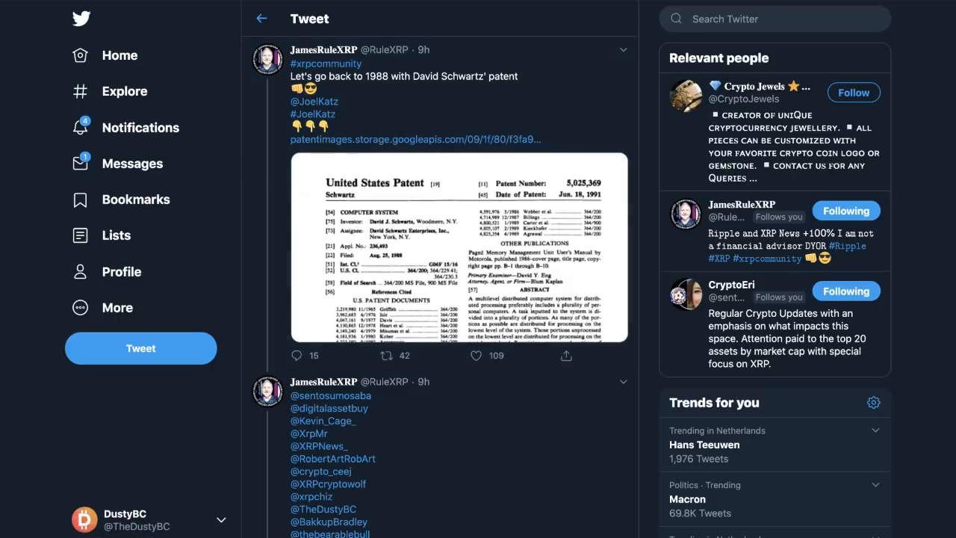
Step: Open patent US5025369A from the tweet and browse its drawings starting from the first figure
{"action": "left_click", "coordinate": [413, 139]}
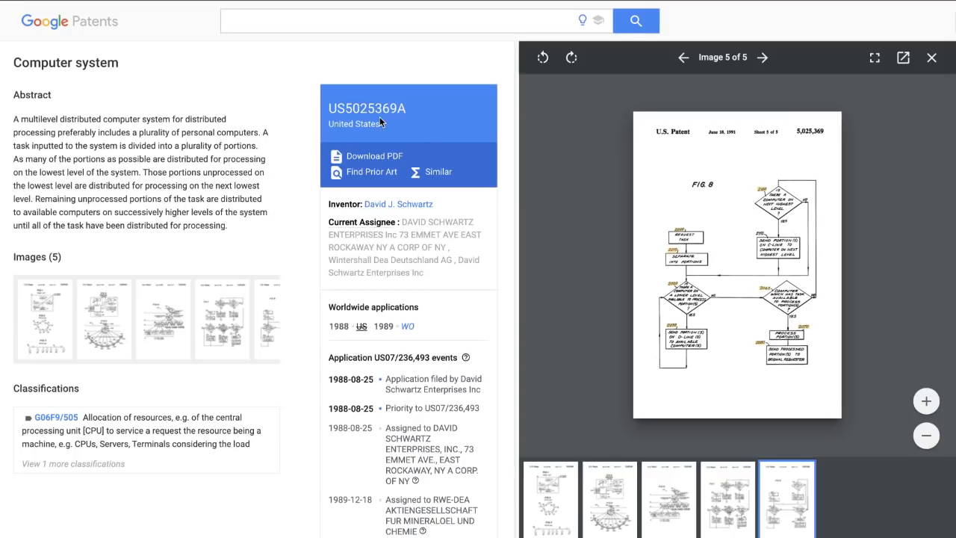
{"action": "mouse_move", "coordinate": [932, 58]}
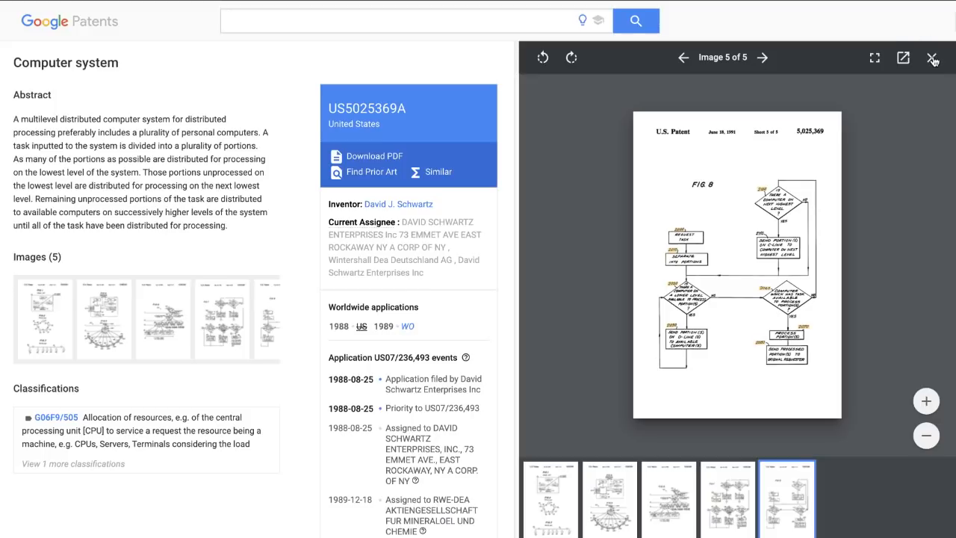
{"action": "left_click", "coordinate": [932, 57]}
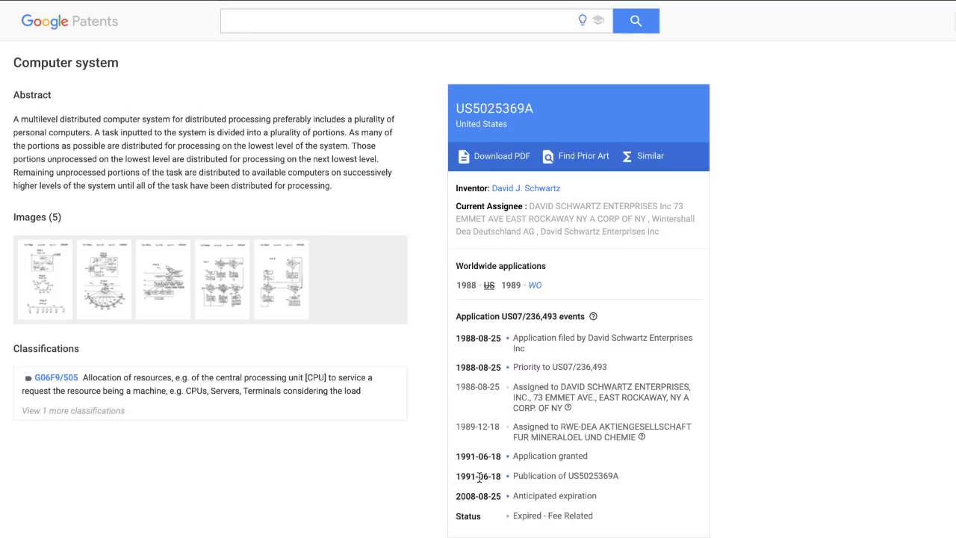
{"action": "mouse_move", "coordinate": [45, 286]}
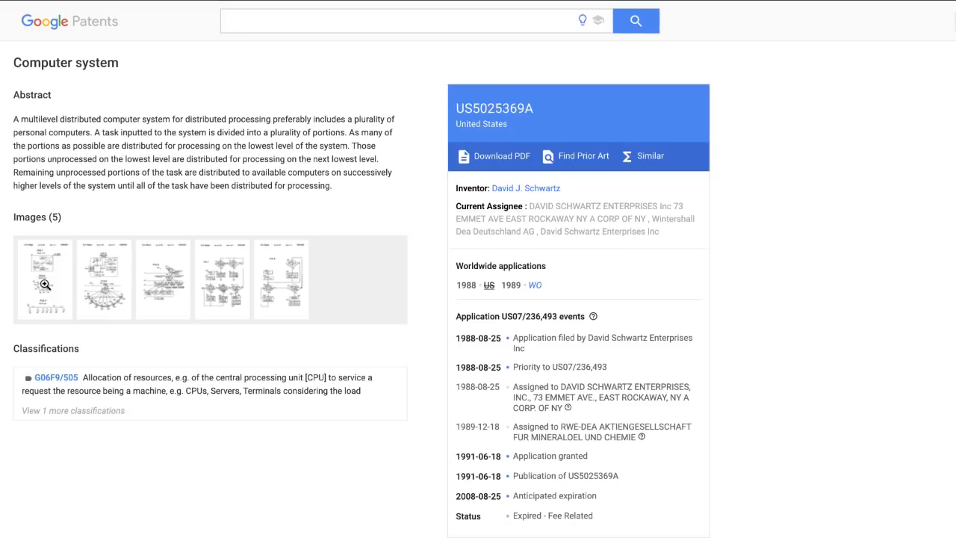
{"action": "left_click", "coordinate": [45, 288]}
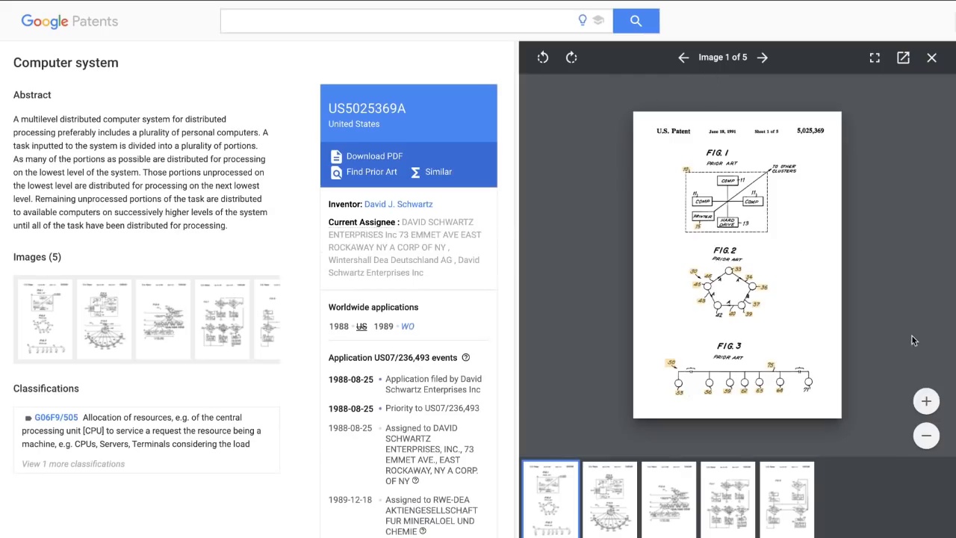
{"action": "left_click", "coordinate": [768, 56]}
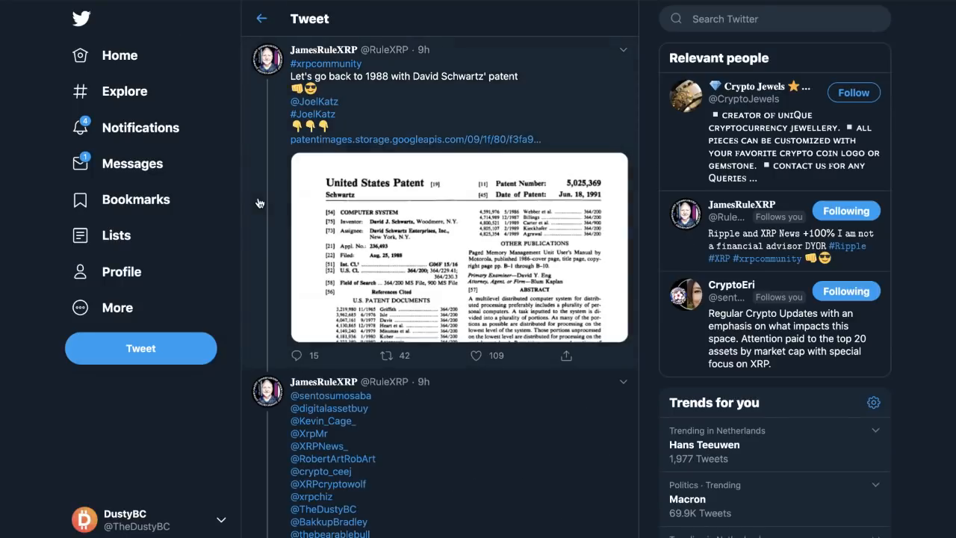
Step: Read the replies under the patent tweet including the NSA claim, then leave the patent drawing viewer
{"action": "scroll", "scroll_direction": "down", "scroll_amount": 3}
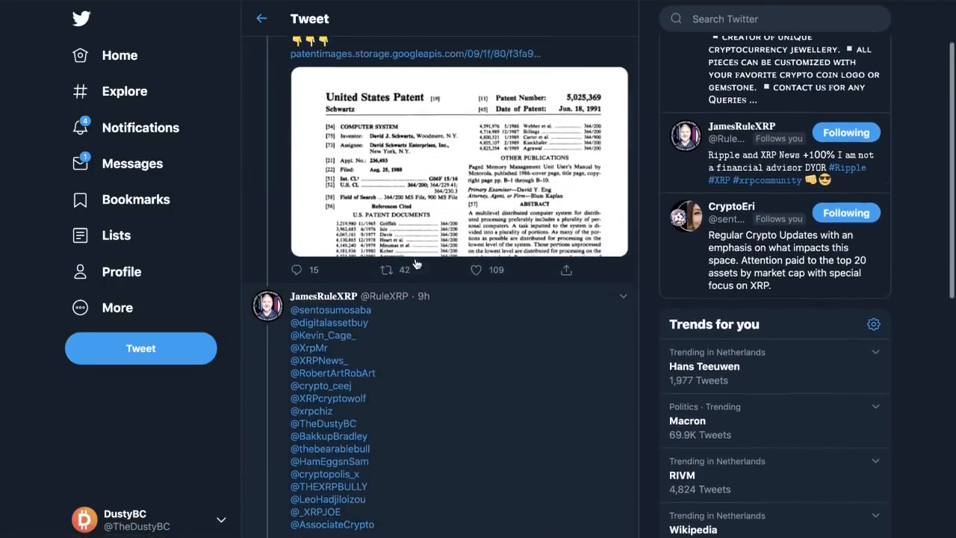
{"action": "scroll", "scroll_direction": "down", "scroll_amount": 3}
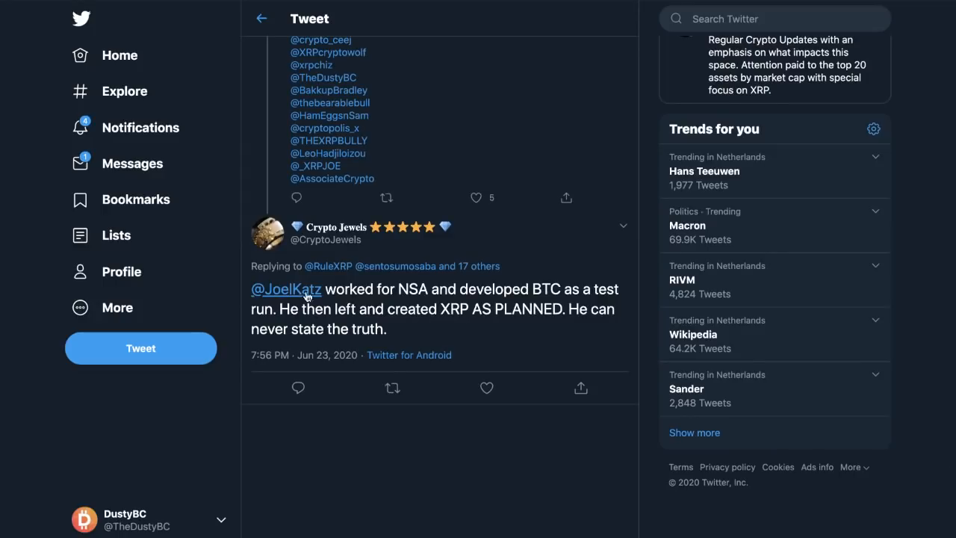
{"action": "mouse_move", "coordinate": [358, 325]}
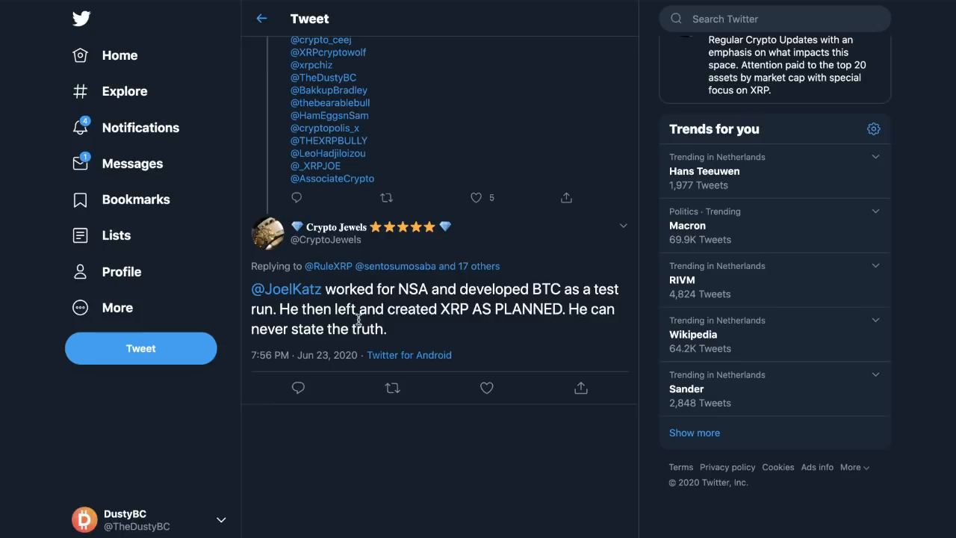
{"action": "mouse_move", "coordinate": [392, 291]}
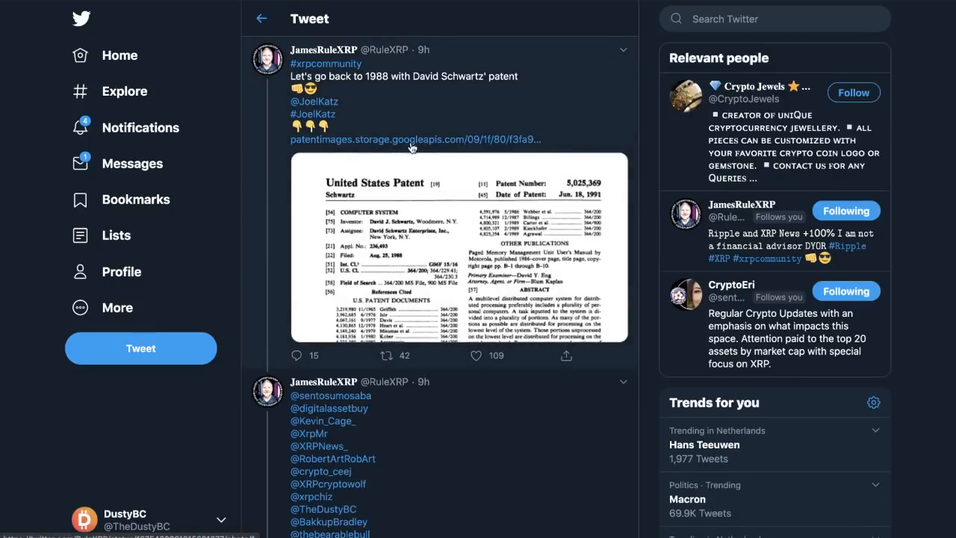
{"action": "mouse_move", "coordinate": [454, 112]}
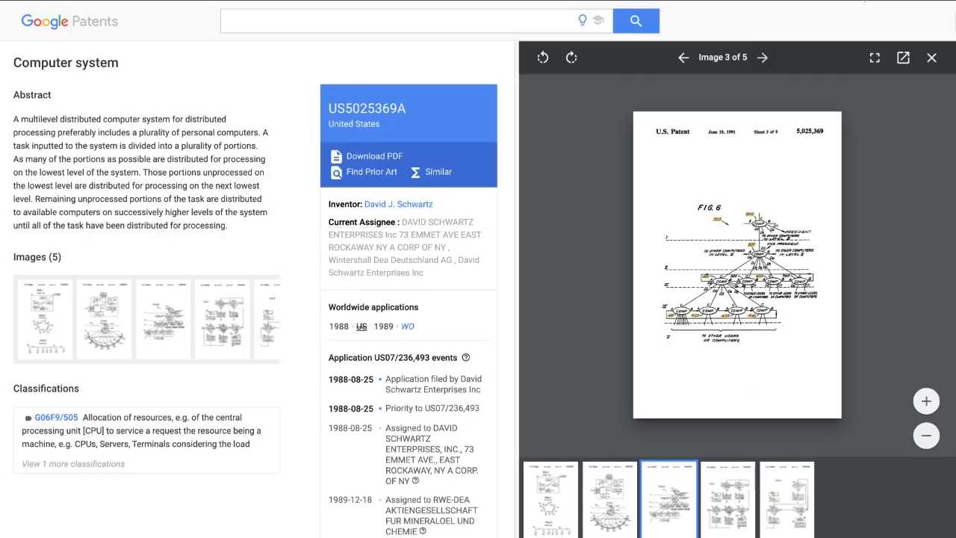
{"action": "left_click", "coordinate": [932, 57]}
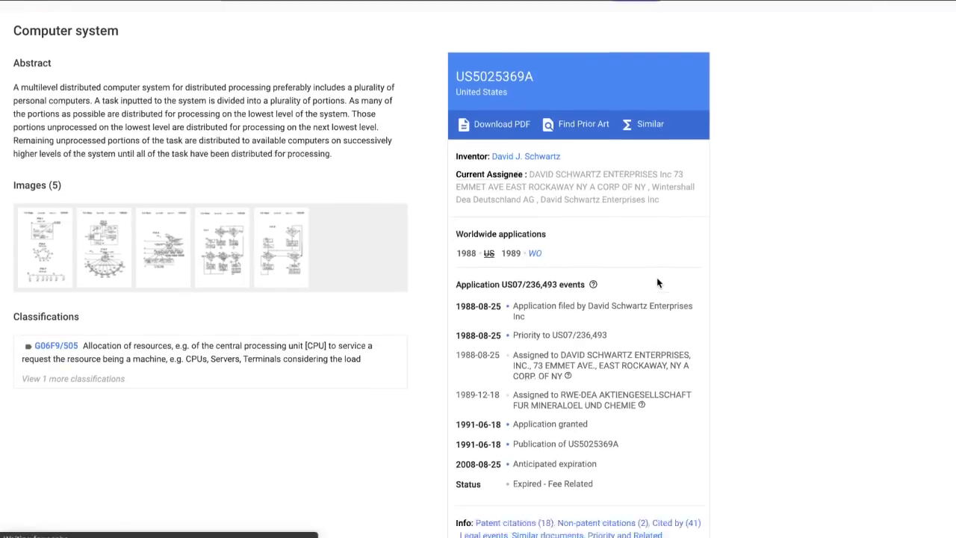
{"action": "scroll", "scroll_direction": "down", "scroll_amount": 3}
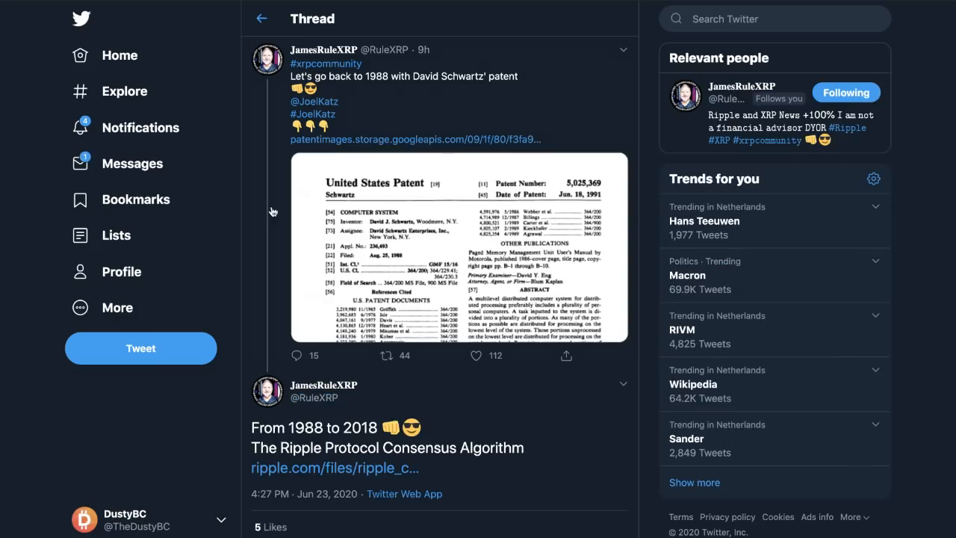
Step: Scroll the thread to the 'From 1988 to 2018' follow-up tweet
{"action": "scroll", "scroll_direction": "down", "scroll_amount": 3}
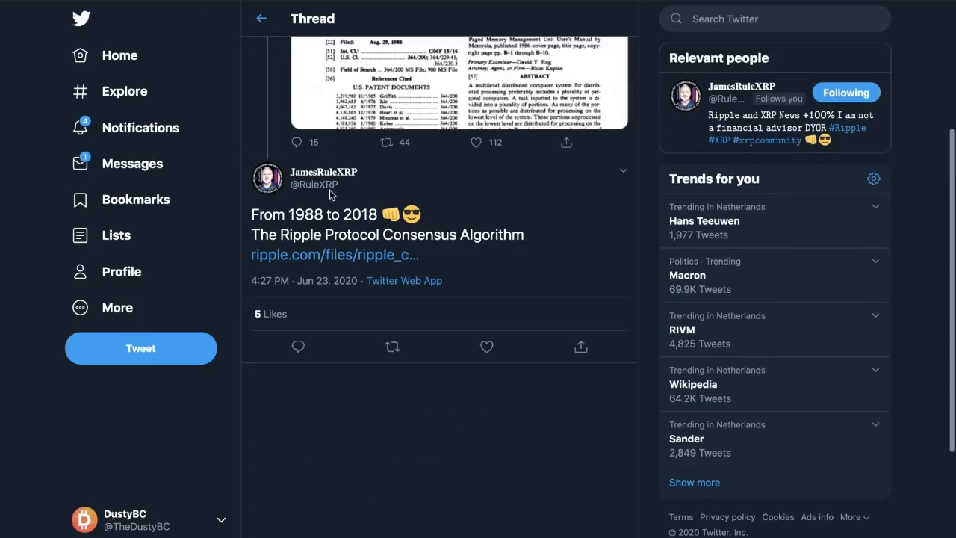
{"action": "mouse_move", "coordinate": [300, 24]}
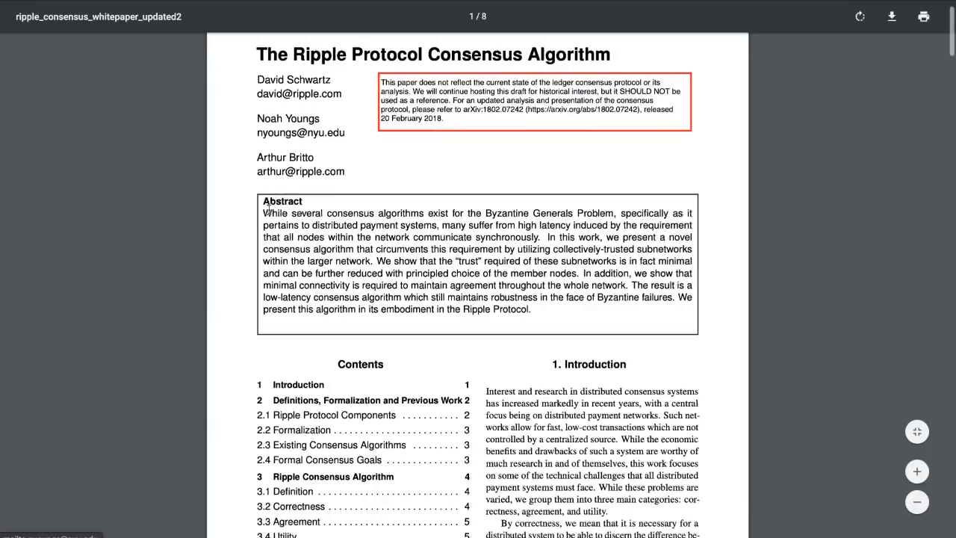
Step: Skim the Ripple Protocol Consensus Algorithm whitepaper from the abstract into page 2
{"action": "scroll", "scroll_direction": "down", "scroll_amount": 3}
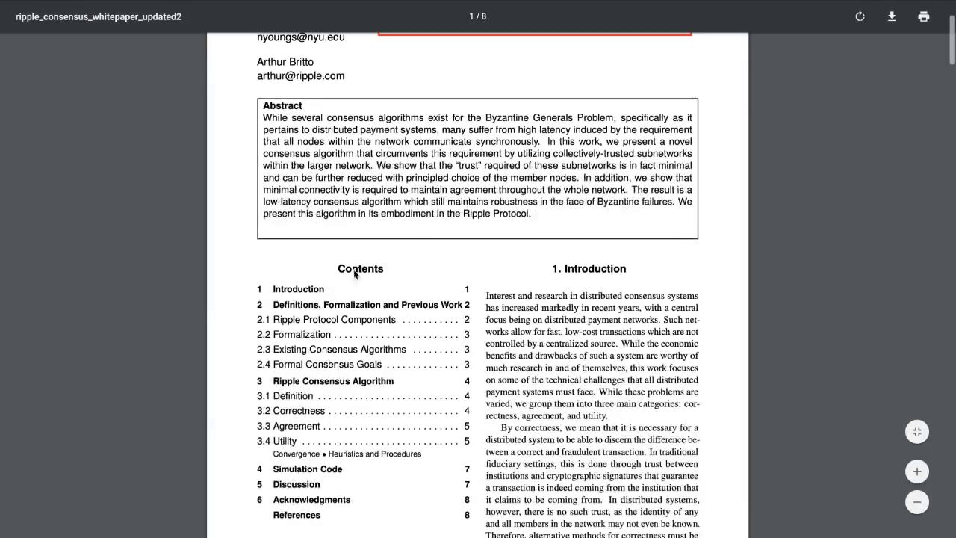
{"action": "scroll", "scroll_direction": "down", "scroll_amount": 3}
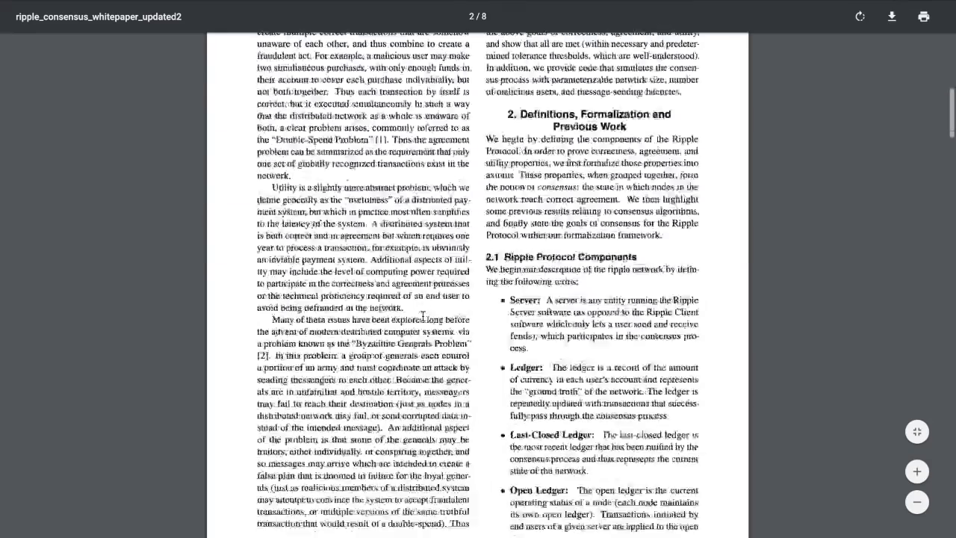
{"action": "scroll", "scroll_direction": "down", "scroll_amount": 3}
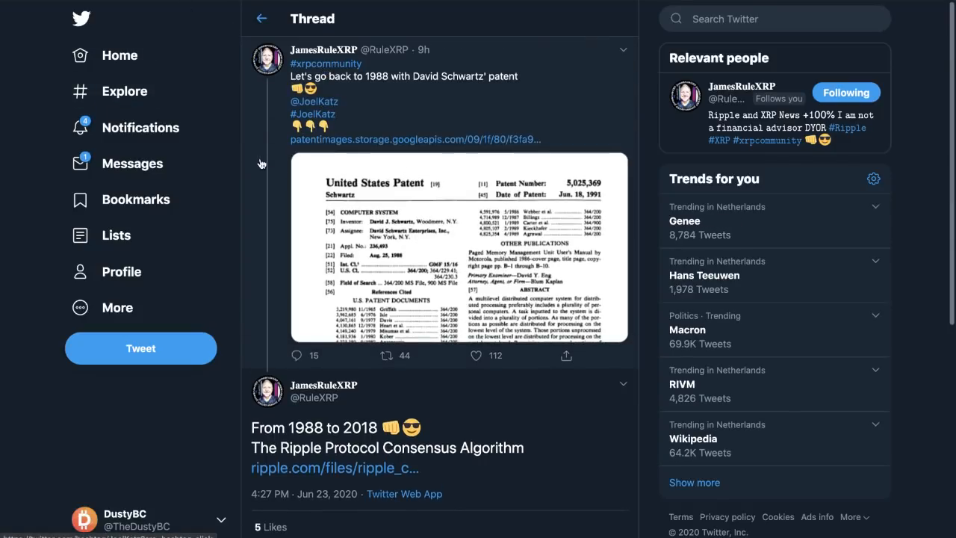
Step: Scroll the XRP thread replies and flip through the attached article screenshots
{"action": "scroll", "scroll_direction": "down", "scroll_amount": 3}
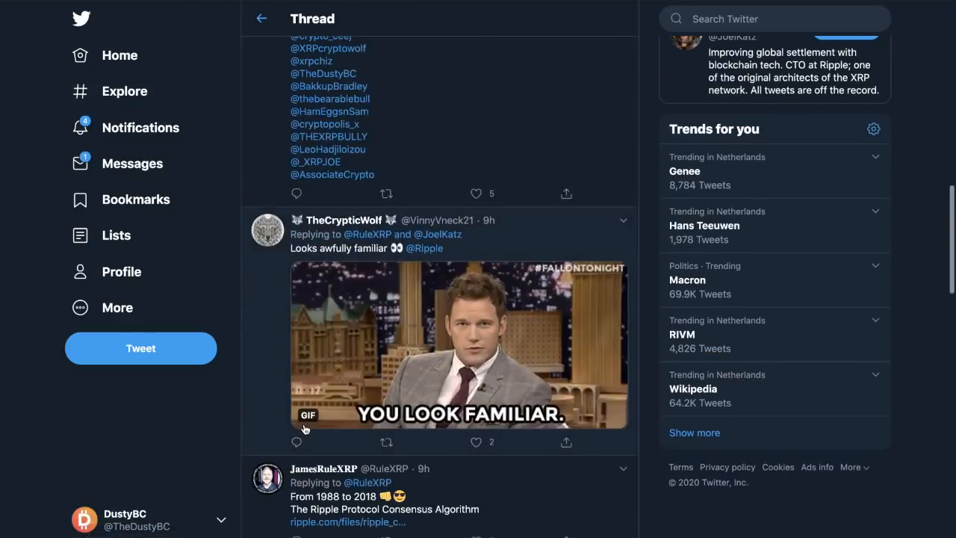
{"action": "scroll", "scroll_direction": "down", "scroll_amount": 3}
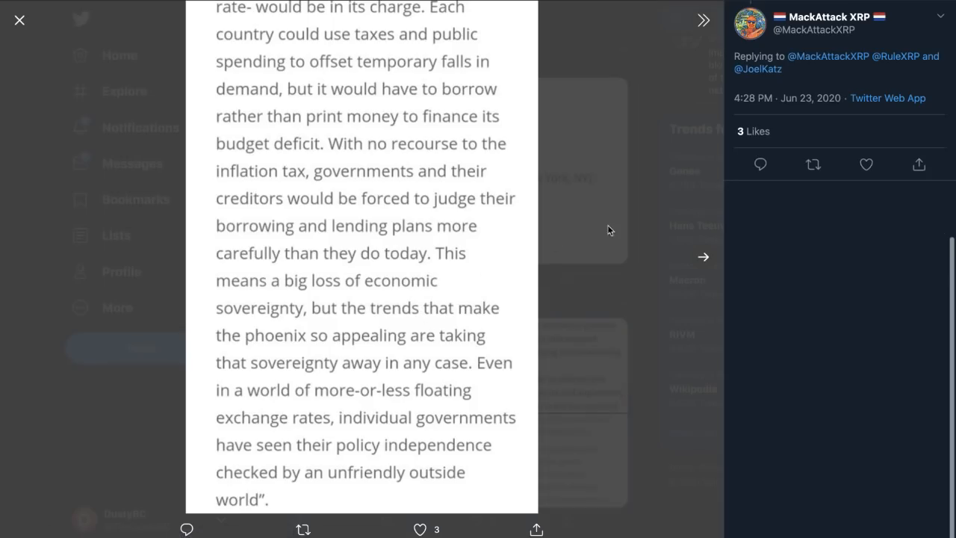
{"action": "left_click", "coordinate": [702, 257]}
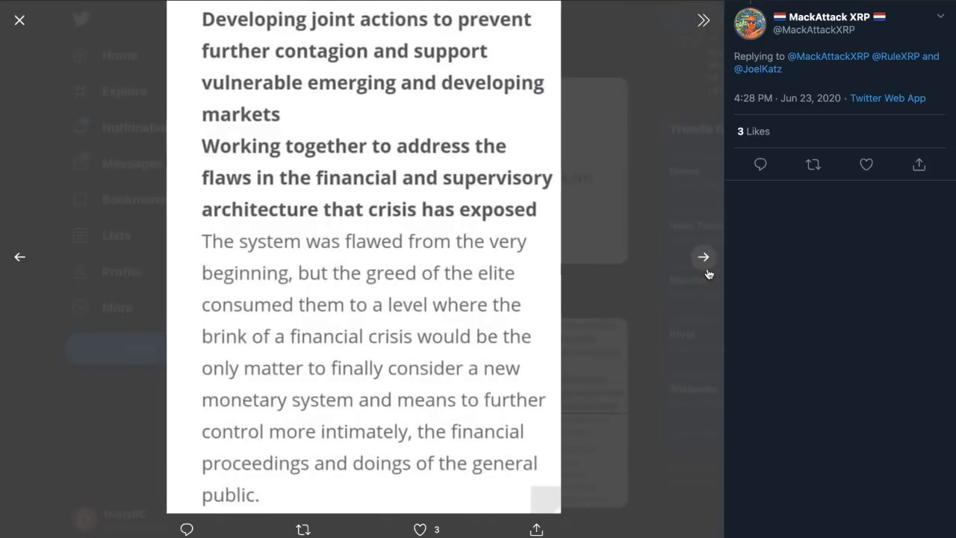
{"action": "left_click", "coordinate": [702, 257]}
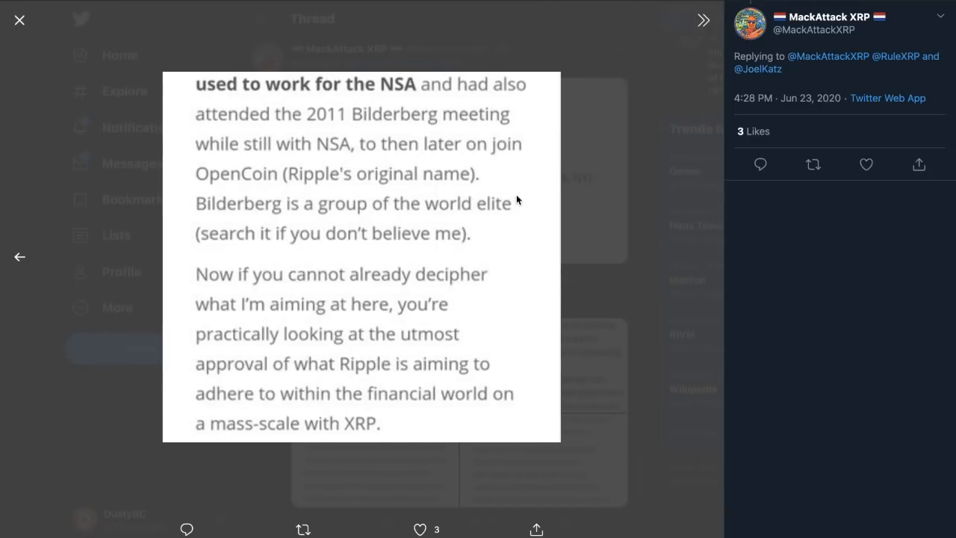
{"action": "mouse_move", "coordinate": [349, 103]}
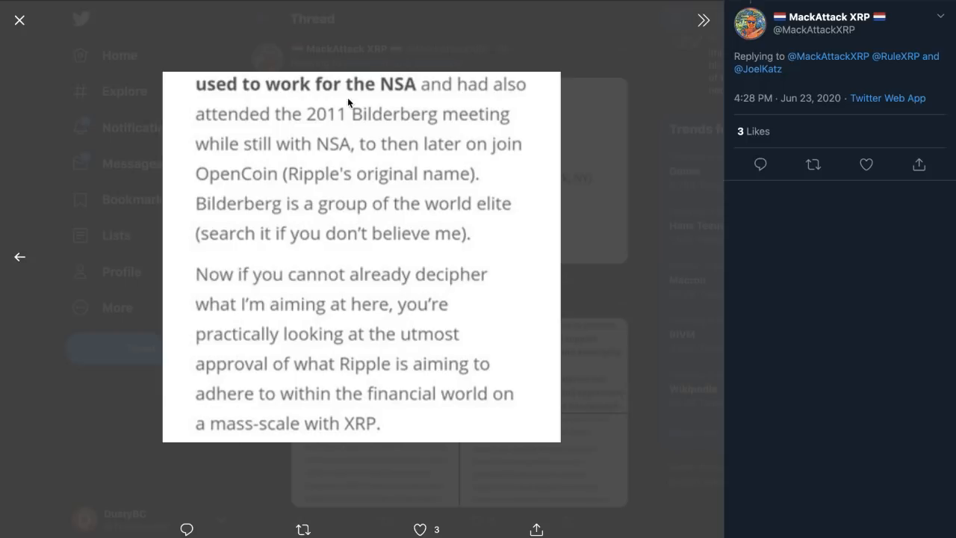
{"action": "mouse_move", "coordinate": [293, 134]}
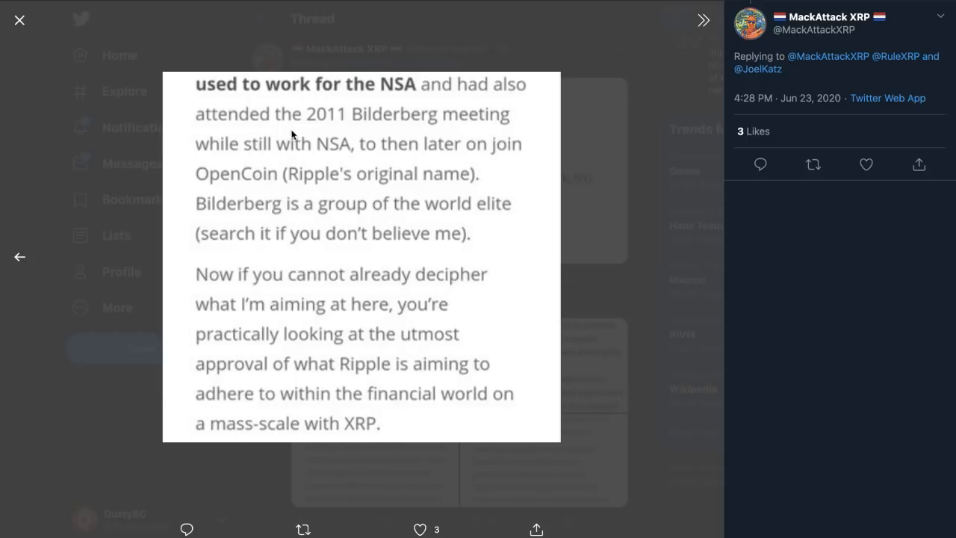
{"action": "mouse_move", "coordinate": [287, 236]}
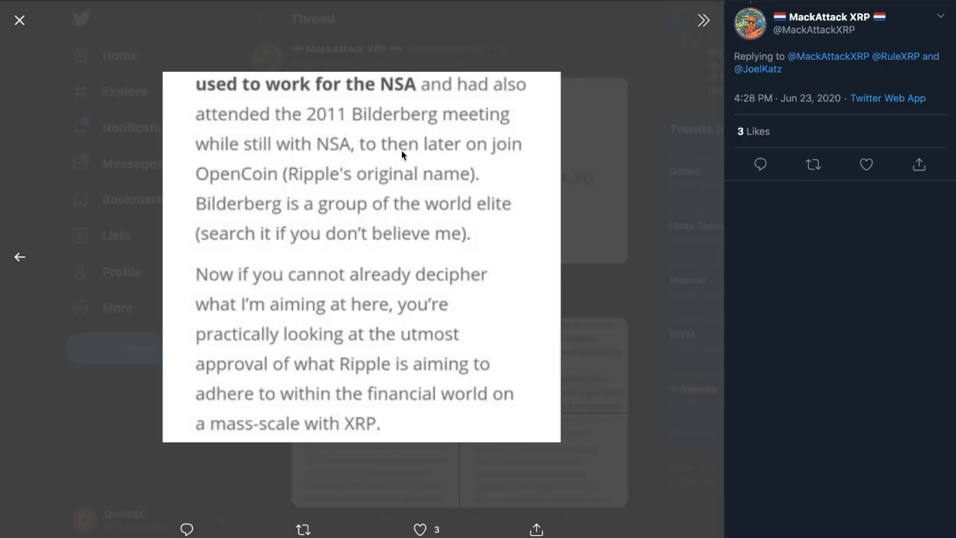
{"action": "mouse_move", "coordinate": [361, 196]}
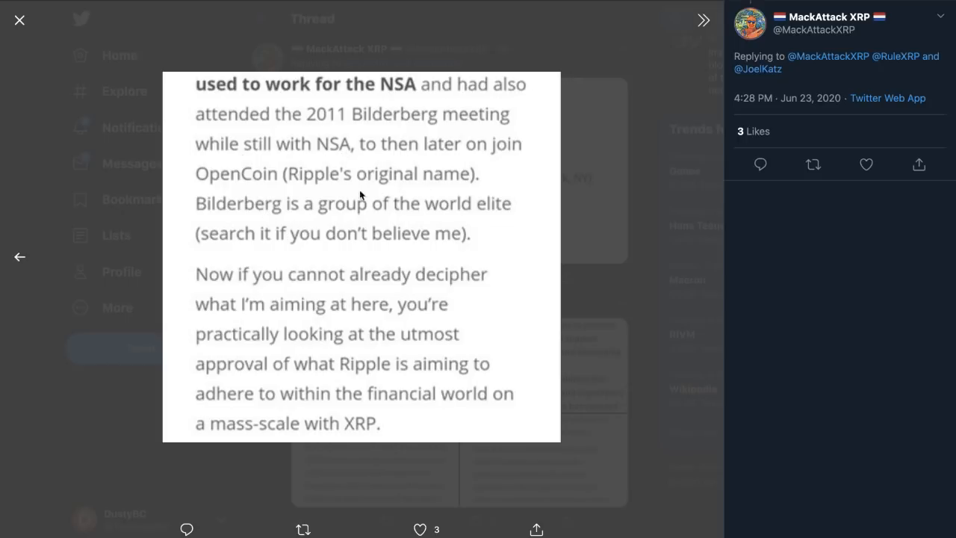
{"action": "mouse_move", "coordinate": [215, 227]}
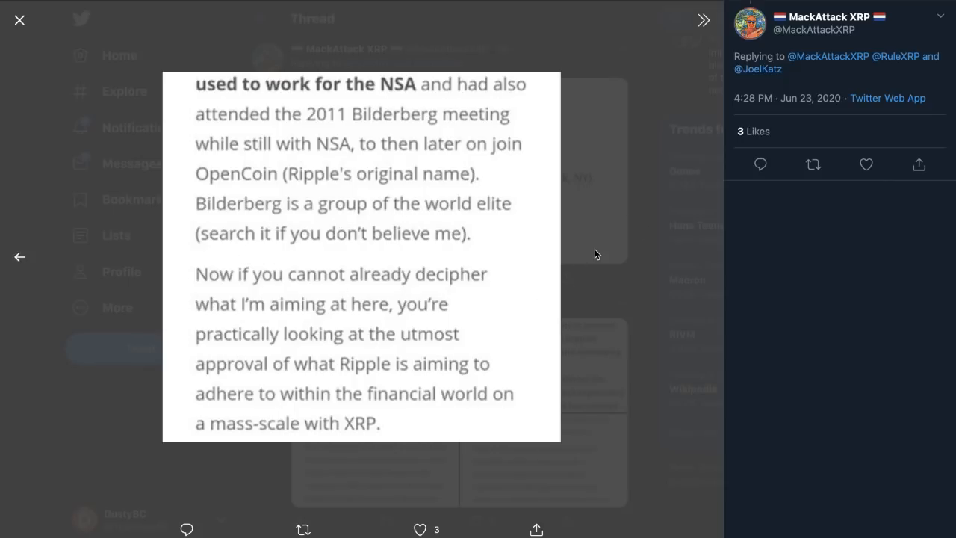
Step: Leave the enlarged image, read further down MackAttackXRP's thread images and close the viewer
{"action": "left_click", "coordinate": [18, 21]}
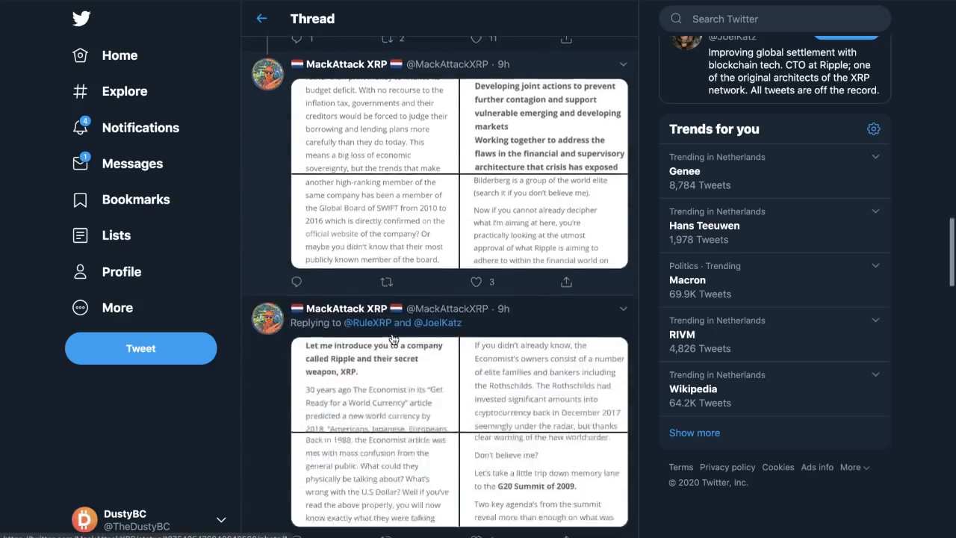
{"action": "scroll", "scroll_direction": "down", "scroll_amount": 3}
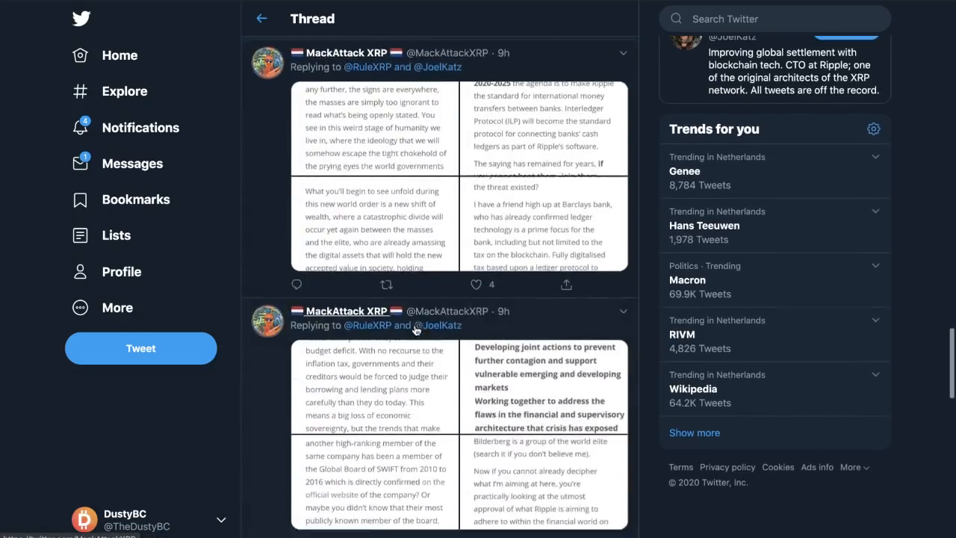
{"action": "scroll", "scroll_direction": "down", "scroll_amount": 3}
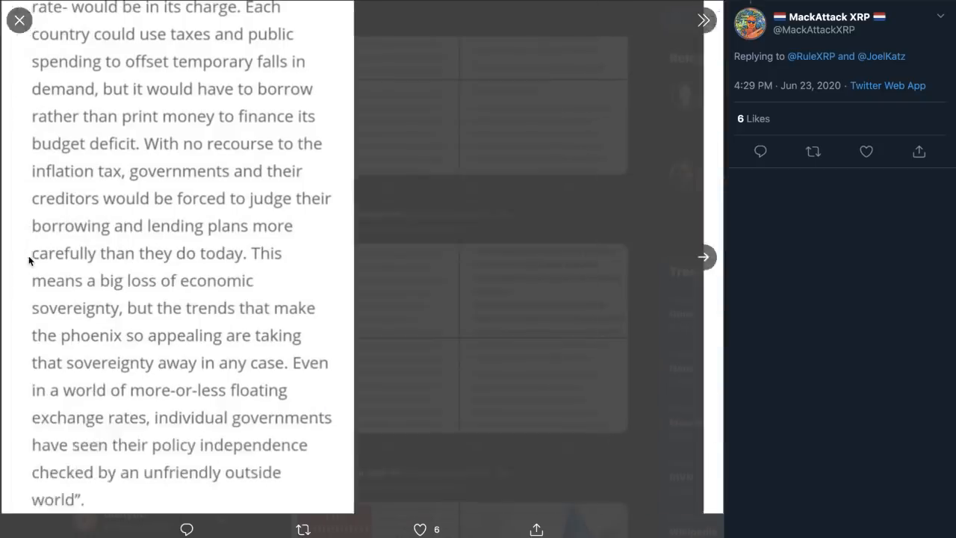
{"action": "left_click", "coordinate": [16, 21]}
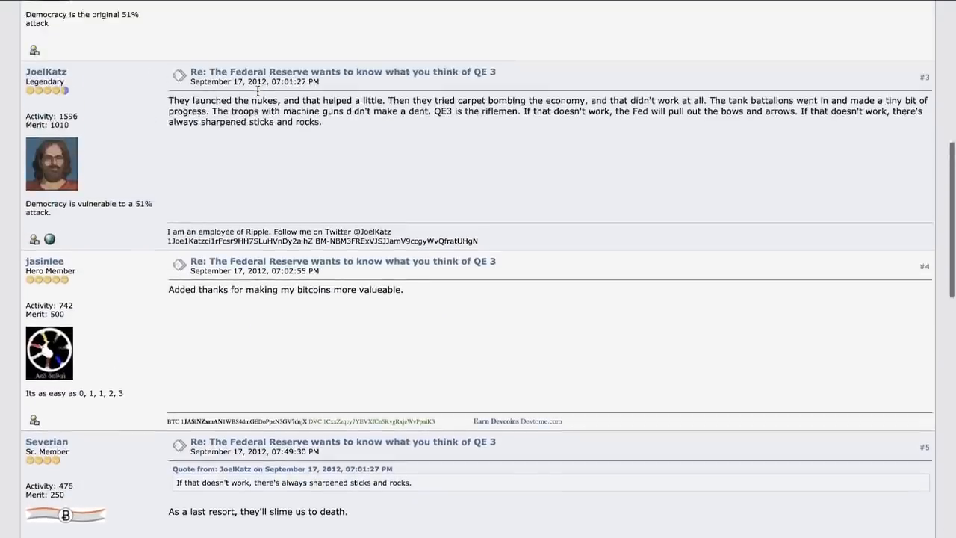
{"action": "scroll", "scroll_direction": "down", "scroll_amount": 3}
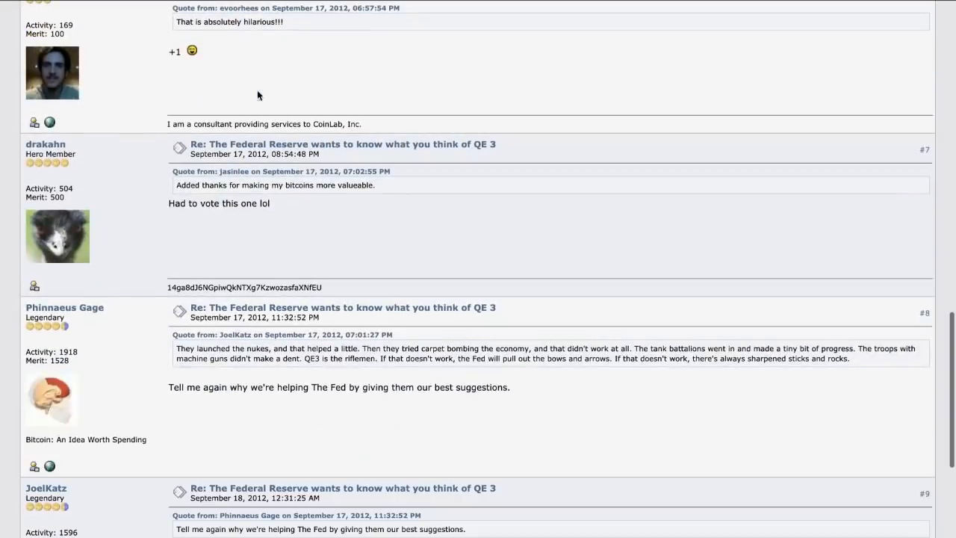
{"action": "scroll", "scroll_direction": "down", "scroll_amount": 3}
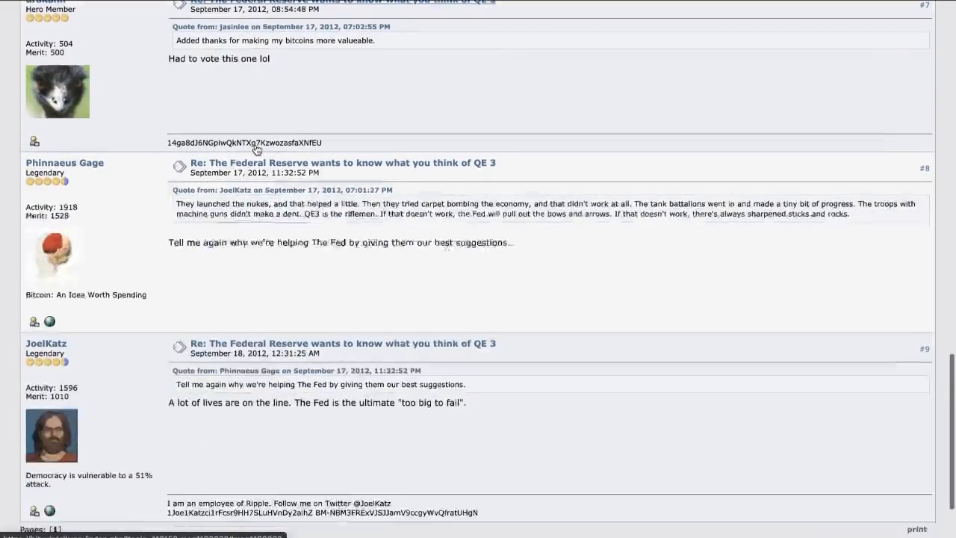
{"action": "scroll", "scroll_direction": "down", "scroll_amount": 3}
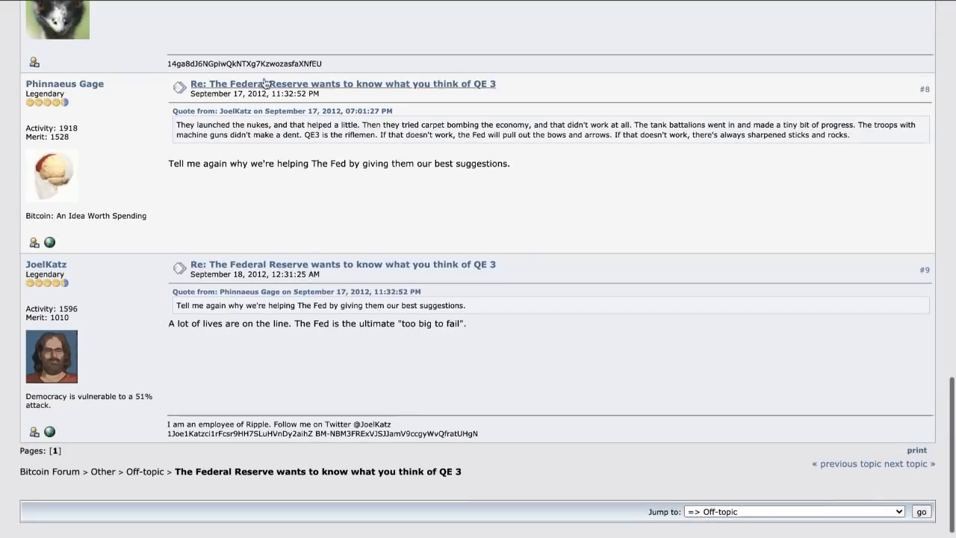
{"action": "right_click", "coordinate": [278, 15]}
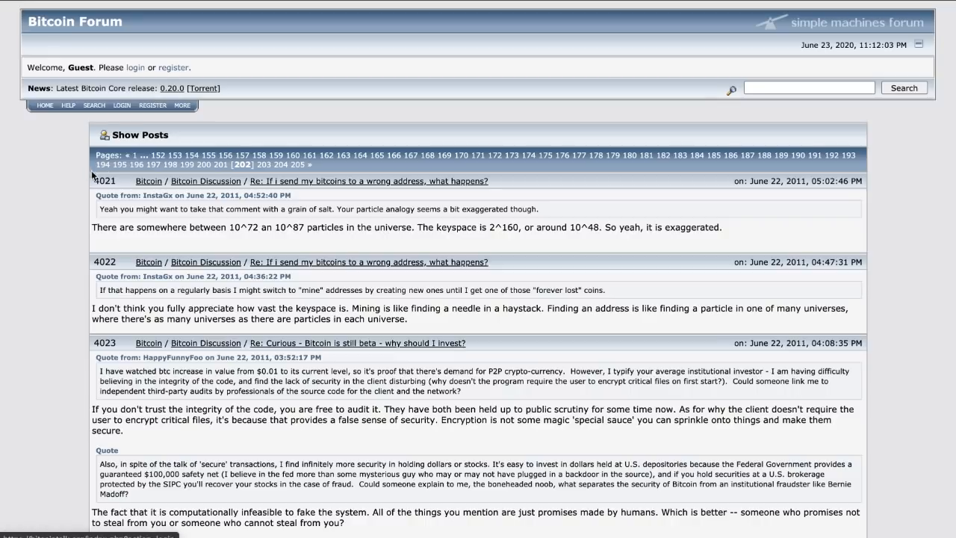
{"action": "mouse_move", "coordinate": [108, 177]}
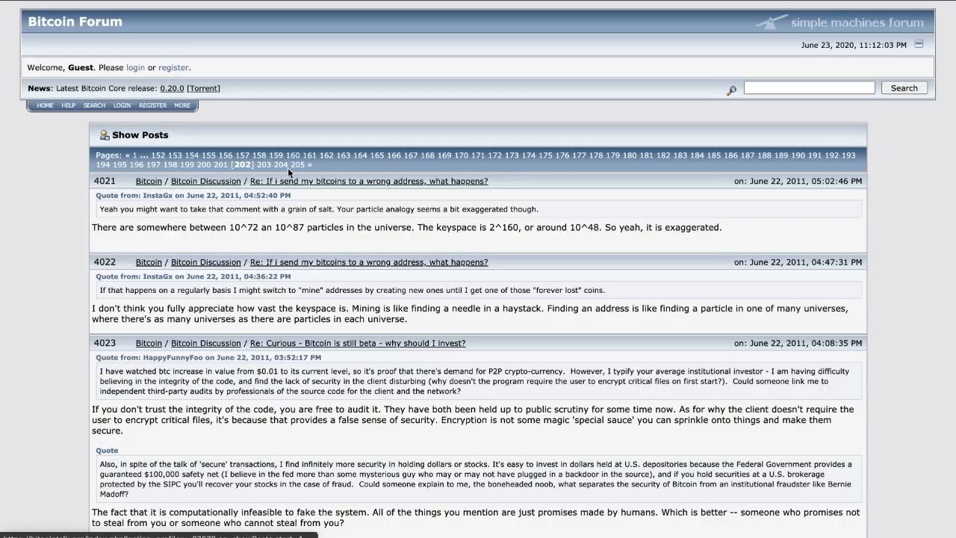
{"action": "mouse_move", "coordinate": [124, 183]}
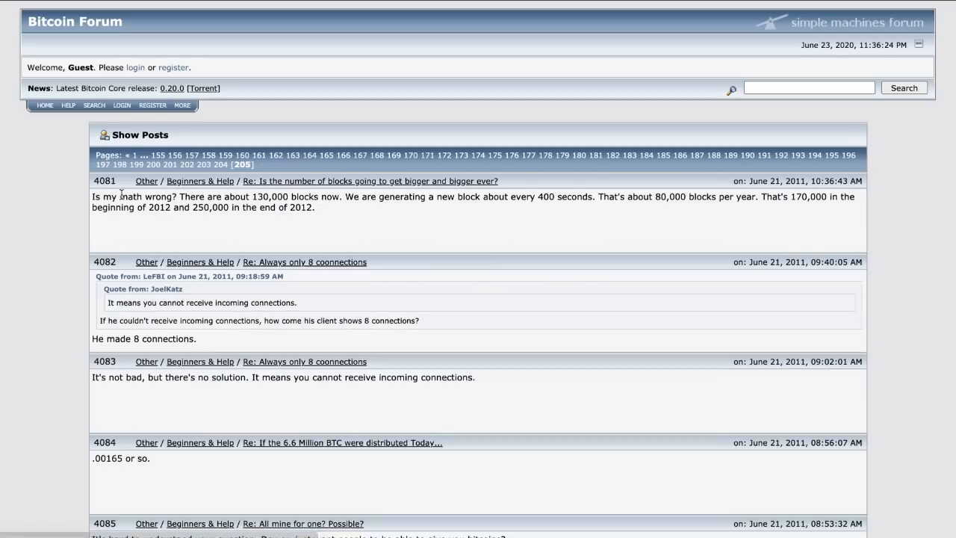
Step: Scroll through the oldest June 2011 posts on page 205 of the post history
{"action": "scroll", "scroll_direction": "down", "scroll_amount": 3}
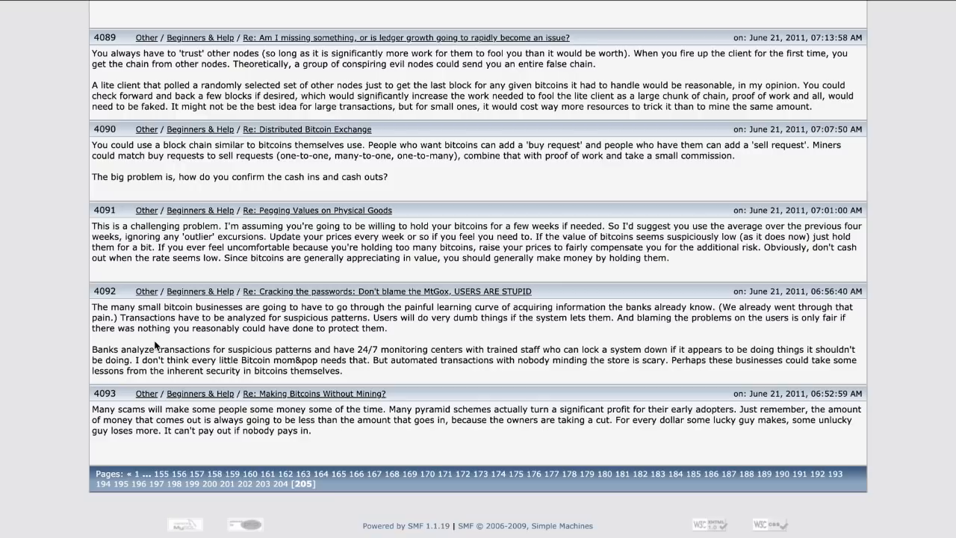
{"action": "mouse_move", "coordinate": [466, 402]}
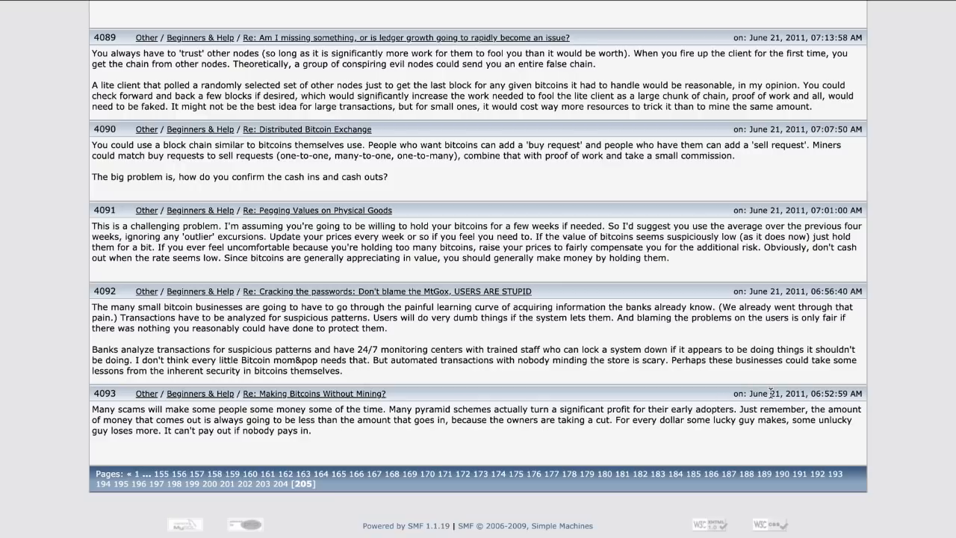
{"action": "mouse_move", "coordinate": [768, 415]}
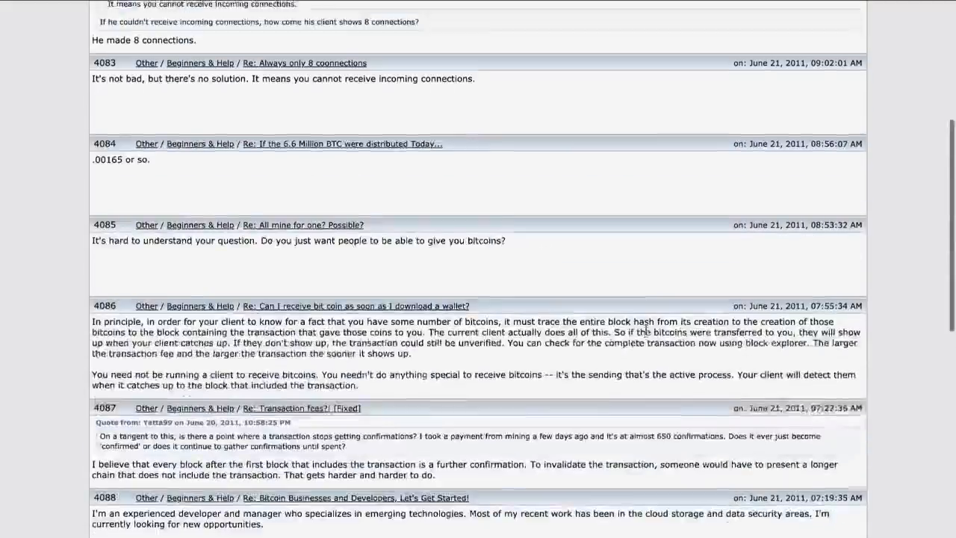
{"action": "scroll", "scroll_direction": "up", "scroll_amount": 3}
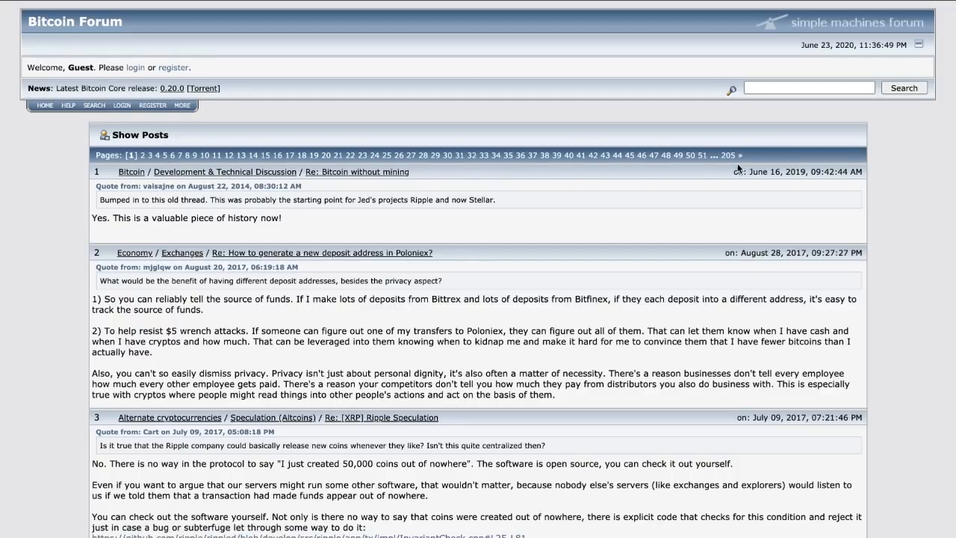
{"action": "mouse_move", "coordinate": [164, 159]}
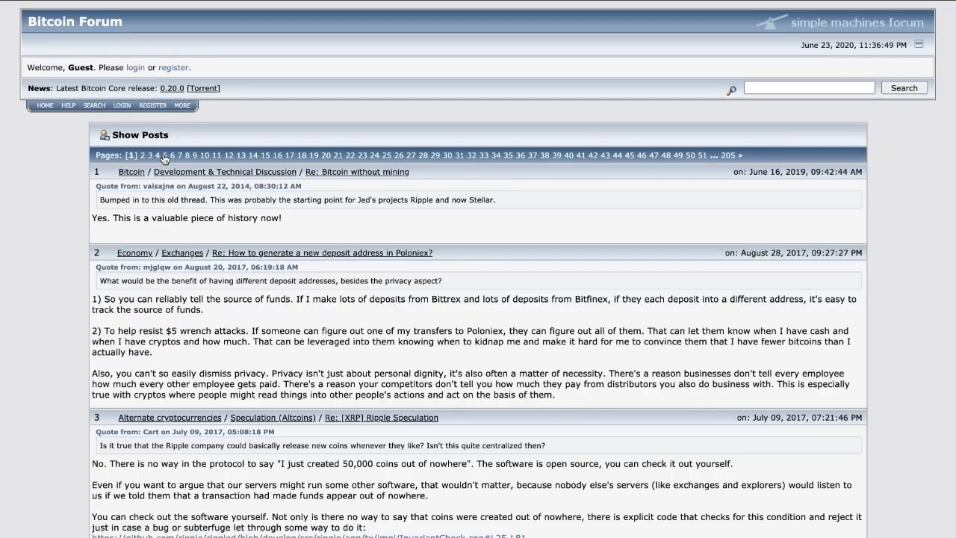
Step: Read down the newest posts to the 2017 replies about a Ripple wallet secret key
{"action": "scroll", "scroll_direction": "down", "scroll_amount": 3}
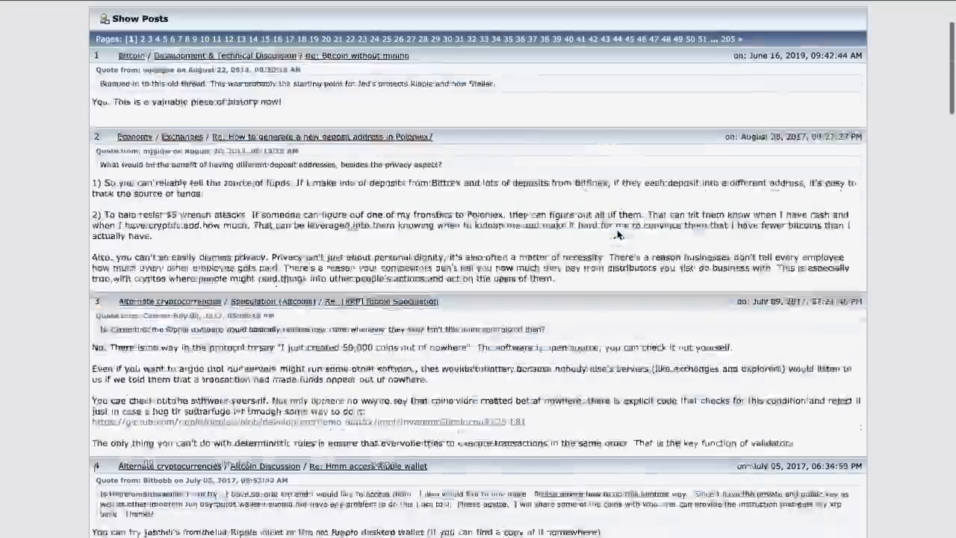
{"action": "scroll", "scroll_direction": "down", "scroll_amount": 3}
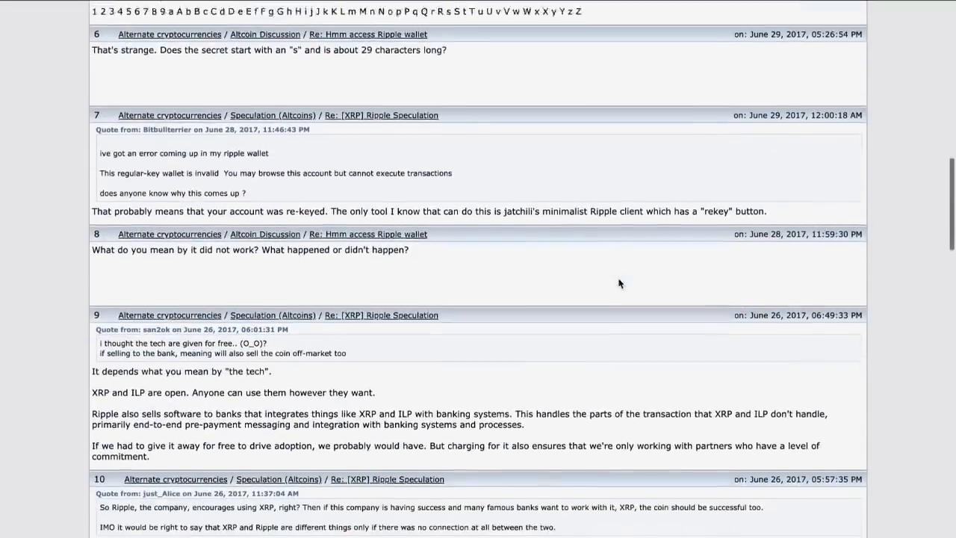
{"action": "scroll", "scroll_direction": "down", "scroll_amount": 3}
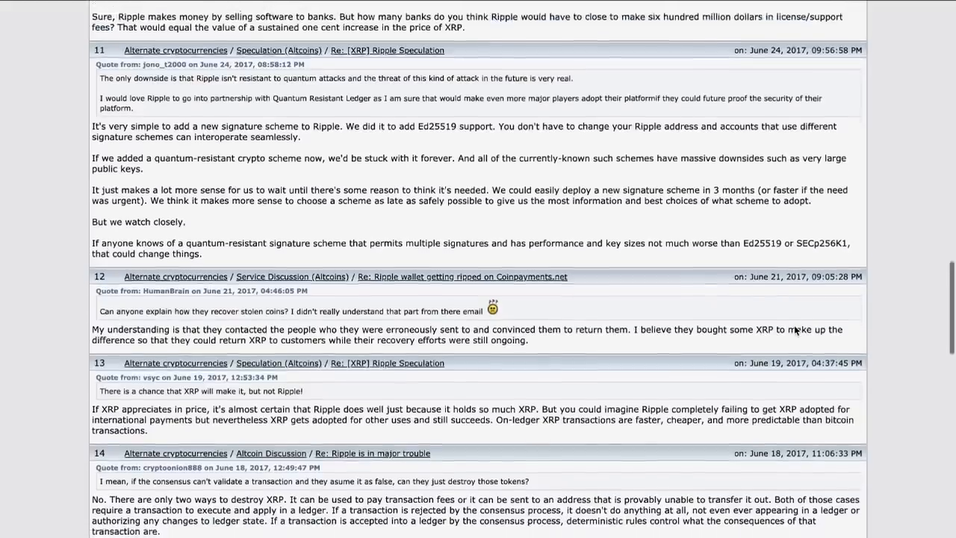
{"action": "scroll", "scroll_direction": "down", "scroll_amount": 3}
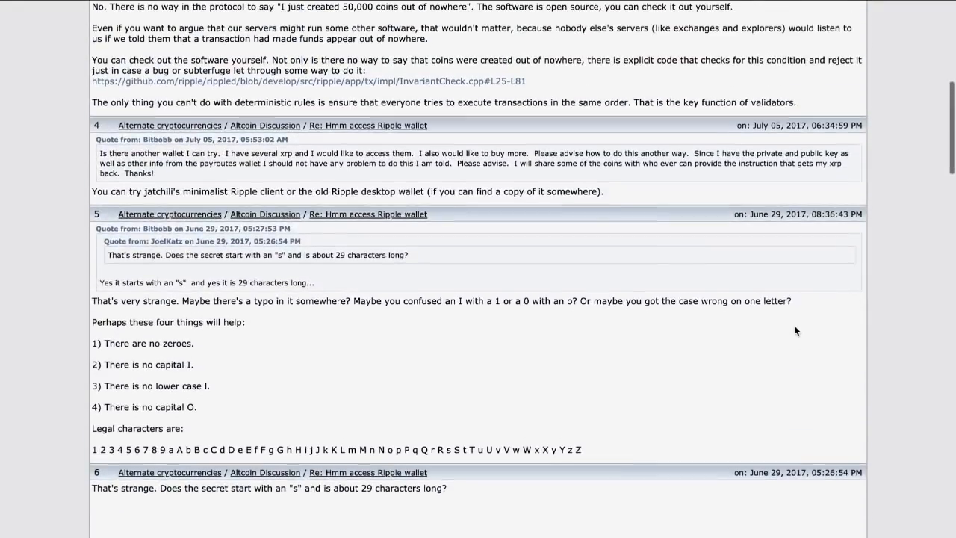
{"action": "scroll", "scroll_direction": "down", "scroll_amount": 3}
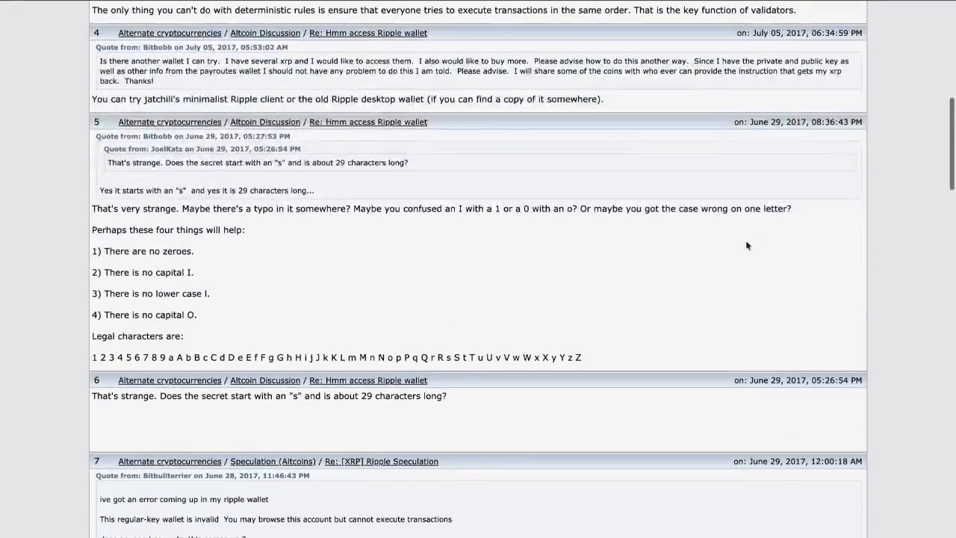
{"action": "mouse_move", "coordinate": [348, 175]}
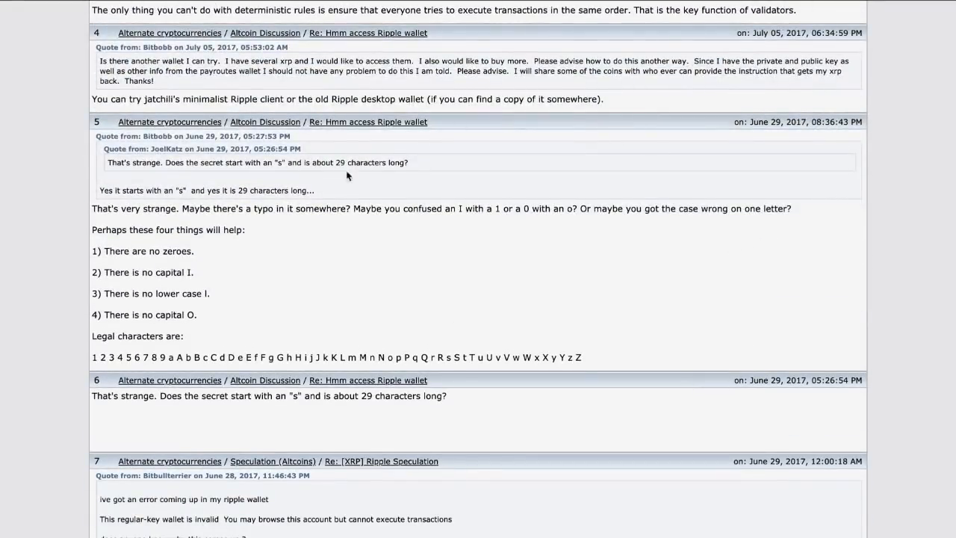
{"action": "mouse_move", "coordinate": [355, 125]}
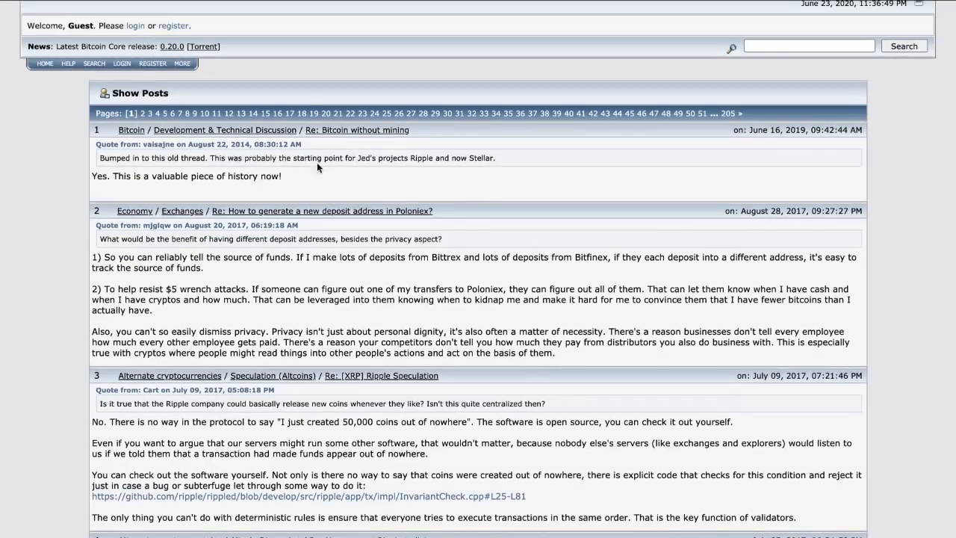
{"action": "mouse_move", "coordinate": [346, 153]}
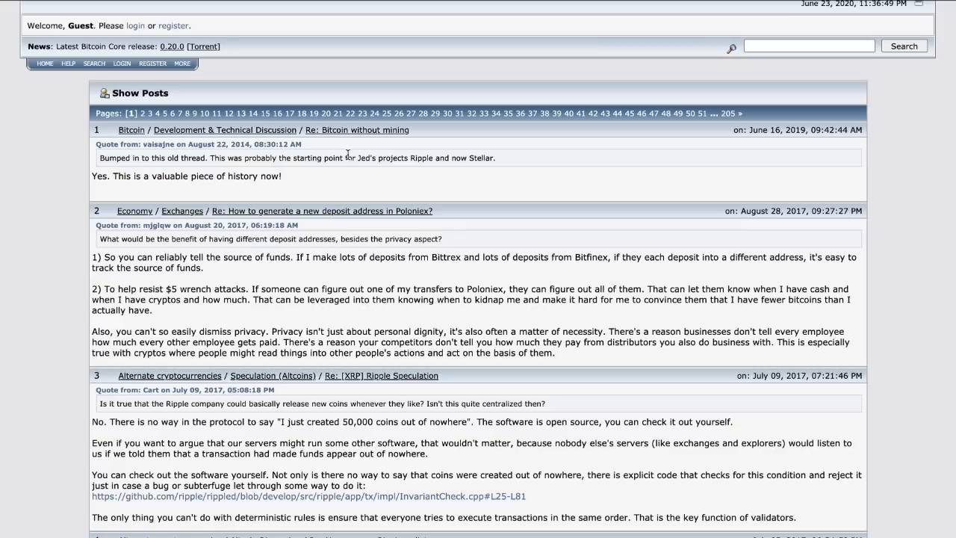
{"action": "mouse_move", "coordinate": [302, 156]}
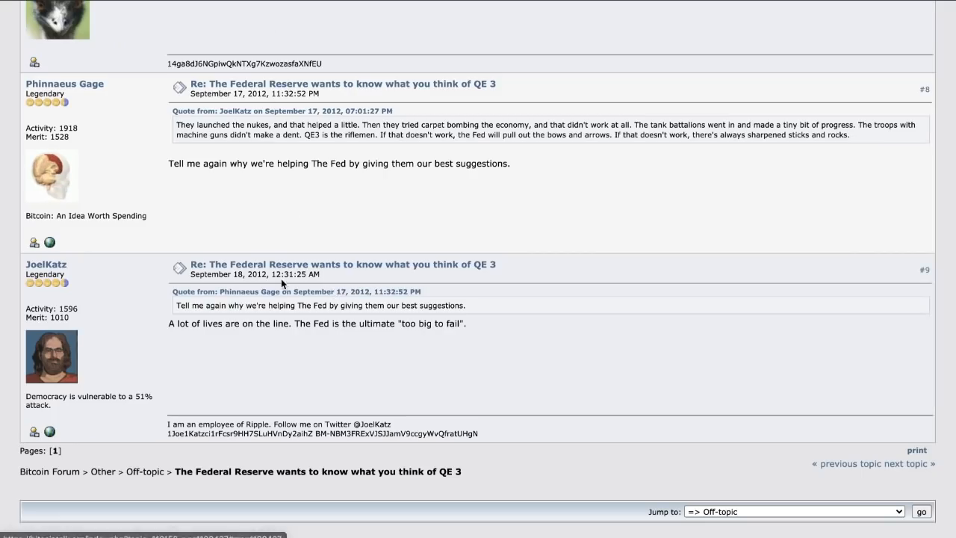
{"action": "mouse_move", "coordinate": [209, 304]}
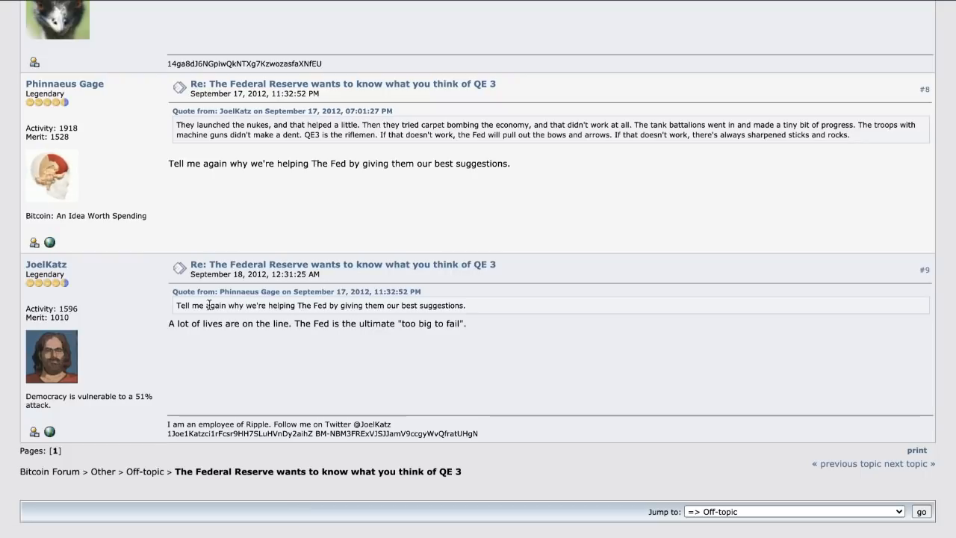
{"action": "mouse_move", "coordinate": [296, 264]}
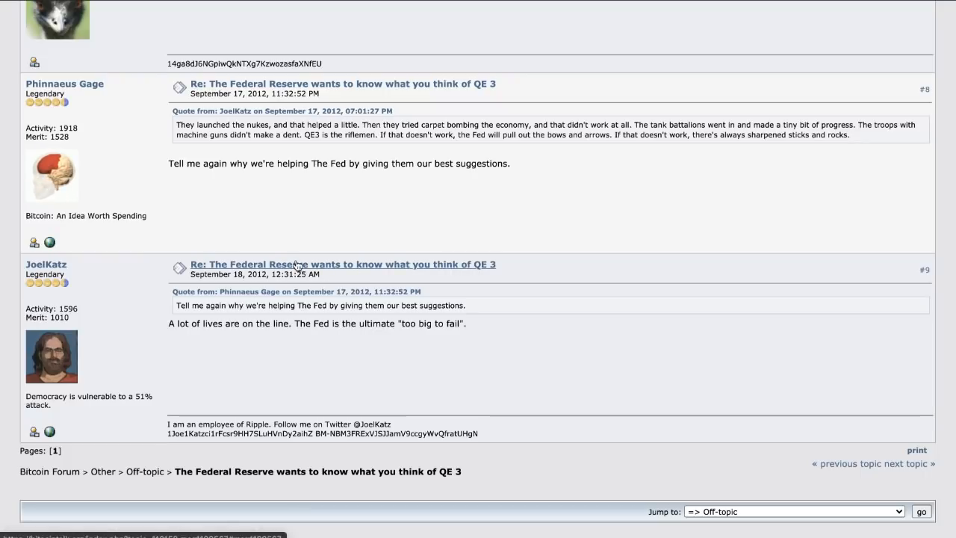
{"action": "mouse_move", "coordinate": [474, 266]}
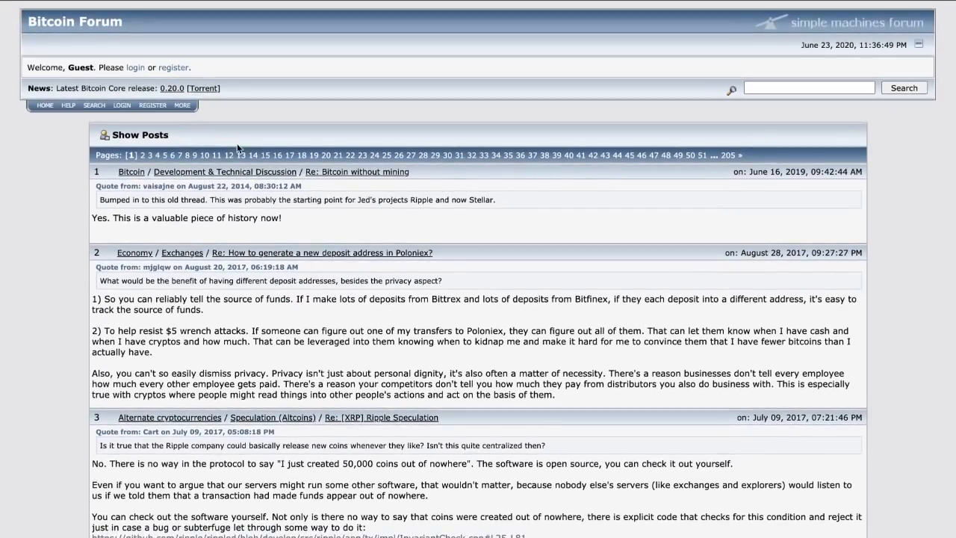
{"action": "mouse_move", "coordinate": [326, 143]}
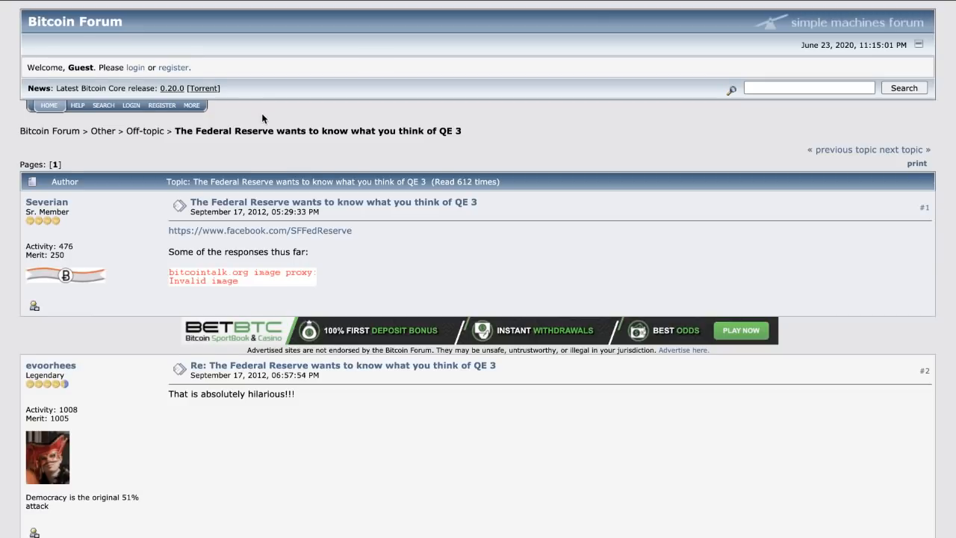
Step: Read the QE 3 thread replies down to JoelKatz's 'too big to fail' sentence and highlight it
{"action": "scroll", "scroll_direction": "down", "scroll_amount": 3}
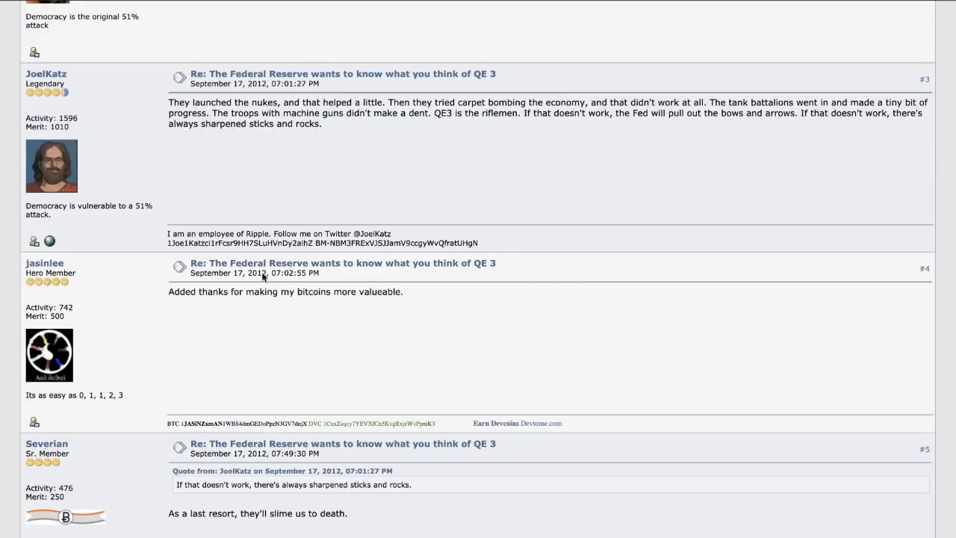
{"action": "scroll", "scroll_direction": "up", "scroll_amount": 3}
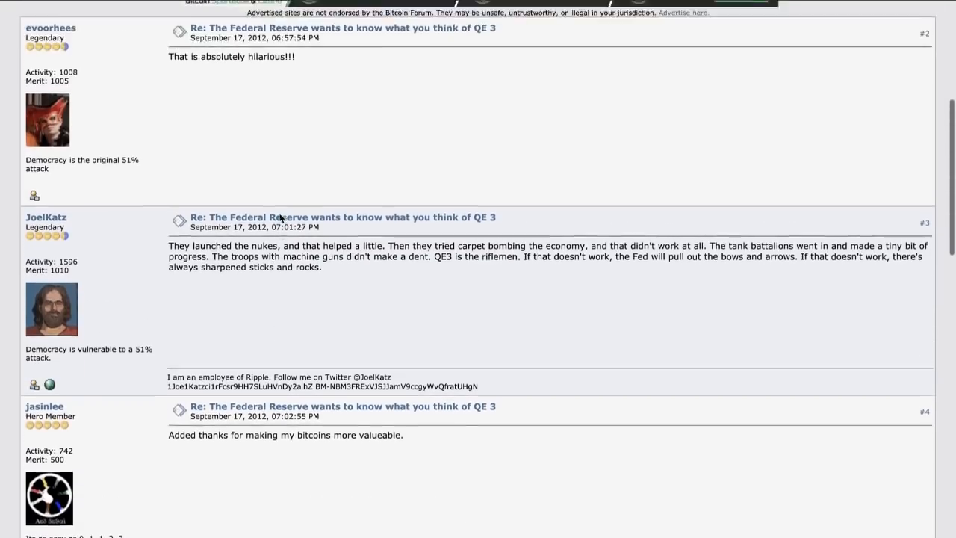
{"action": "scroll", "scroll_direction": "up", "scroll_amount": 3}
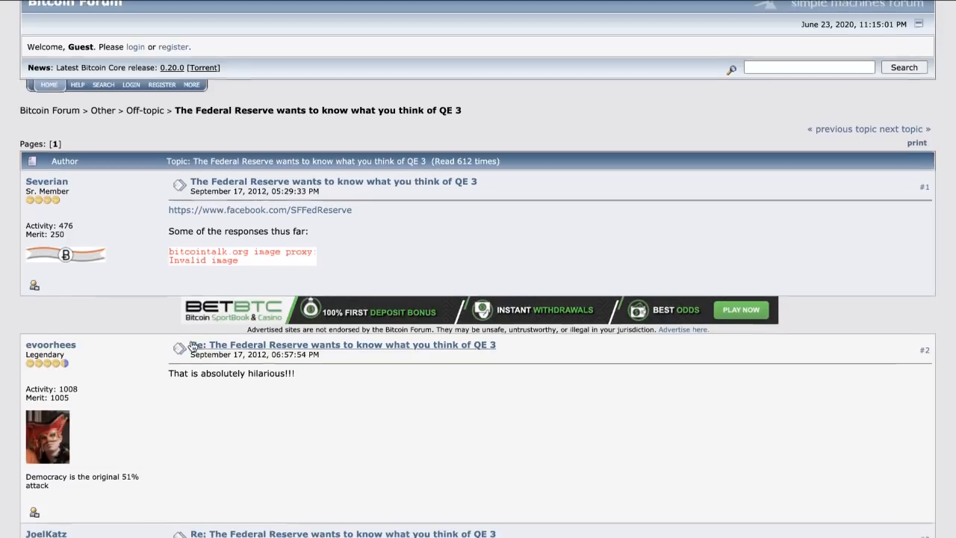
{"action": "scroll", "scroll_direction": "down", "scroll_amount": 3}
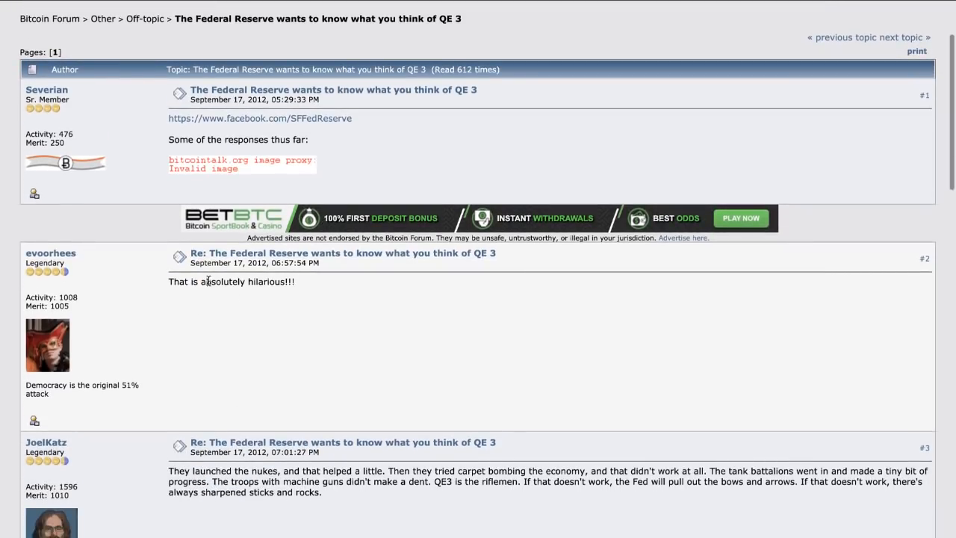
{"action": "scroll", "scroll_direction": "down", "scroll_amount": 3}
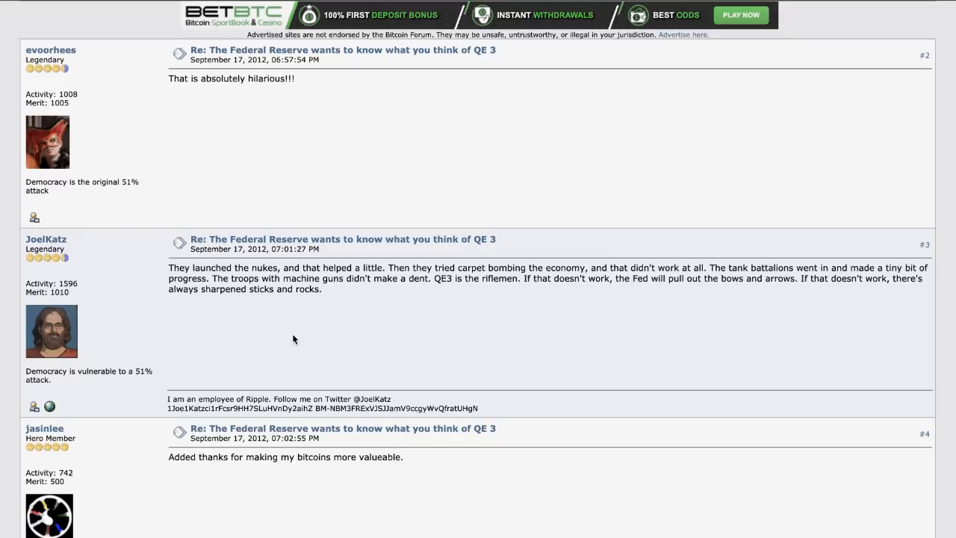
{"action": "scroll", "scroll_direction": "down", "scroll_amount": 3}
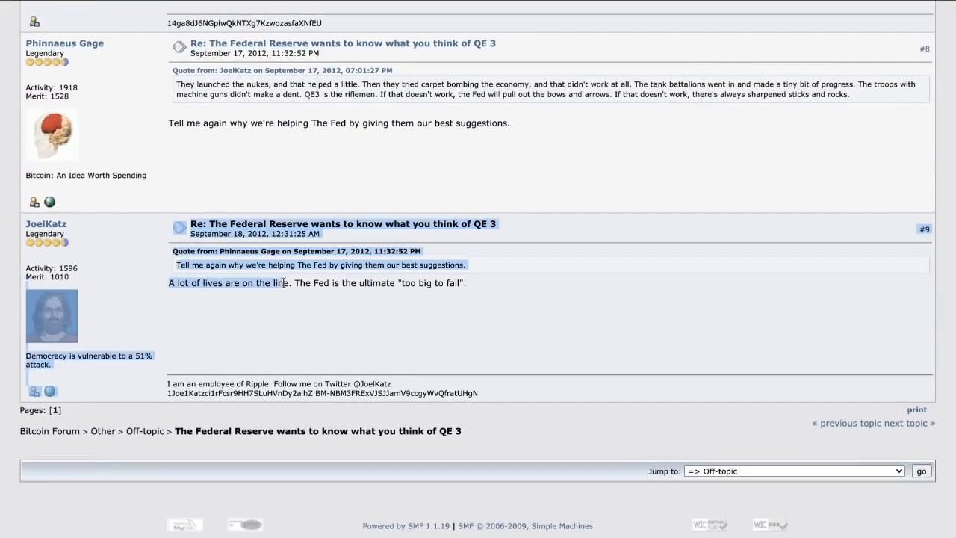
{"action": "left_click", "coordinate": [498, 290]}
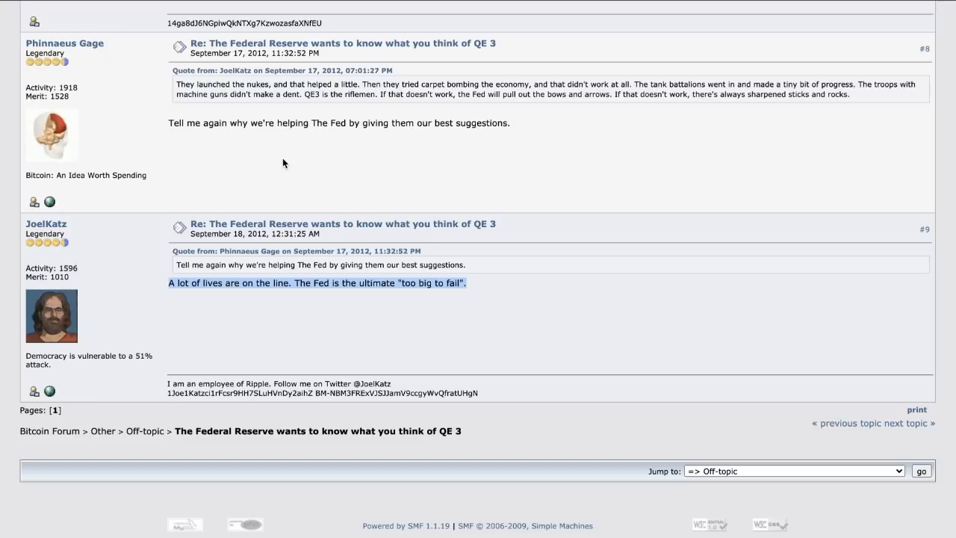
{"action": "mouse_move", "coordinate": [302, 206]}
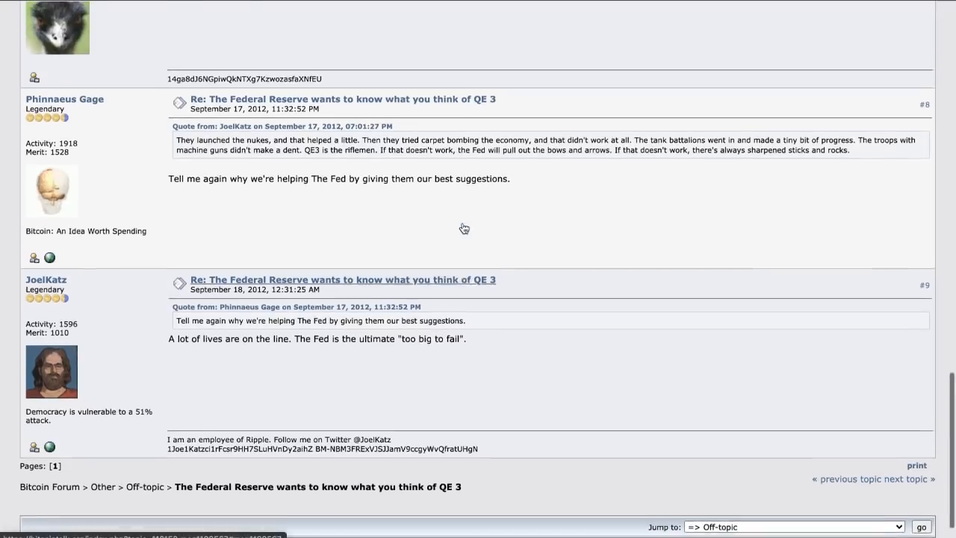
Step: Scroll back up to the thread's opening post
{"action": "scroll", "scroll_direction": "up", "scroll_amount": 3}
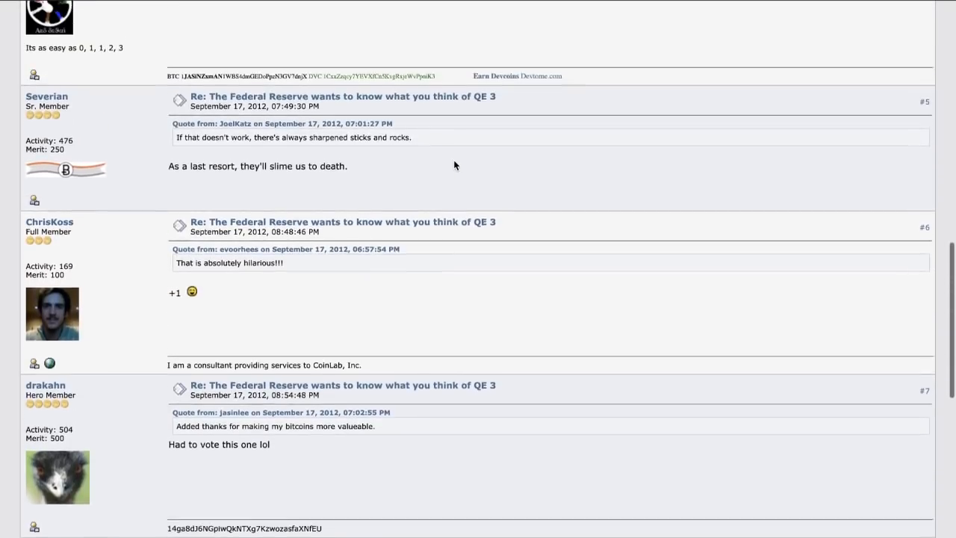
{"action": "scroll", "scroll_direction": "up", "scroll_amount": 3}
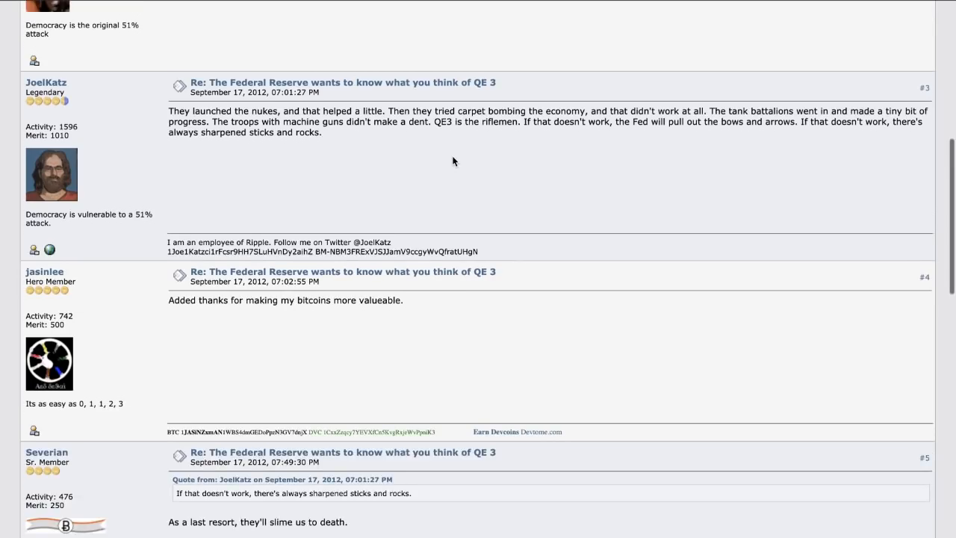
{"action": "scroll", "scroll_direction": "up", "scroll_amount": 3}
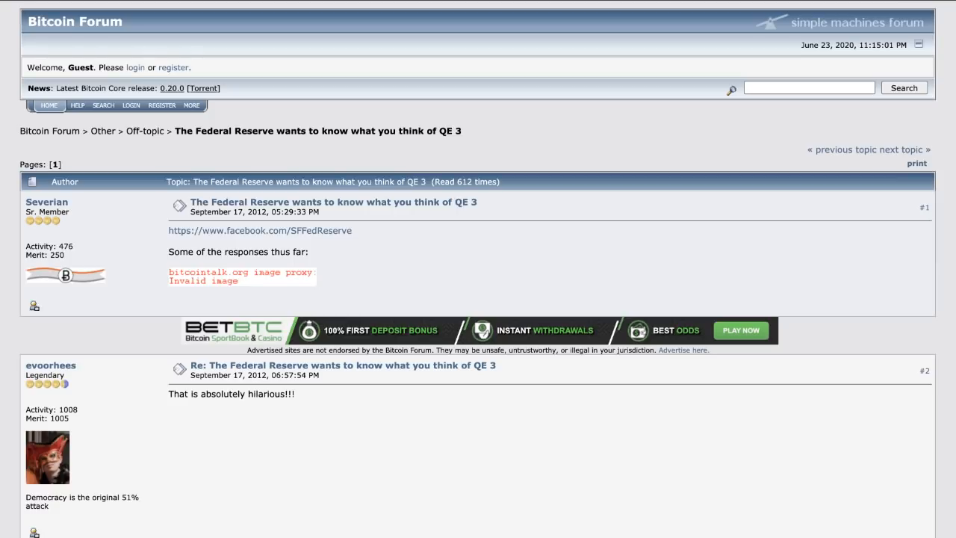
Step: Read the 51% attack replies, highlighting the sentence on boosting alternate crypto-currencies
{"action": "scroll", "scroll_direction": "down", "scroll_amount": 3}
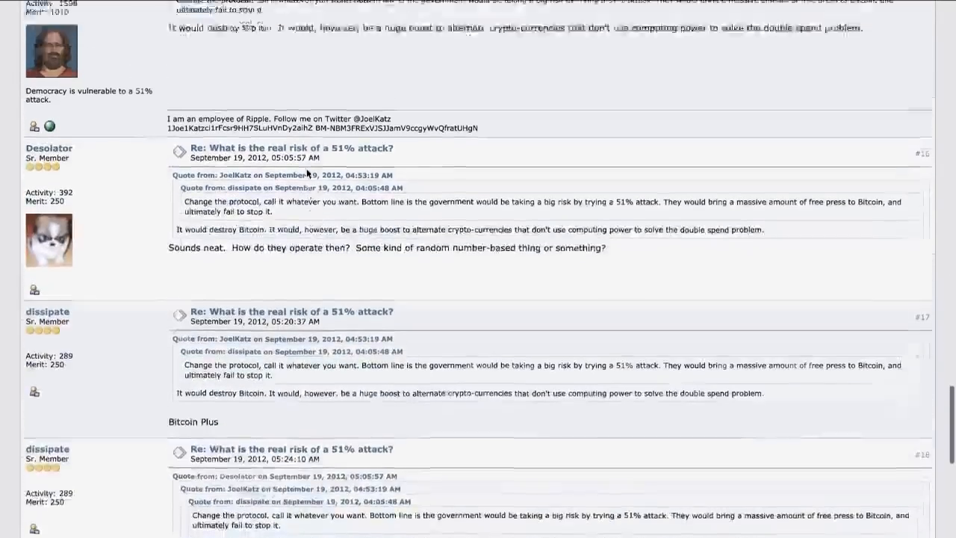
{"action": "scroll", "scroll_direction": "up", "scroll_amount": 3}
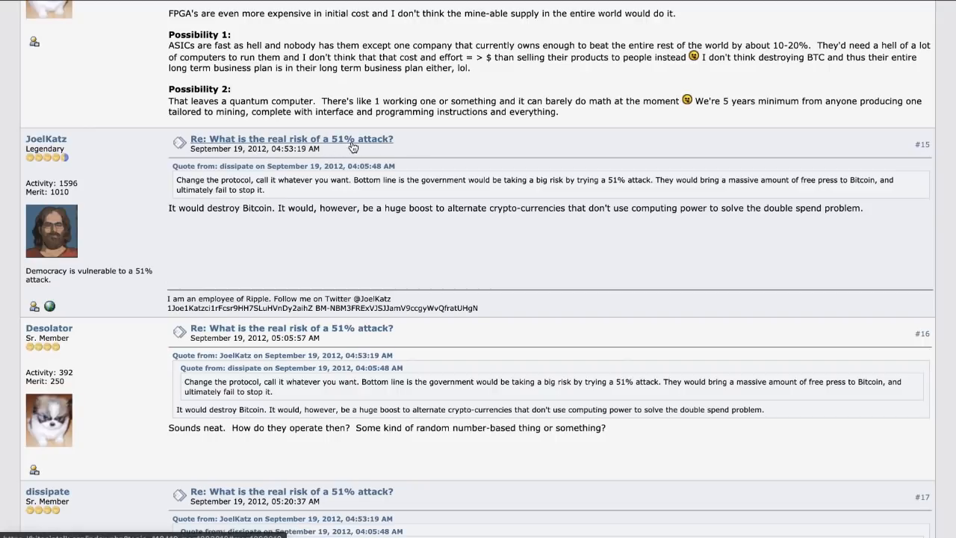
{"action": "mouse_move", "coordinate": [127, 235]}
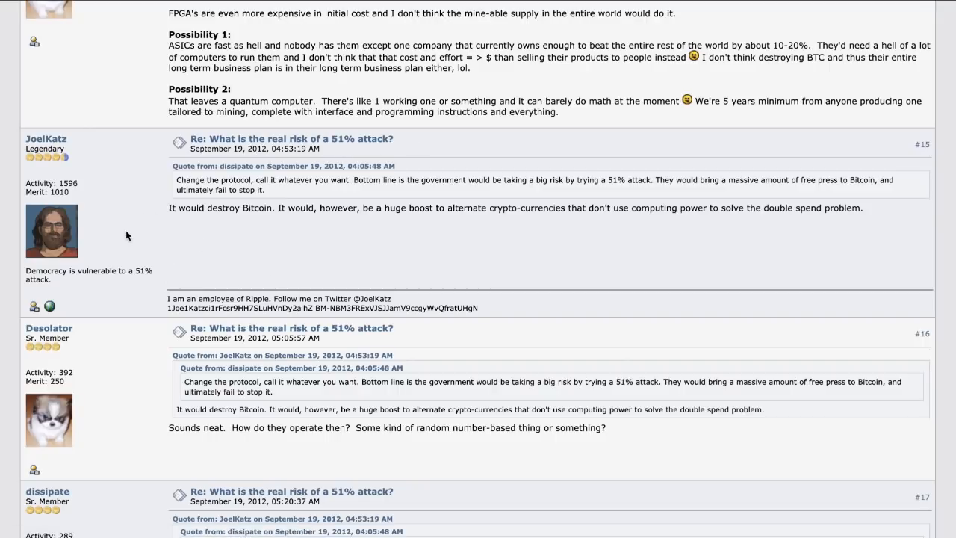
{"action": "mouse_move", "coordinate": [317, 224]}
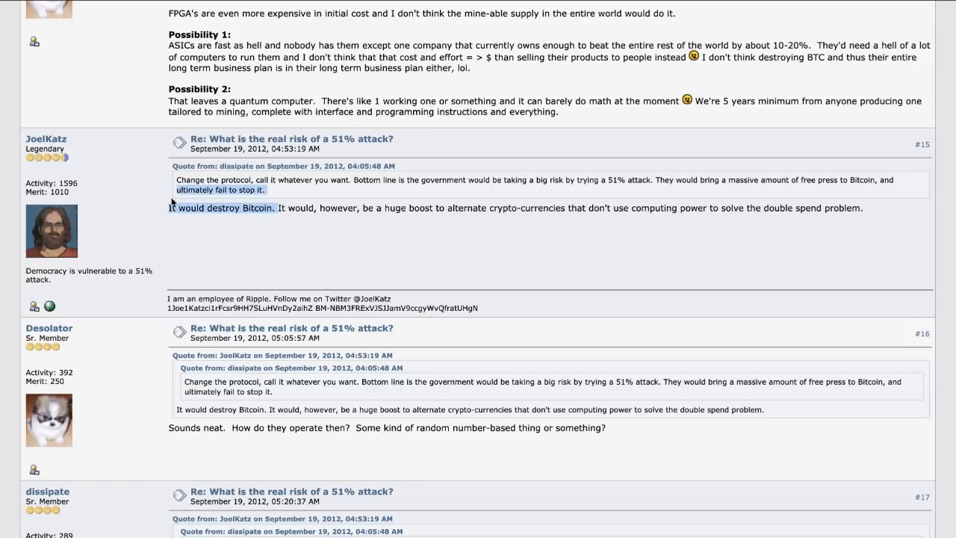
{"action": "scroll", "scroll_direction": "up", "scroll_amount": 3}
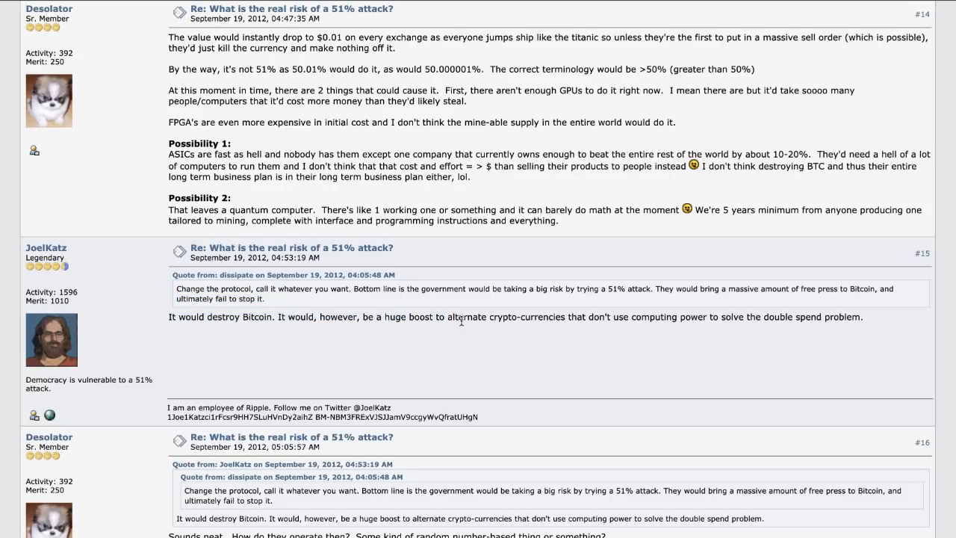
{"action": "left_click_drag", "start_coordinate": [448, 317], "coordinate": [501, 316]}
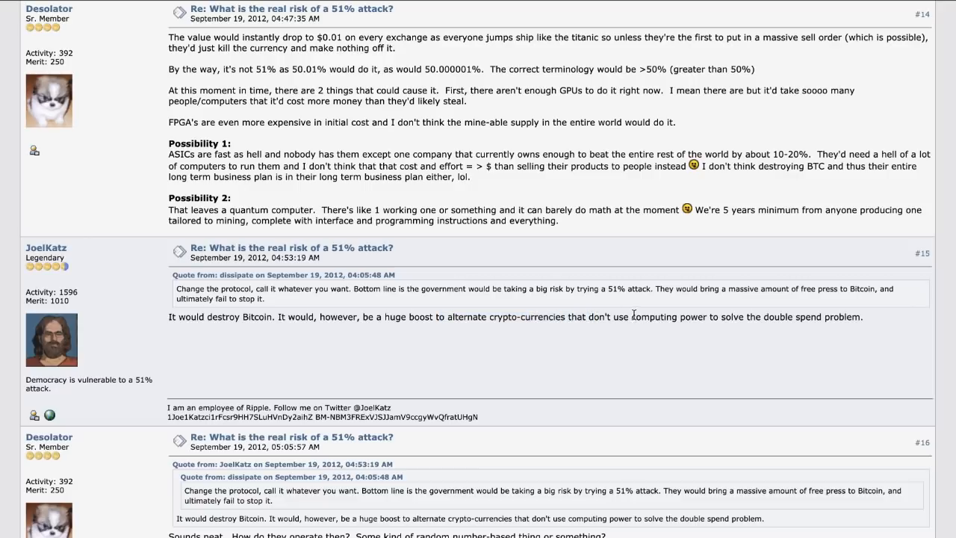
{"action": "left_click_drag", "start_coordinate": [632, 317], "coordinate": [860, 317]}
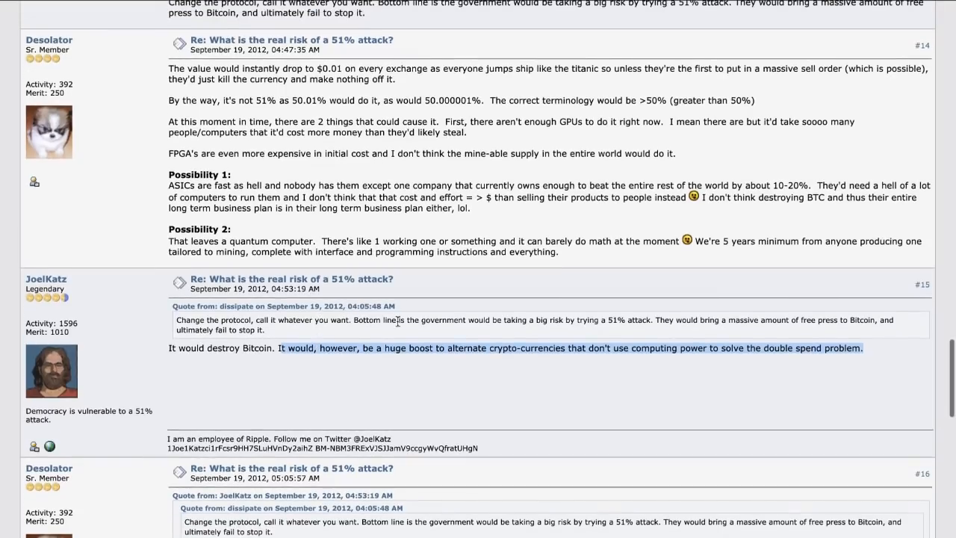
{"action": "mouse_move", "coordinate": [517, 236]}
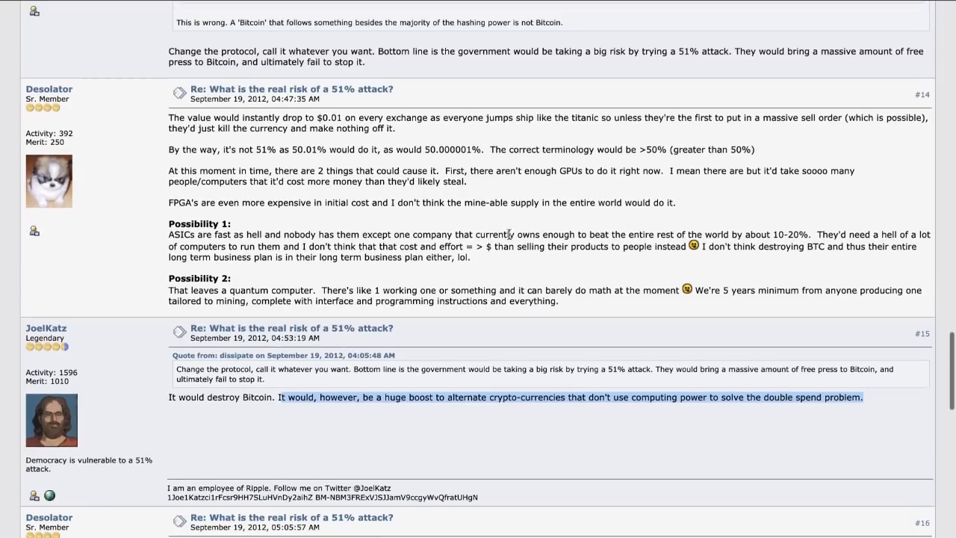
{"action": "mouse_move", "coordinate": [291, 155]}
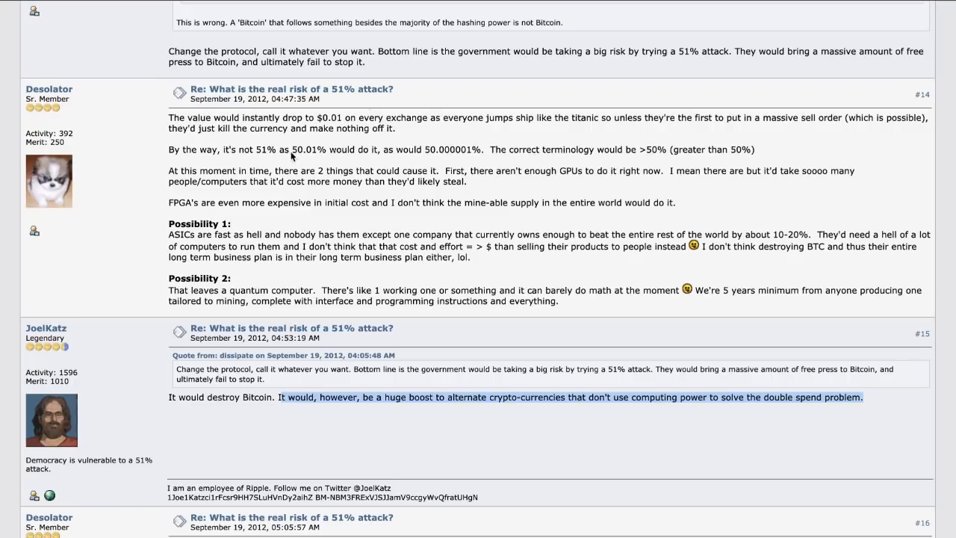
Step: Highlight the quantum computer and 5 years passages, then move on to the investing thread
{"action": "left_click_drag", "start_coordinate": [167, 289], "coordinate": [359, 290]}
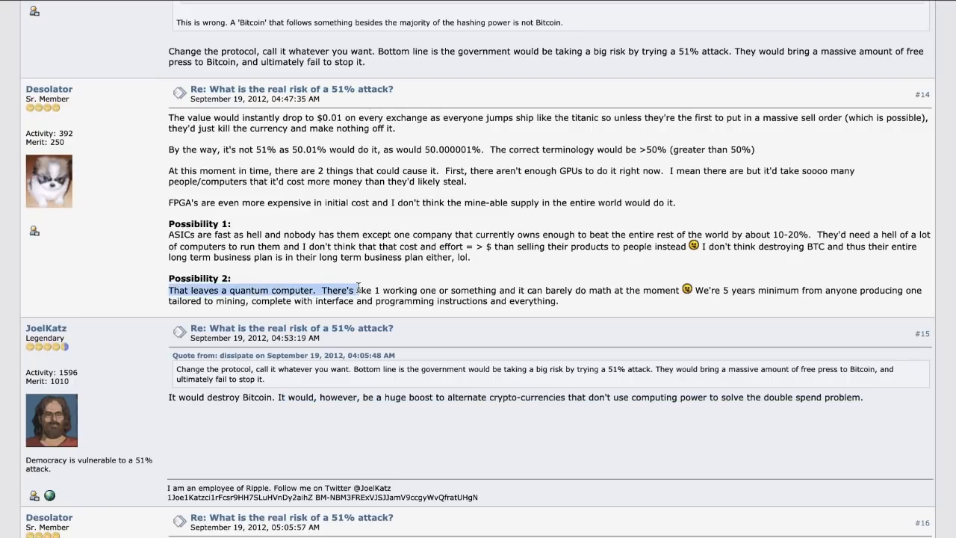
{"action": "left_click", "coordinate": [406, 281]}
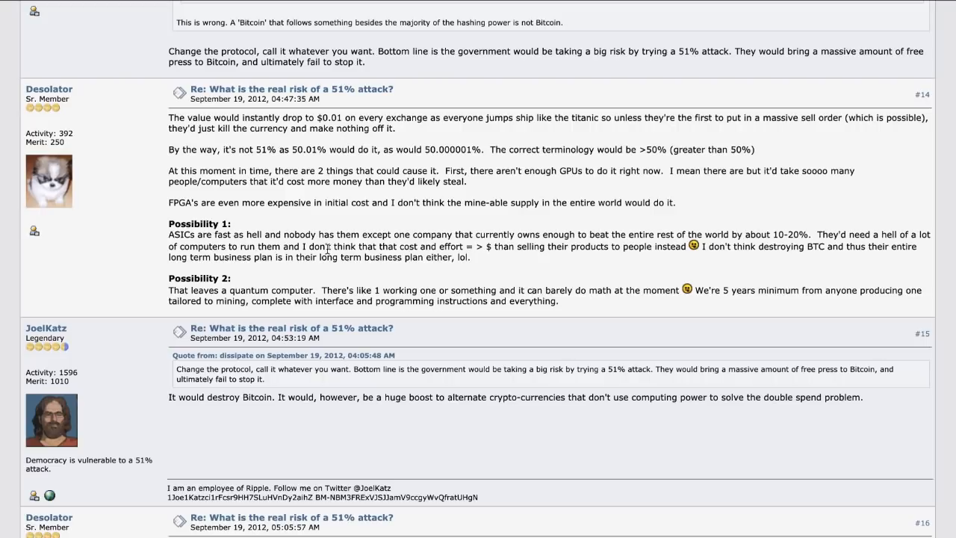
{"action": "mouse_move", "coordinate": [662, 233]}
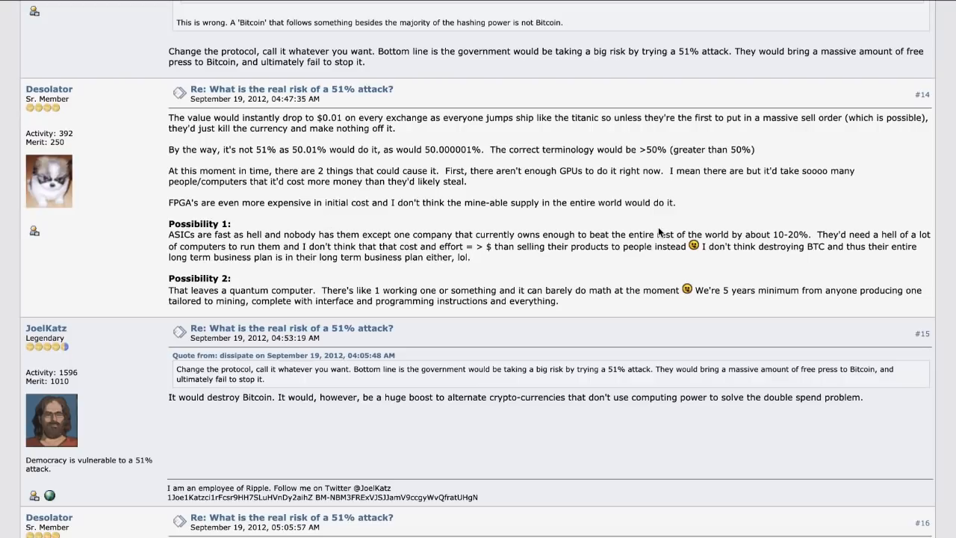
{"action": "mouse_move", "coordinate": [301, 284]}
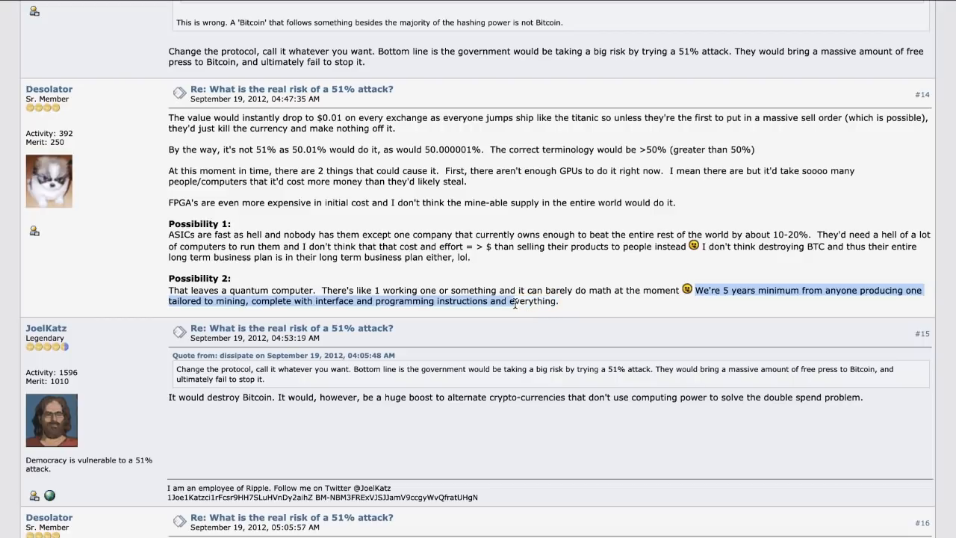
{"action": "left_click", "coordinate": [585, 290]}
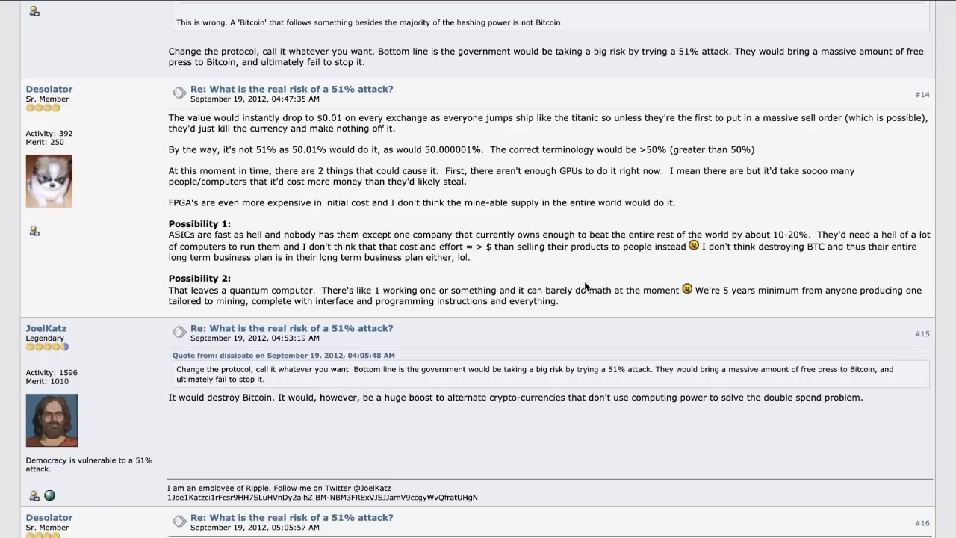
{"action": "scroll", "scroll_direction": "up", "scroll_amount": 3}
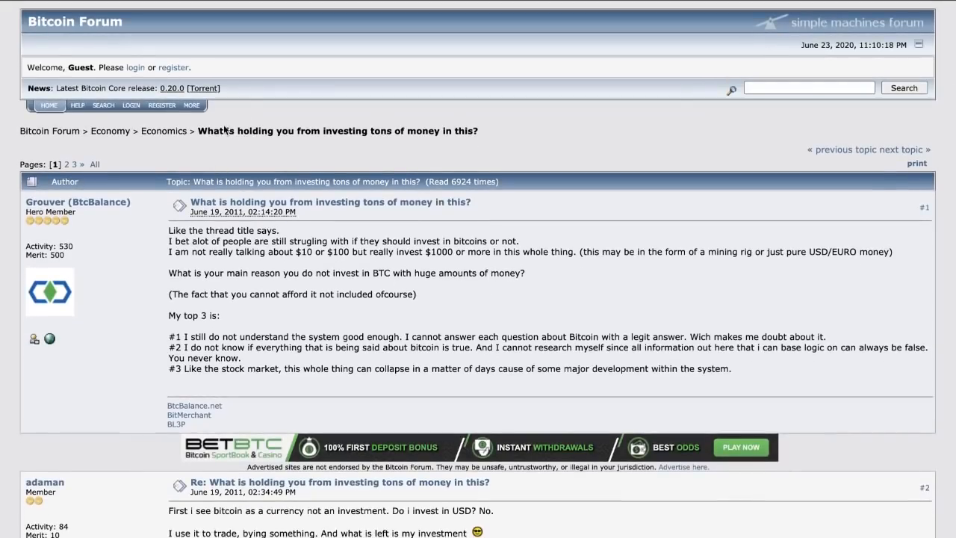
{"action": "scroll", "scroll_direction": "down", "scroll_amount": 3}
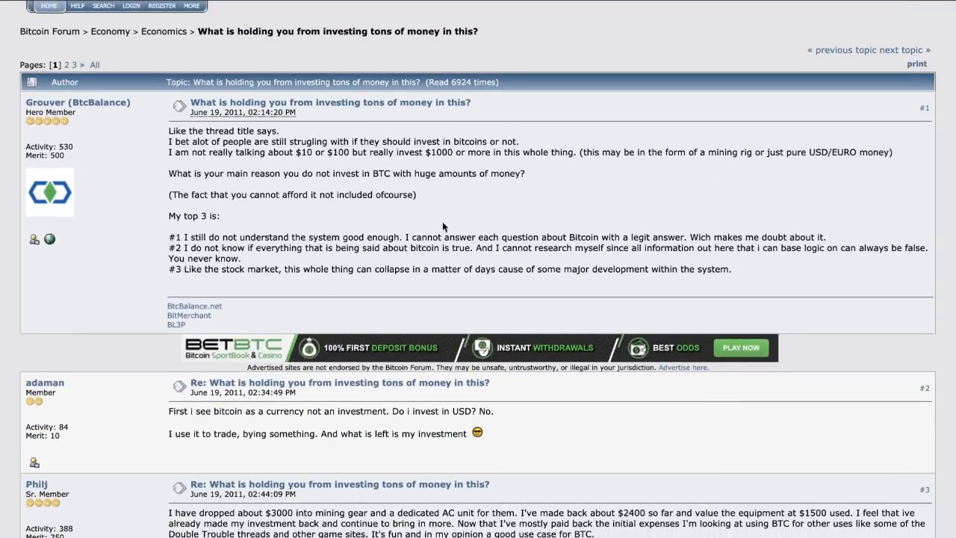
{"action": "scroll", "scroll_direction": "down", "scroll_amount": 3}
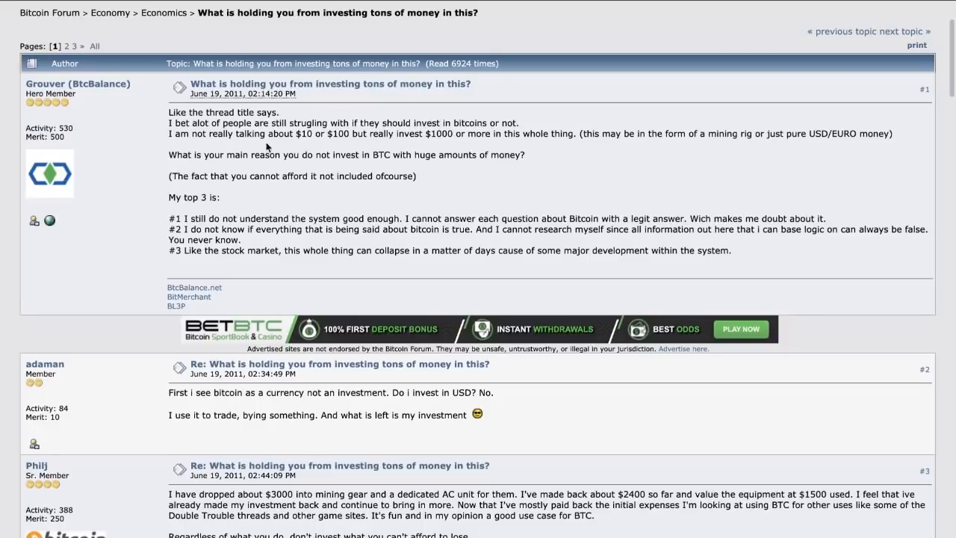
{"action": "scroll", "scroll_direction": "down", "scroll_amount": 3}
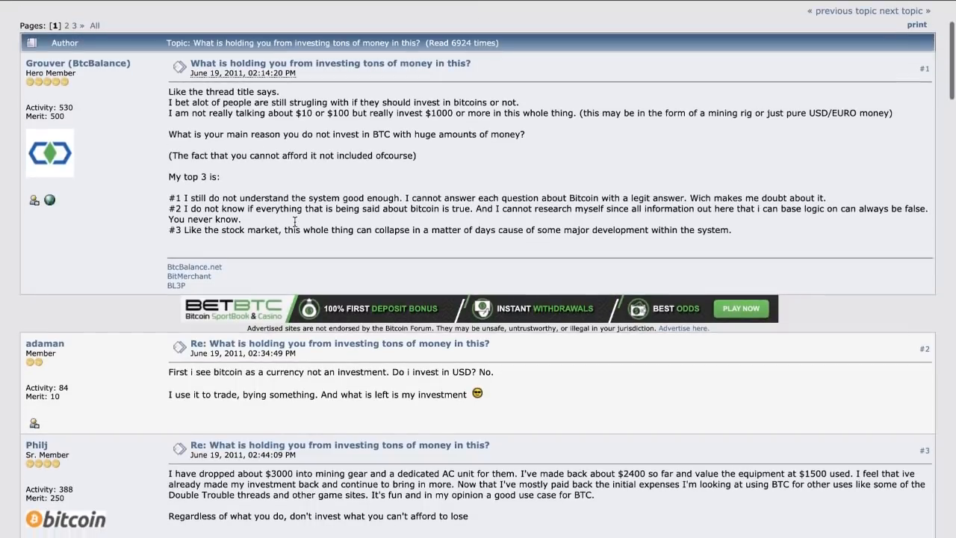
{"action": "scroll", "scroll_direction": "down", "scroll_amount": 3}
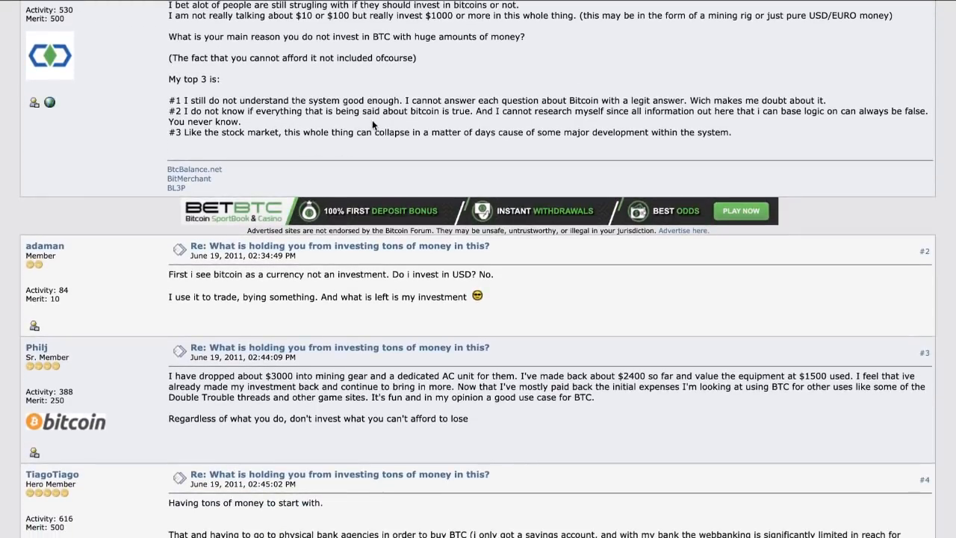
{"action": "scroll", "scroll_direction": "down", "scroll_amount": 3}
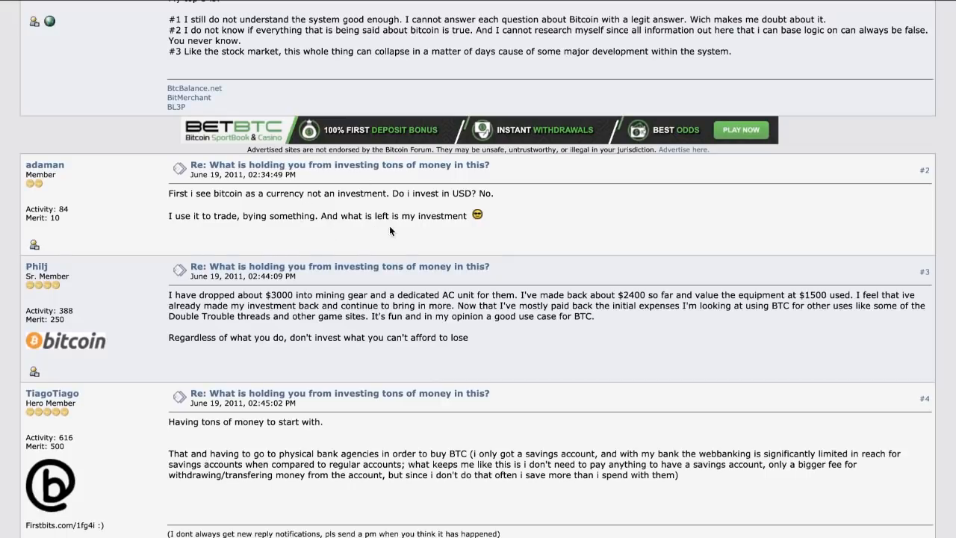
{"action": "left_click_drag", "start_coordinate": [263, 194], "coordinate": [493, 195]}
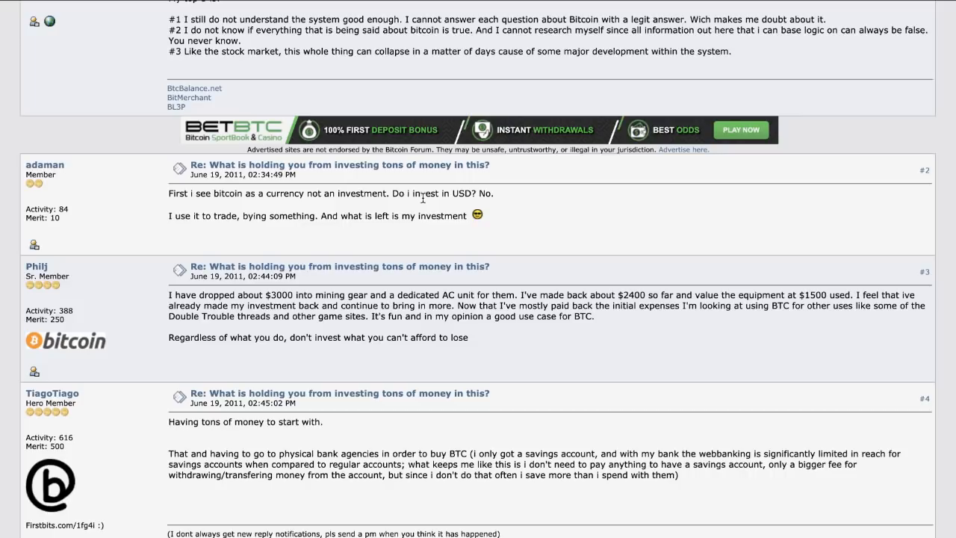
{"action": "scroll", "scroll_direction": "down", "scroll_amount": 3}
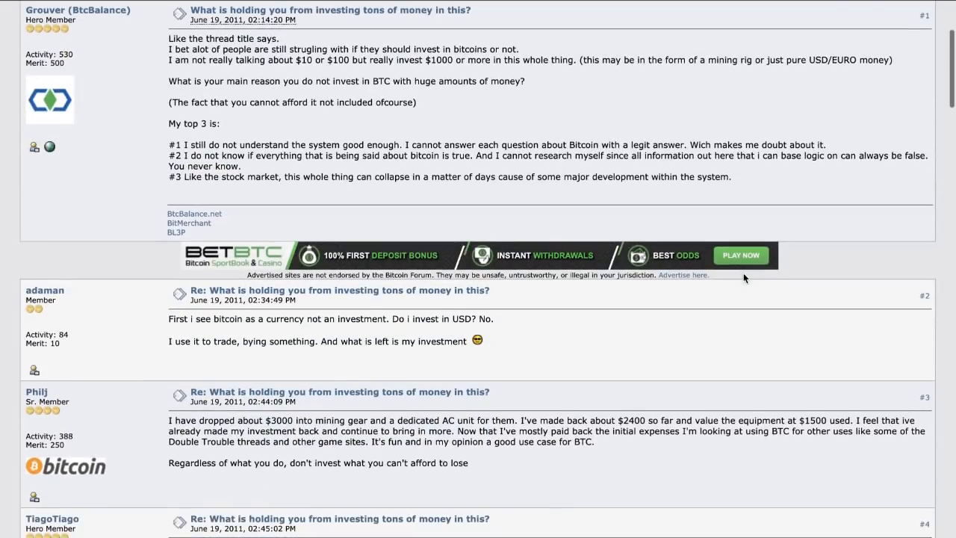
{"action": "scroll", "scroll_direction": "down", "scroll_amount": 3}
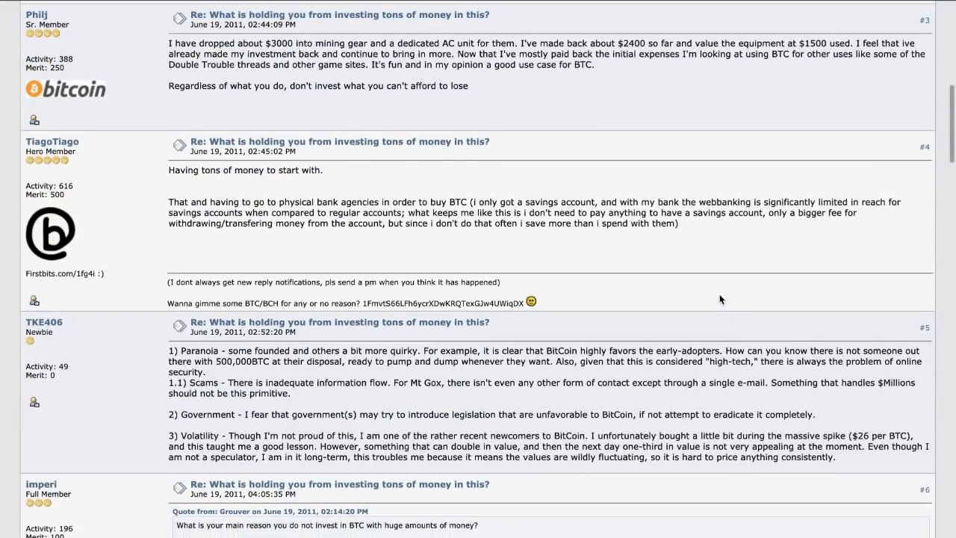
{"action": "scroll", "scroll_direction": "down", "scroll_amount": 3}
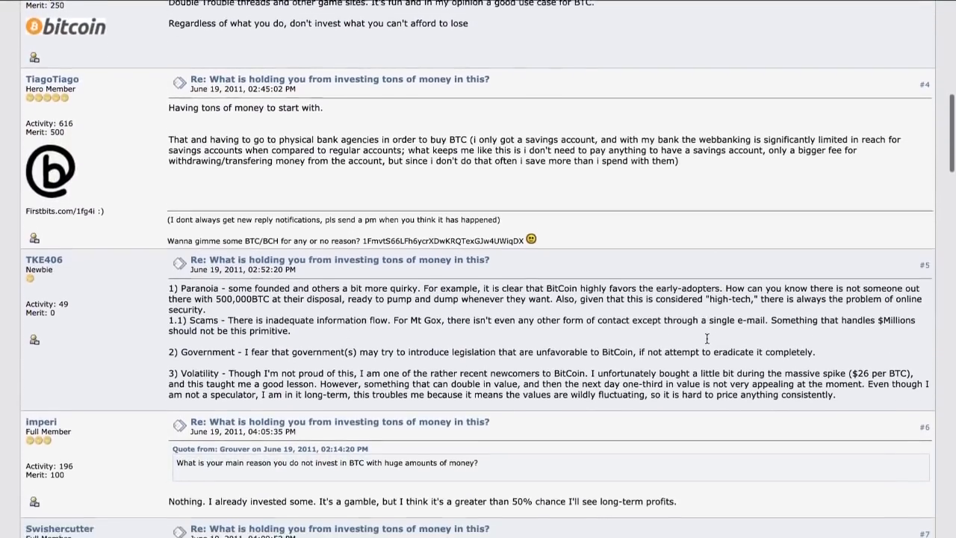
{"action": "scroll", "scroll_direction": "down", "scroll_amount": 3}
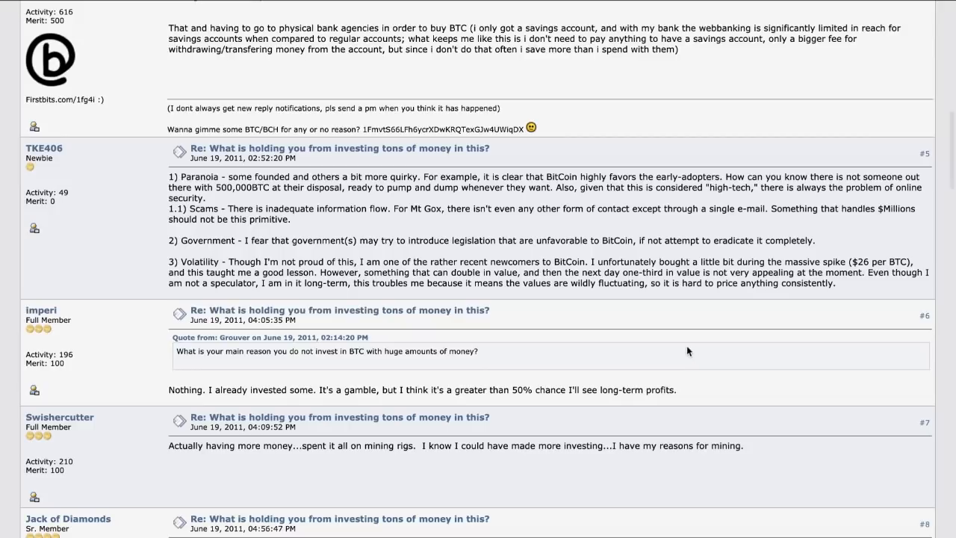
{"action": "mouse_move", "coordinate": [580, 261]}
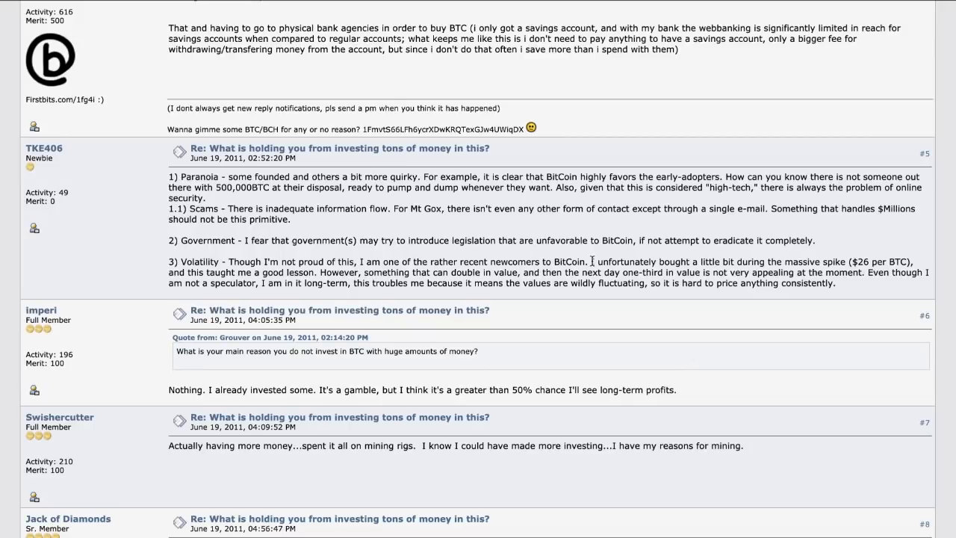
{"action": "left_click_drag", "start_coordinate": [591, 261], "coordinate": [667, 272]}
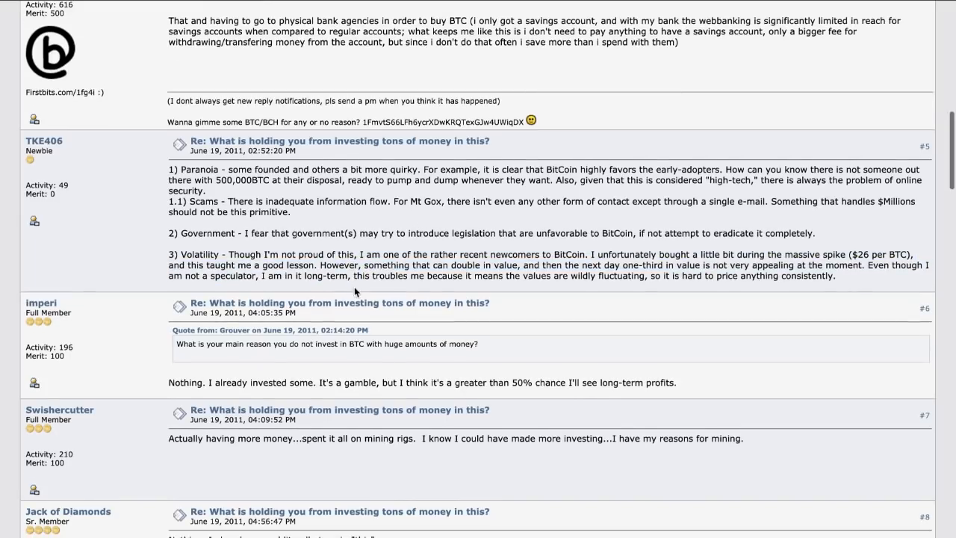
{"action": "scroll", "scroll_direction": "down", "scroll_amount": 3}
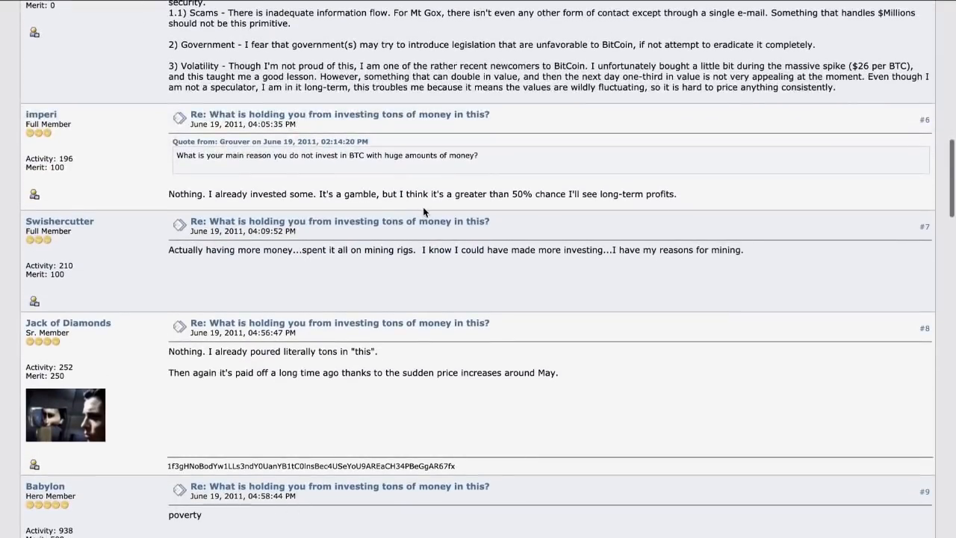
{"action": "scroll", "scroll_direction": "down", "scroll_amount": 3}
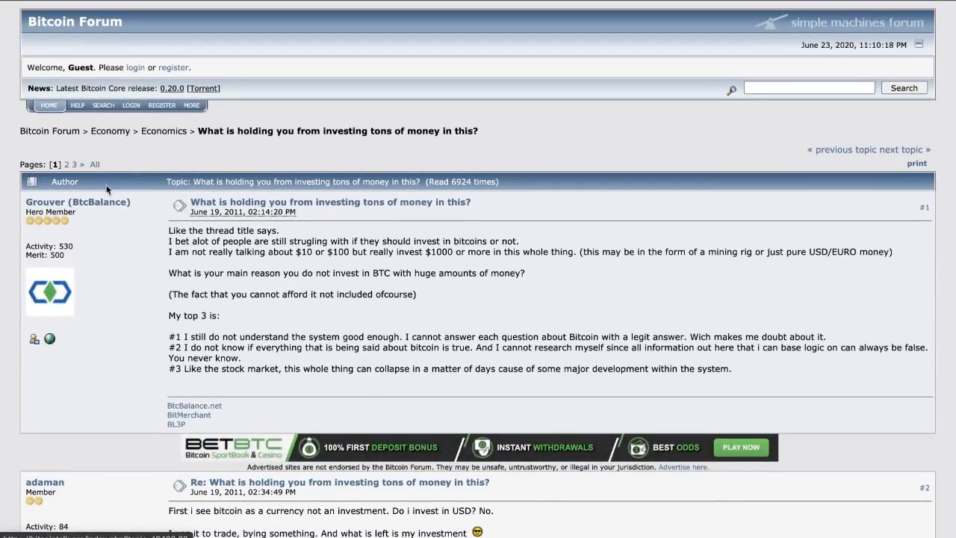
Step: Bring up replies #22–#24 and highlight the closing words of JoelKatz's reply #23
{"action": "scroll", "scroll_direction": "down", "scroll_amount": 3}
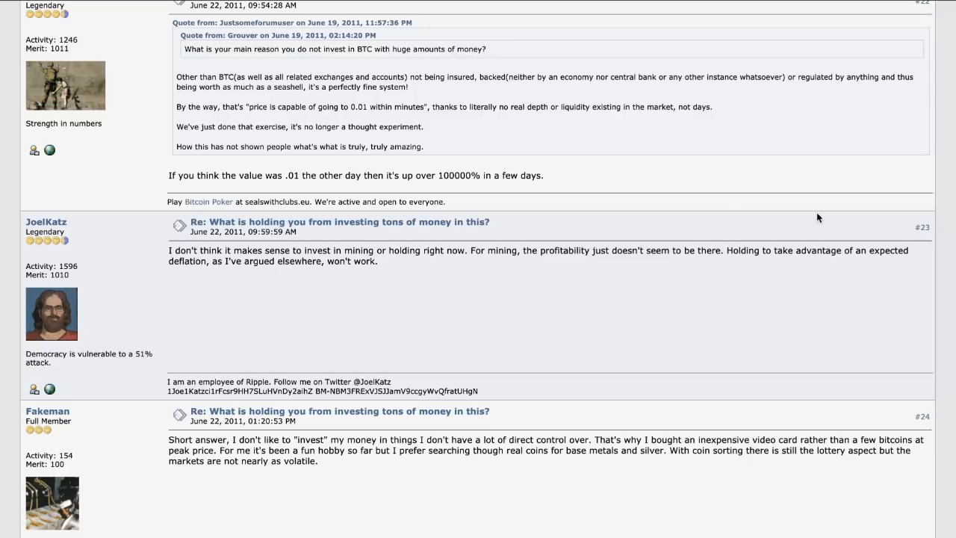
{"action": "mouse_move", "coordinate": [581, 295]}
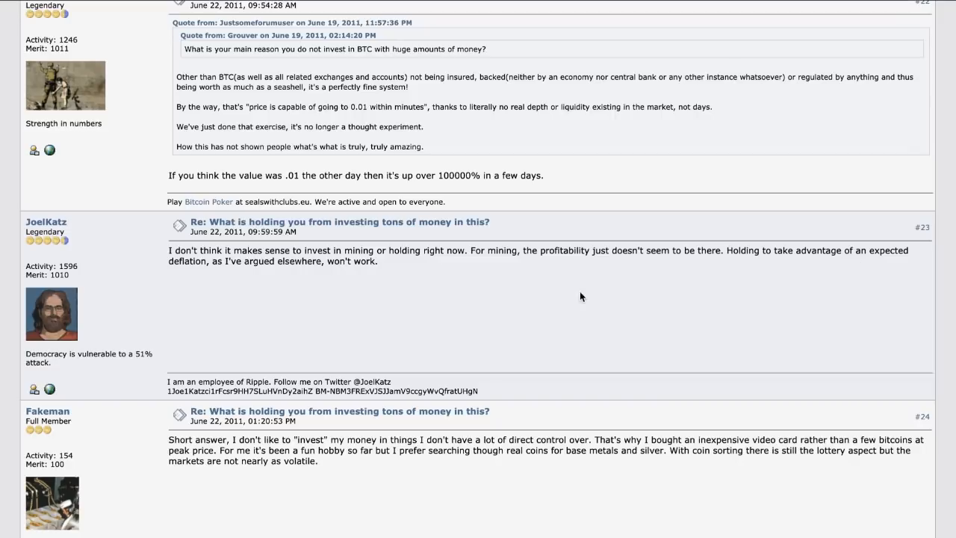
{"action": "mouse_move", "coordinate": [286, 272]}
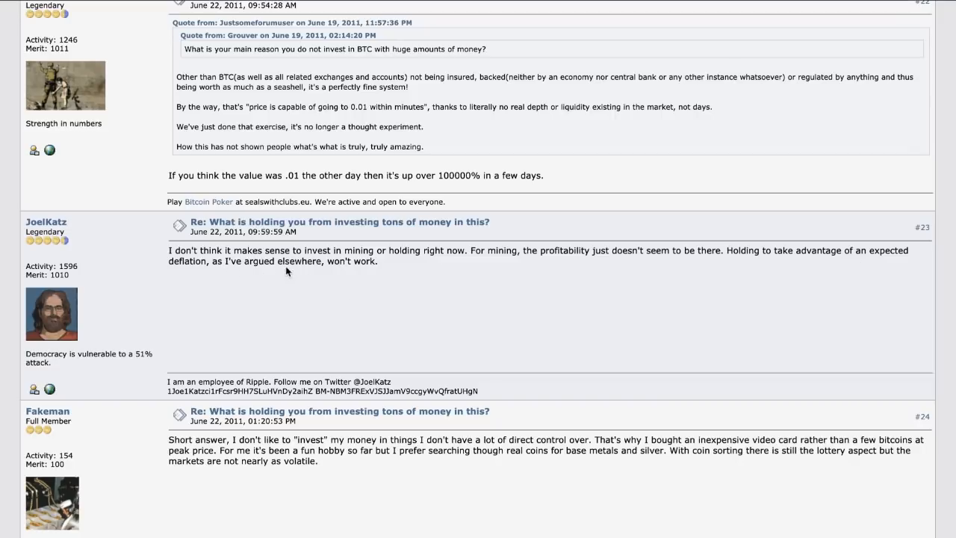
{"action": "left_click_drag", "start_coordinate": [212, 260], "coordinate": [376, 260]}
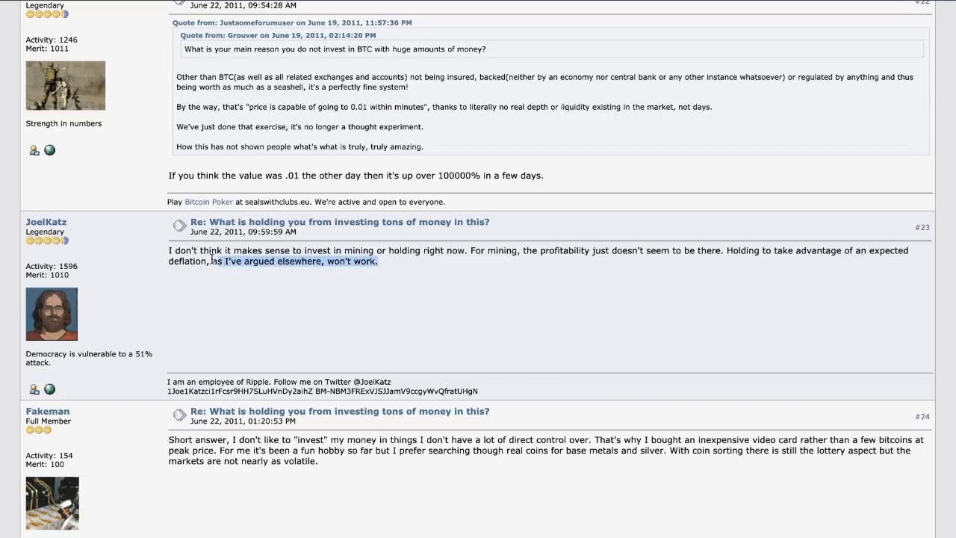
{"action": "left_click", "coordinate": [239, 279]}
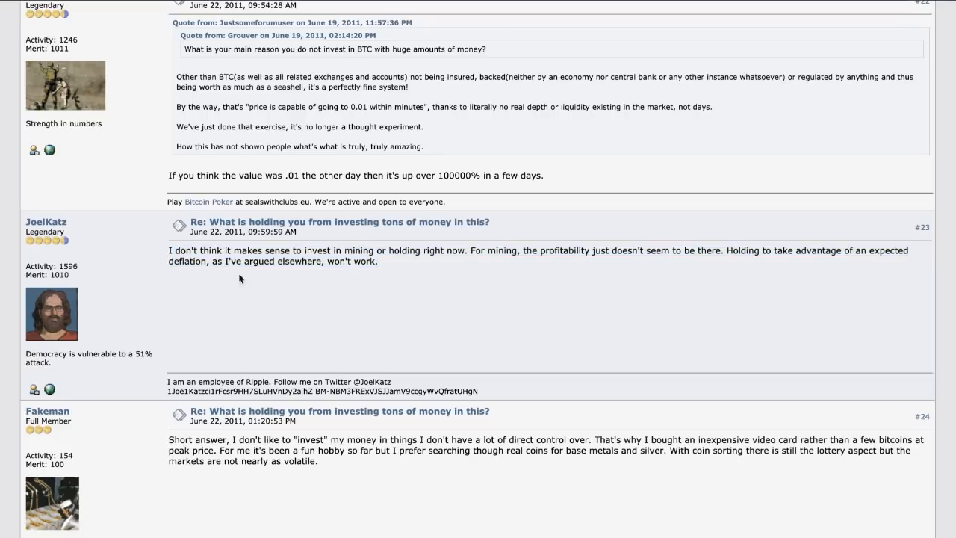
{"action": "mouse_move", "coordinate": [297, 304]}
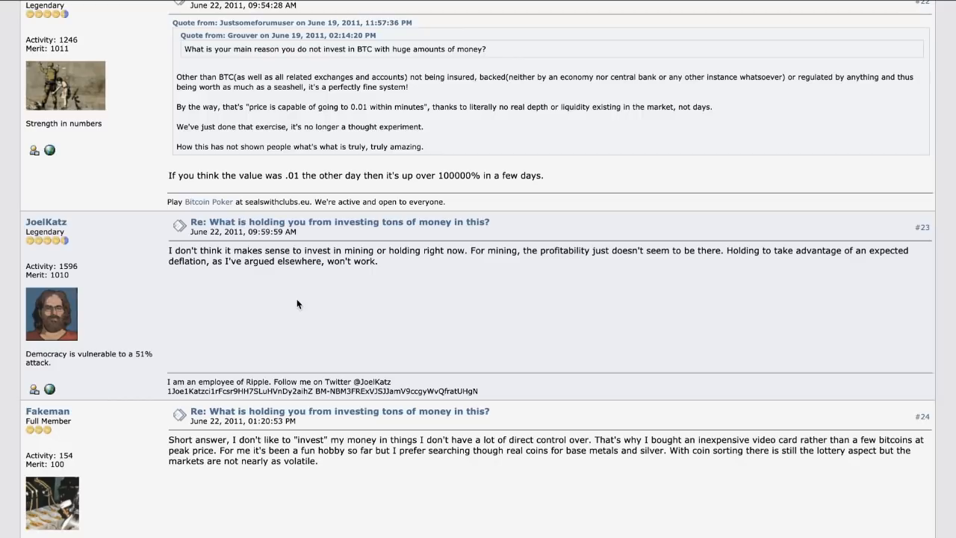
Step: Highlight reply #23's sentence about holding for deflation, then deselect it
{"action": "left_click_drag", "start_coordinate": [726, 251], "coordinate": [377, 260]}
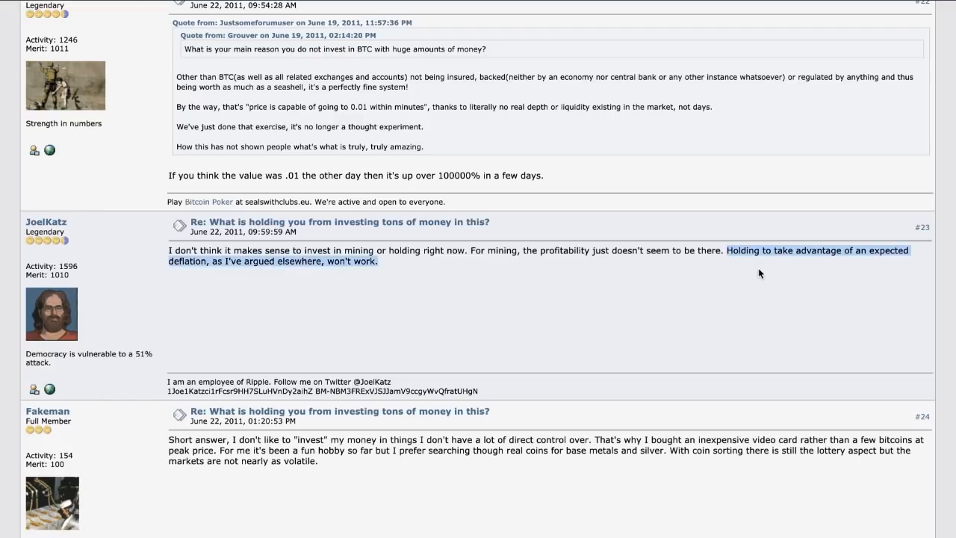
{"action": "left_click", "coordinate": [501, 261]}
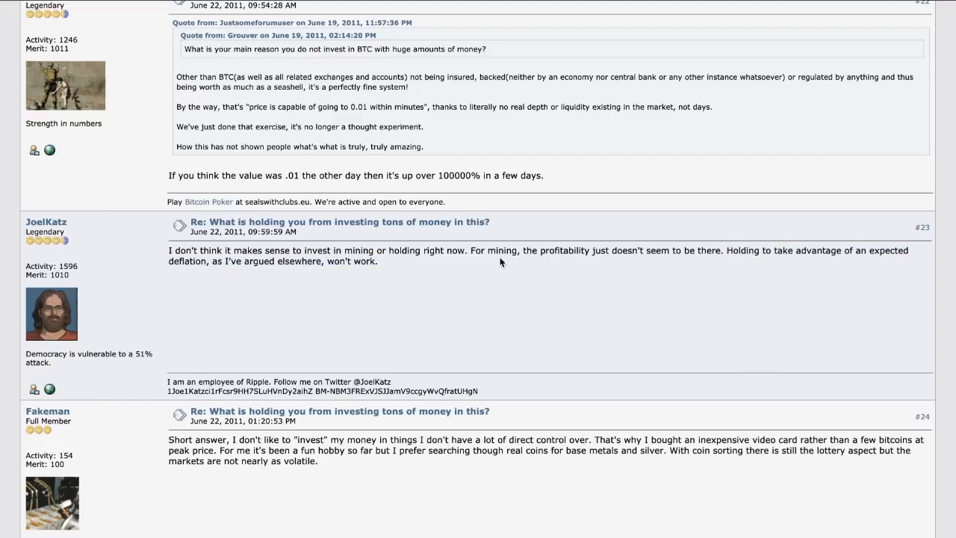
{"action": "double_click", "coordinate": [187, 260]}
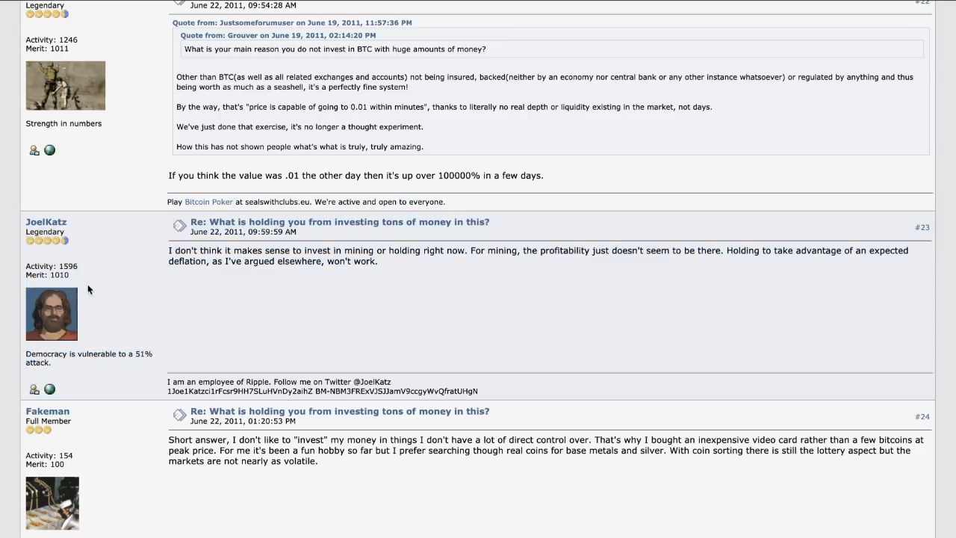
{"action": "mouse_move", "coordinate": [87, 352]}
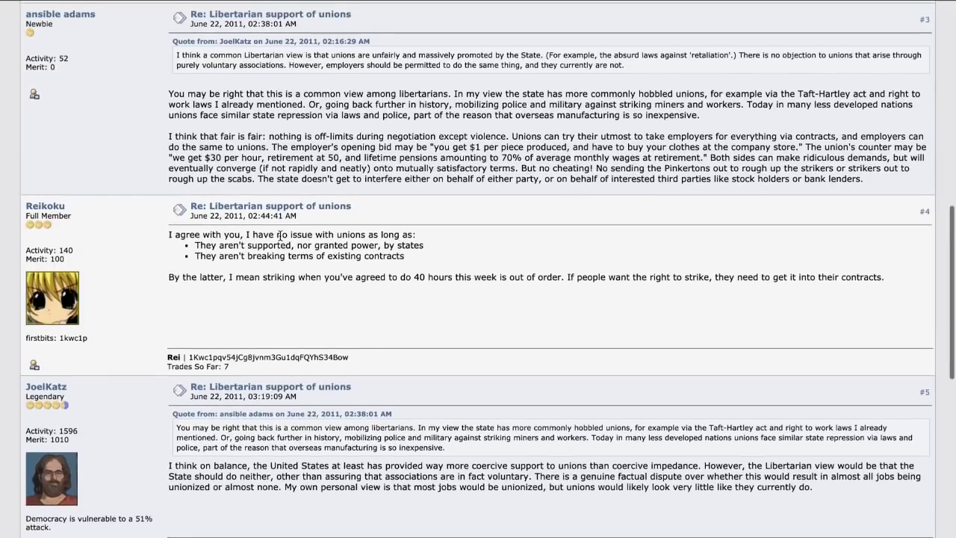
Step: Scroll the Libertarian support of unions thread between the opening post and reply #6
{"action": "scroll", "scroll_direction": "down", "scroll_amount": 3}
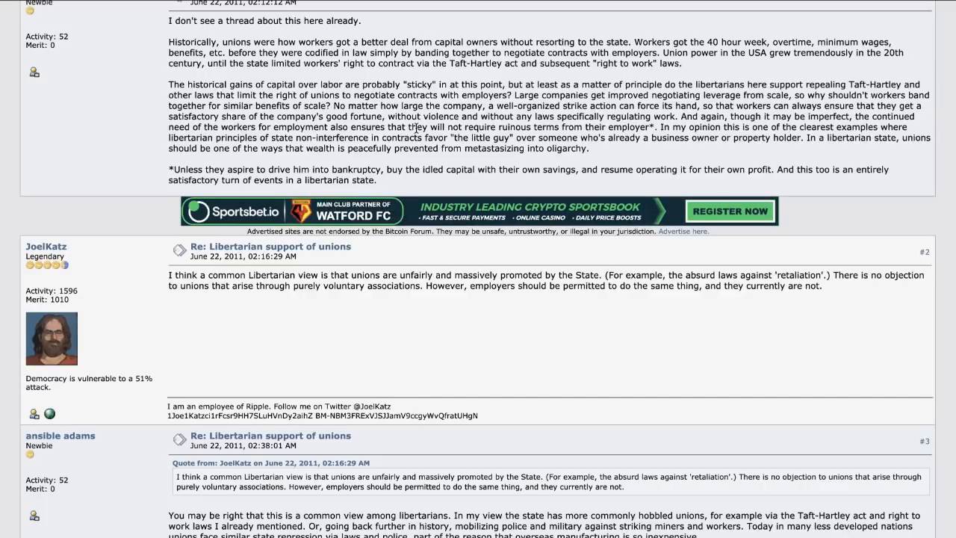
{"action": "scroll", "scroll_direction": "down", "scroll_amount": 3}
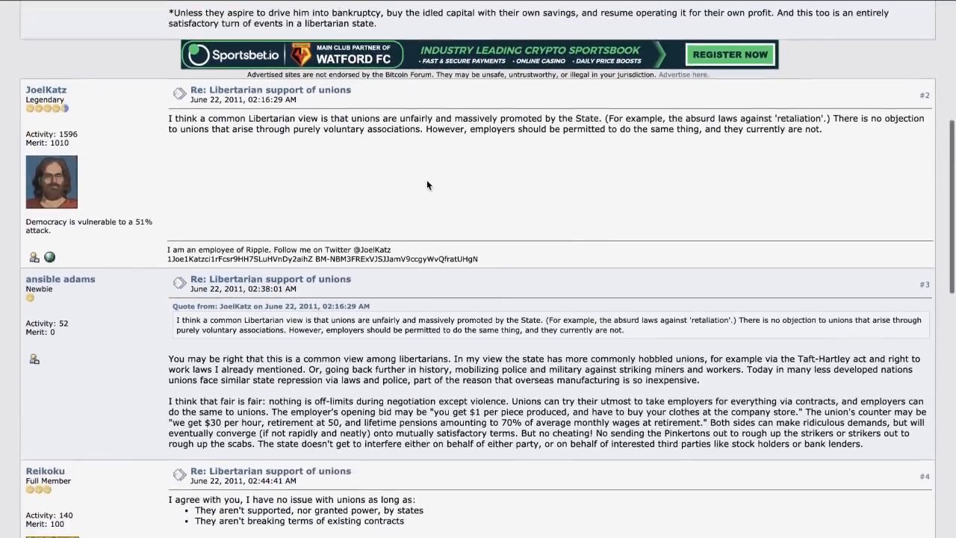
{"action": "scroll", "scroll_direction": "up", "scroll_amount": 3}
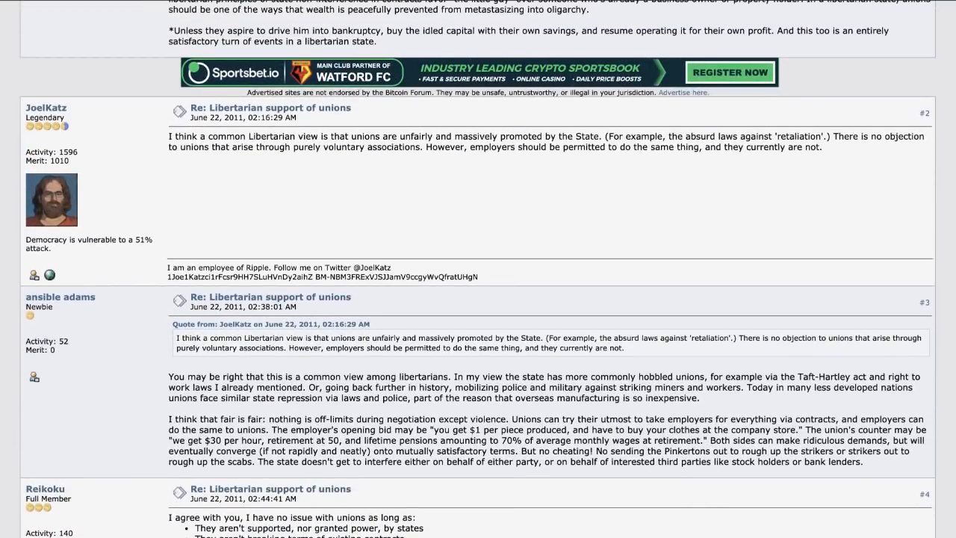
{"action": "scroll", "scroll_direction": "down", "scroll_amount": 3}
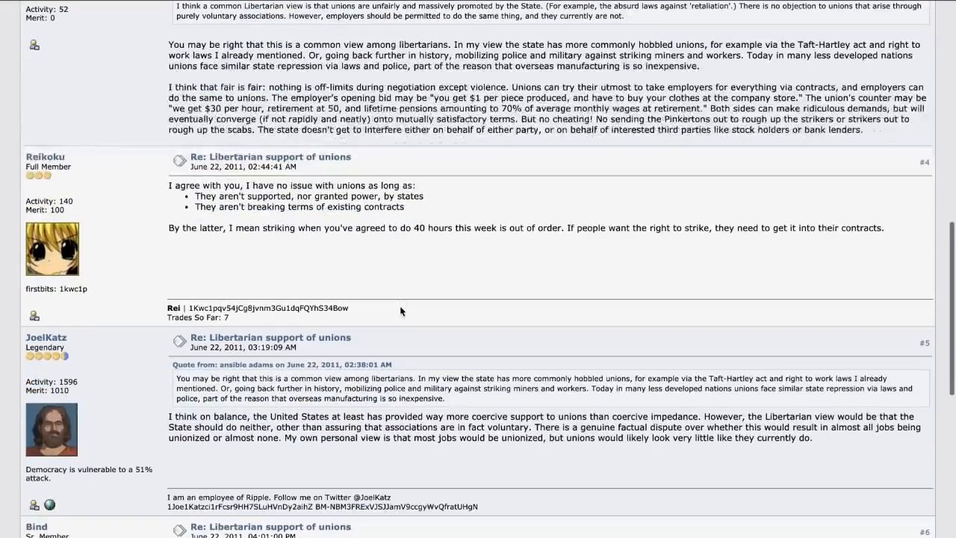
{"action": "scroll", "scroll_direction": "down", "scroll_amount": 3}
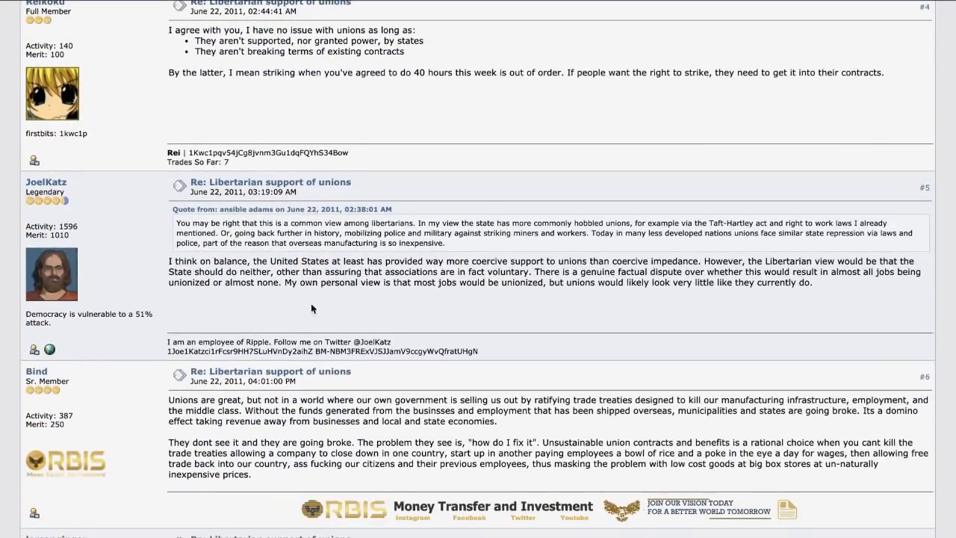
{"action": "mouse_move", "coordinate": [392, 129]}
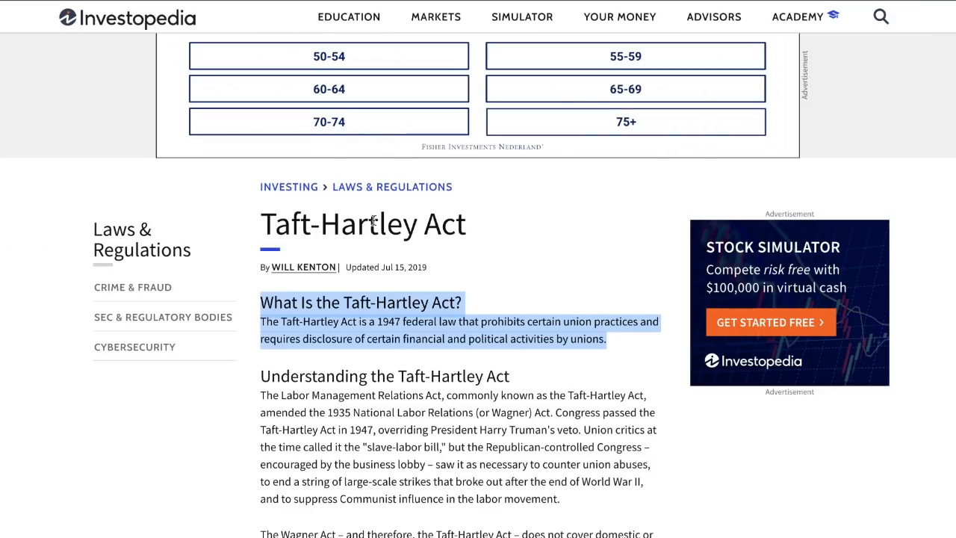
{"action": "mouse_move", "coordinate": [516, 300]}
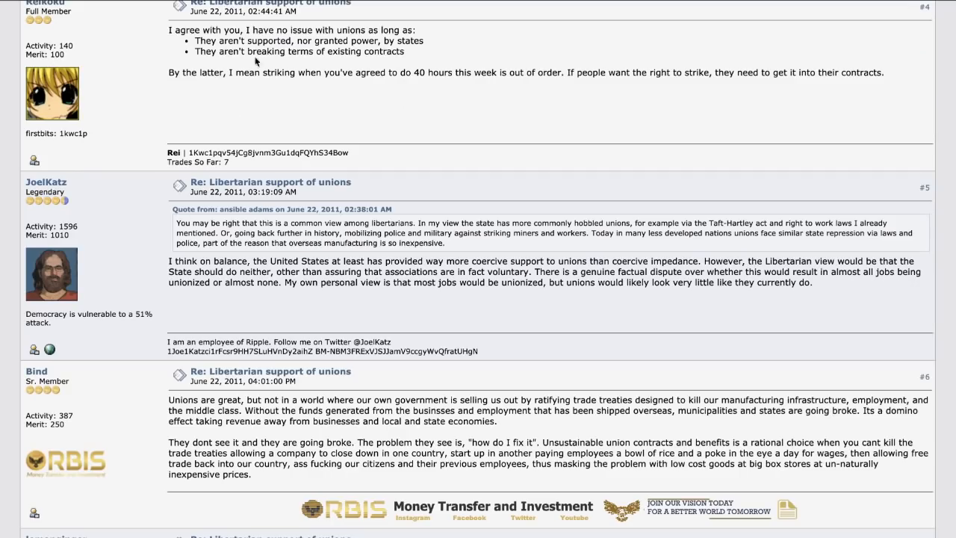
{"action": "scroll", "scroll_direction": "up", "scroll_amount": 3}
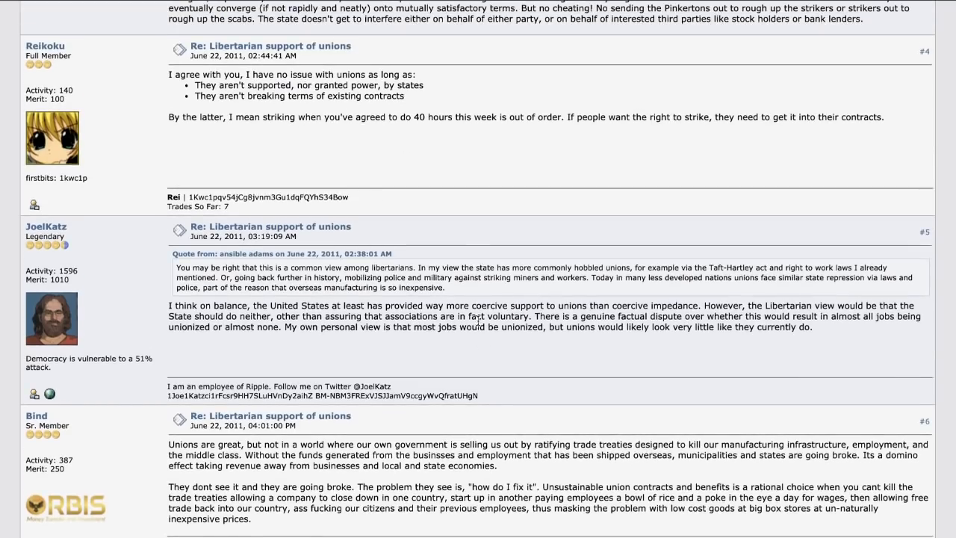
{"action": "scroll", "scroll_direction": "down", "scroll_amount": 3}
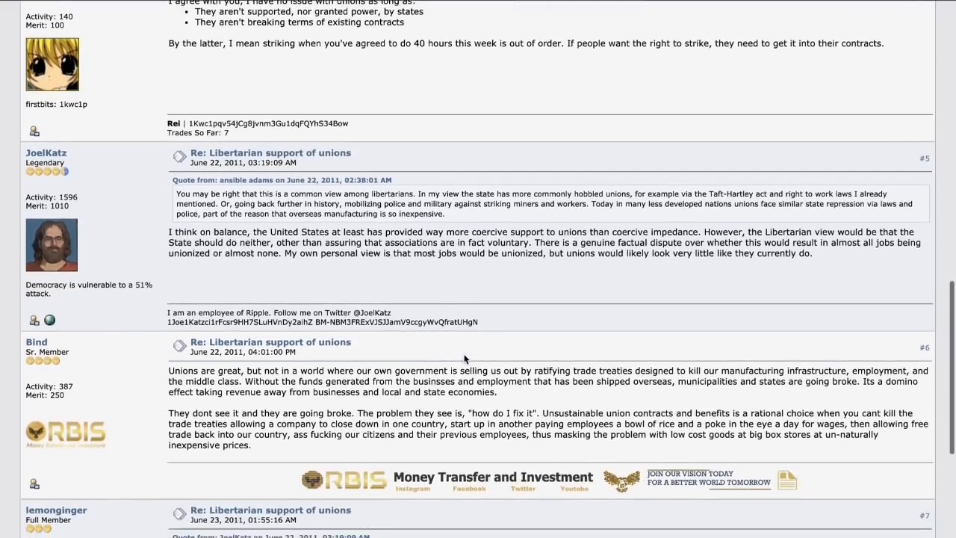
{"action": "scroll", "scroll_direction": "down", "scroll_amount": 3}
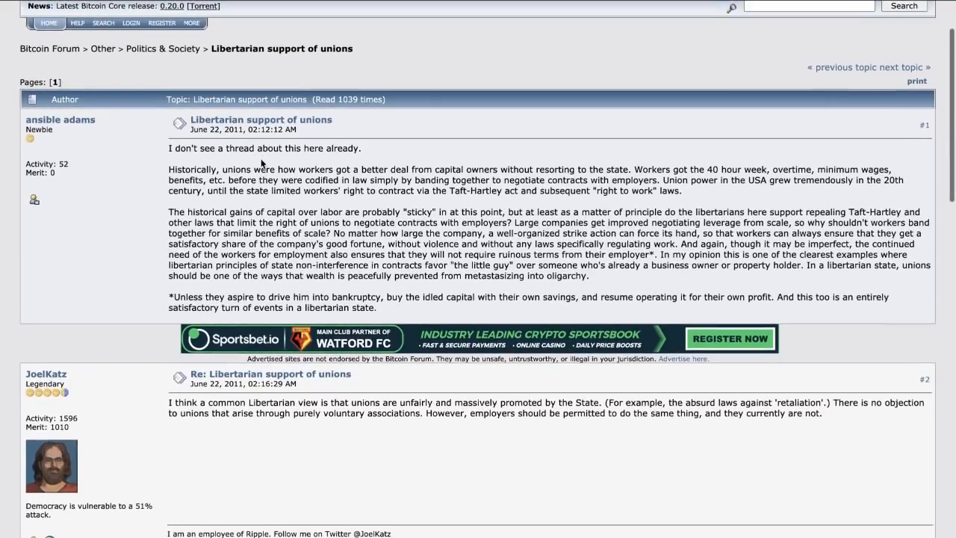
{"action": "mouse_move", "coordinate": [394, 12]}
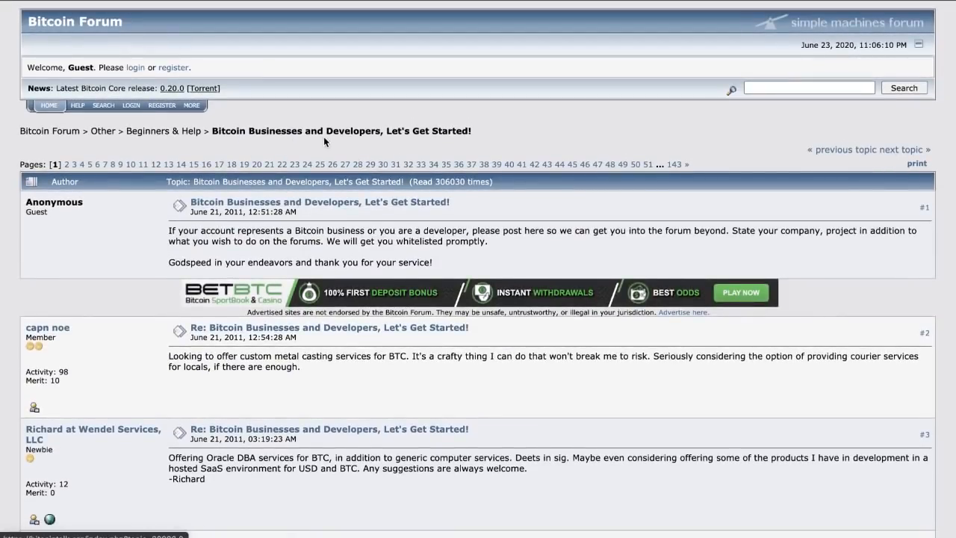
Step: Read the Bitcoin Businesses thread to reply #8, then reach the Ripple trouble thread at posts #195–196
{"action": "scroll", "scroll_direction": "down", "scroll_amount": 3}
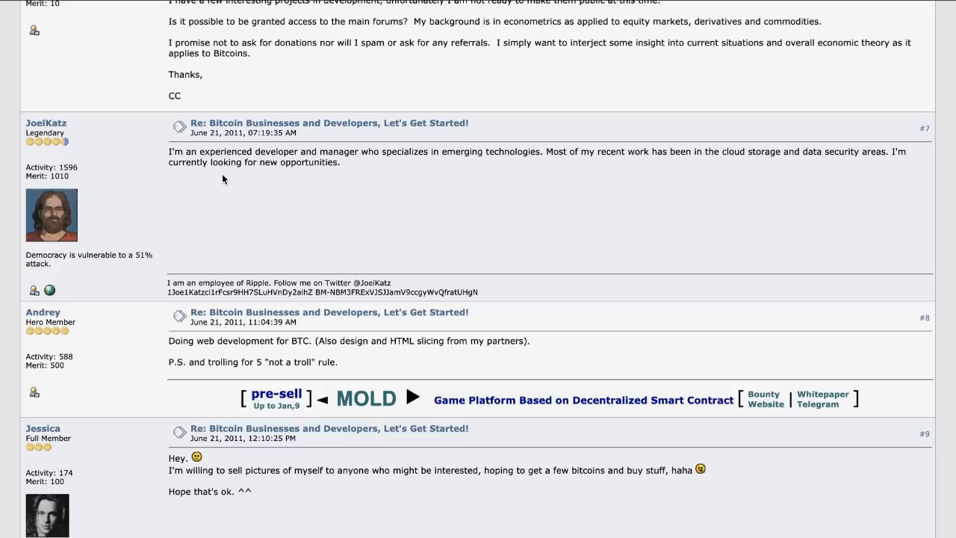
{"action": "mouse_move", "coordinate": [398, 147]}
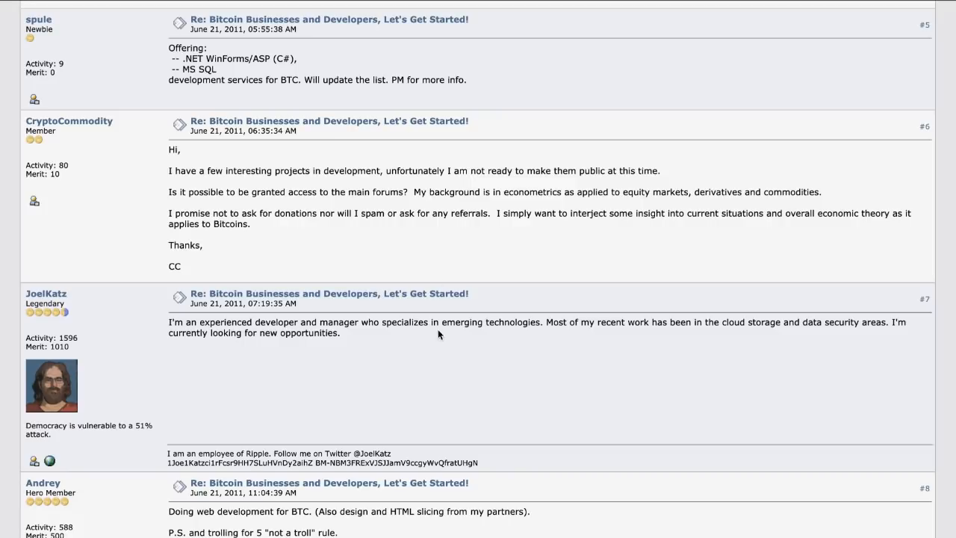
{"action": "mouse_move", "coordinate": [568, 334]}
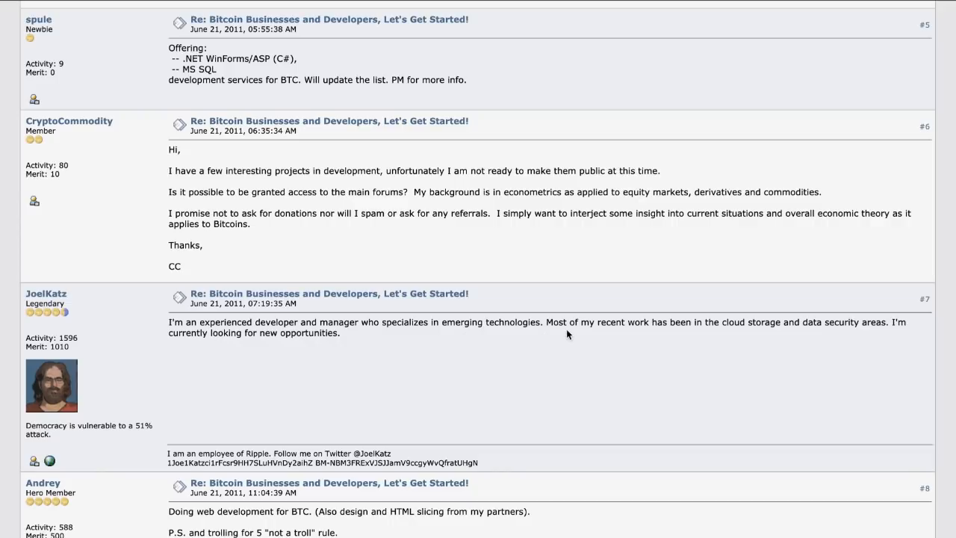
{"action": "left_click_drag", "start_coordinate": [547, 323], "coordinate": [341, 333]}
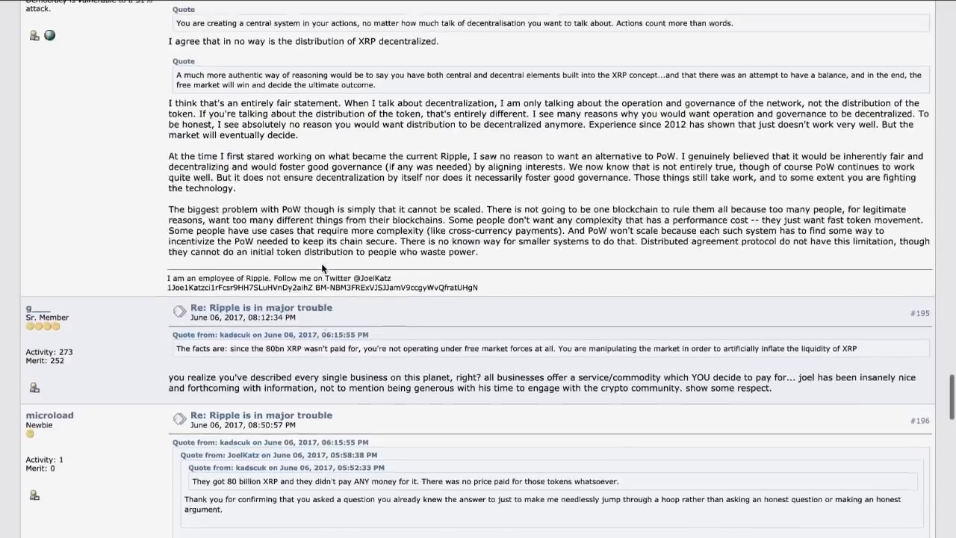
Step: Return to page 1 of 'Ripple is in major trouble' and start reading AmarO's opening post
{"action": "scroll", "scroll_direction": "up", "scroll_amount": 3}
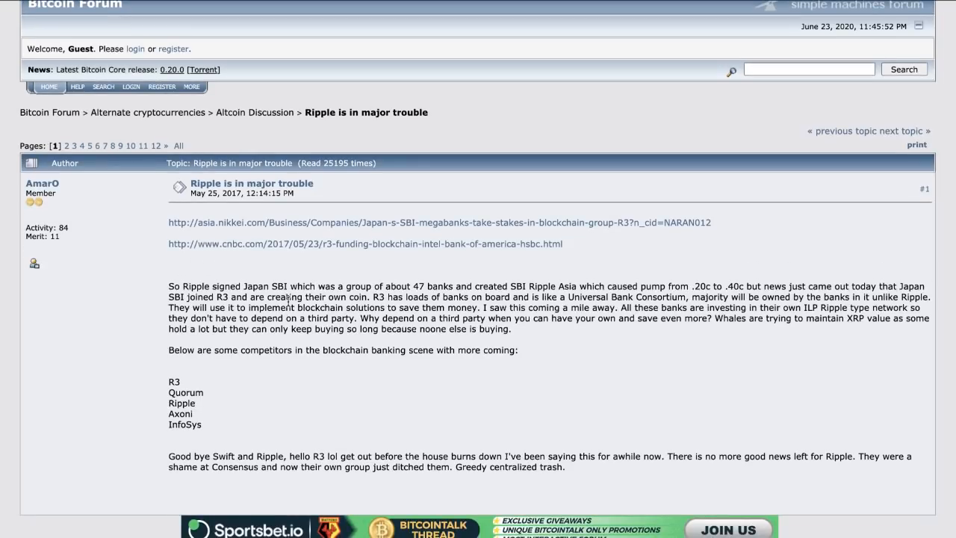
{"action": "mouse_move", "coordinate": [332, 277]}
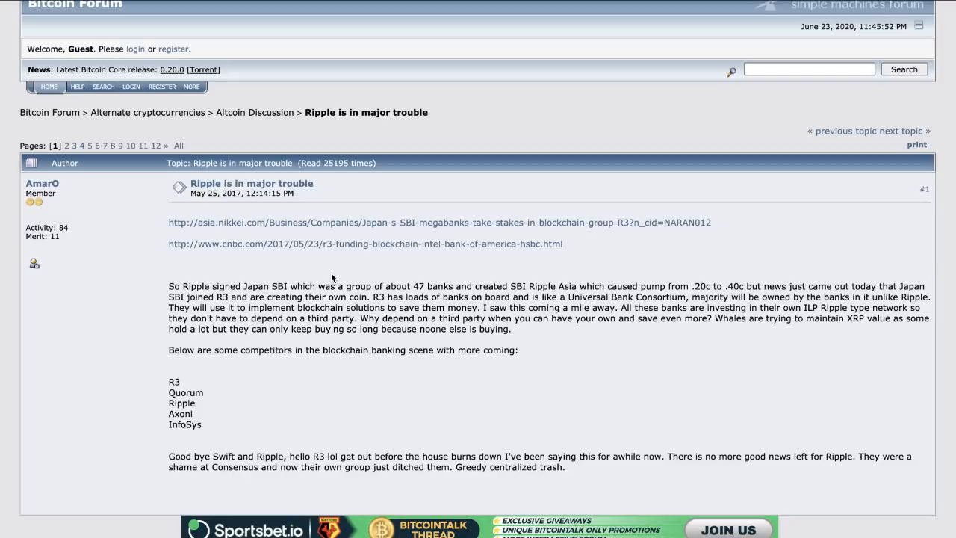
{"action": "mouse_move", "coordinate": [290, 322]}
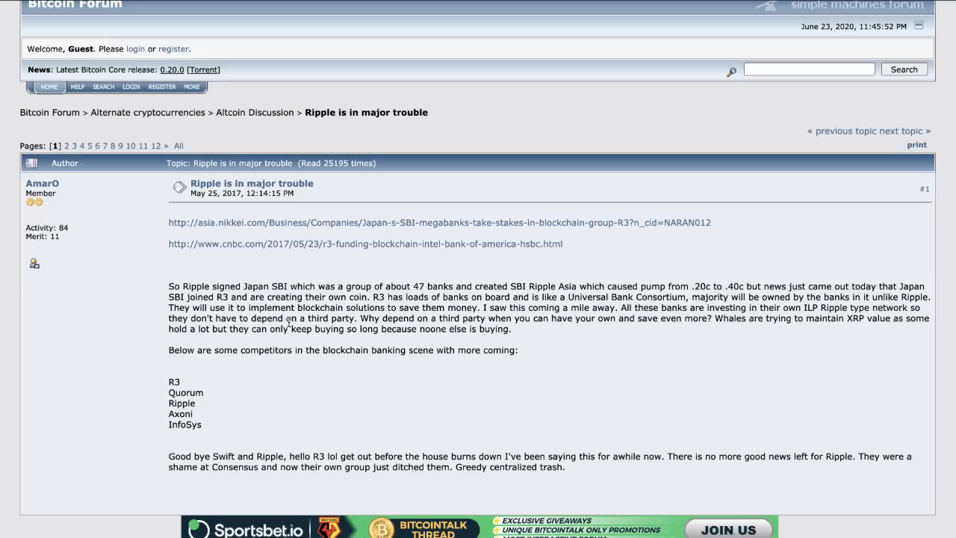
{"action": "scroll", "scroll_direction": "down", "scroll_amount": 3}
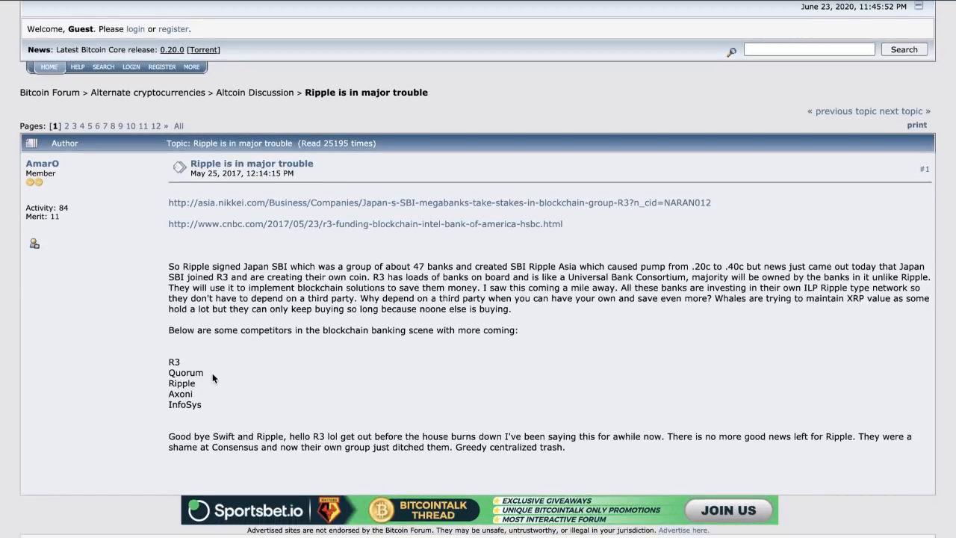
{"action": "mouse_move", "coordinate": [218, 409]}
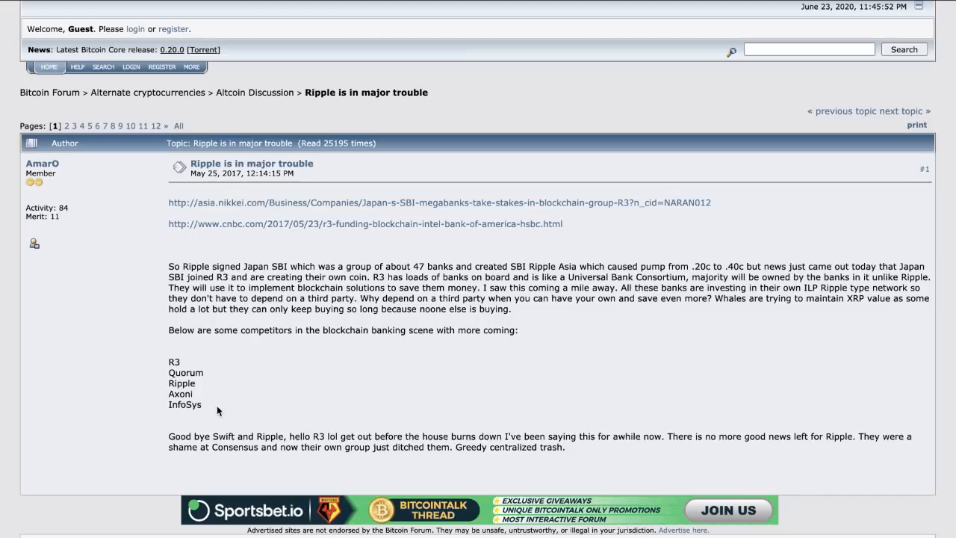
{"action": "scroll", "scroll_direction": "down", "scroll_amount": 3}
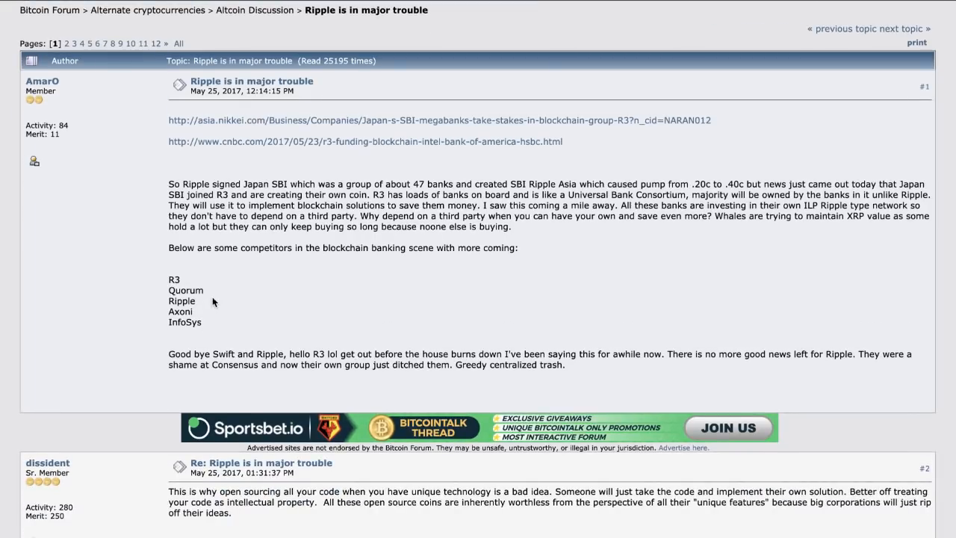
{"action": "mouse_move", "coordinate": [209, 296]}
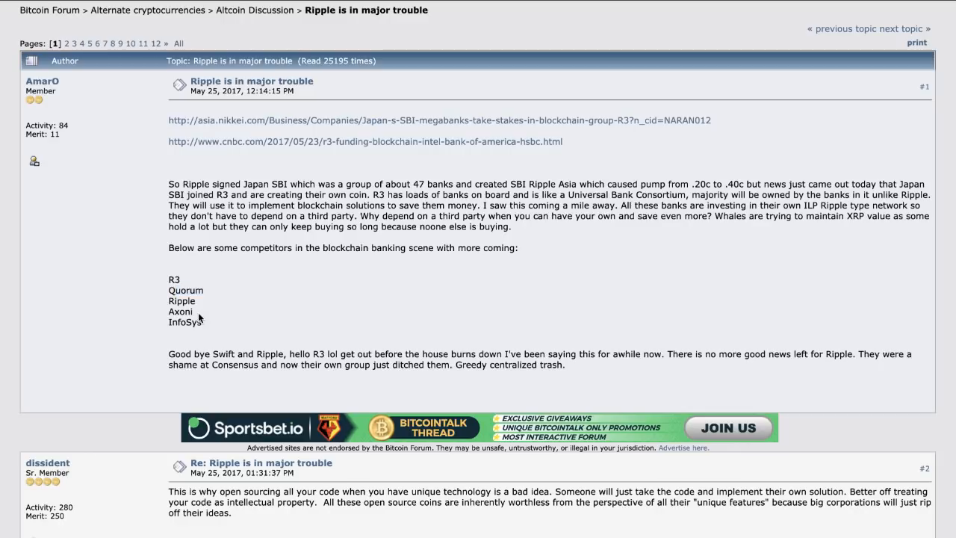
{"action": "mouse_move", "coordinate": [178, 278]}
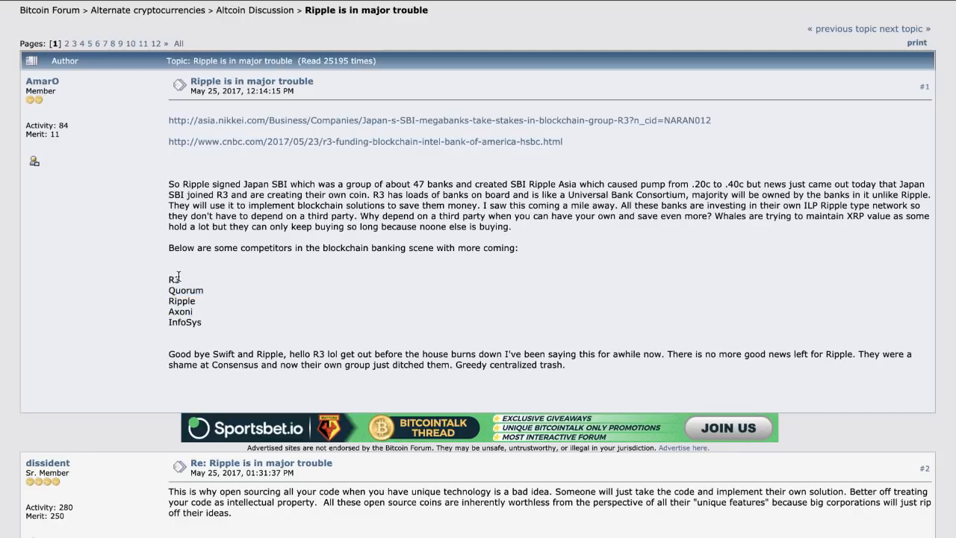
{"action": "mouse_move", "coordinate": [194, 335]}
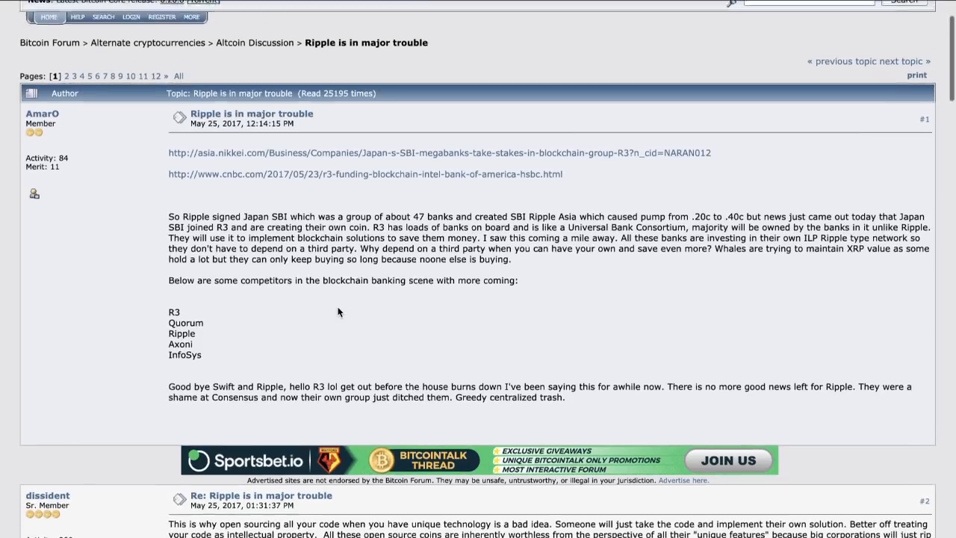
Step: Read down through the opening replies to #8 of the Ripple thread
{"action": "scroll", "scroll_direction": "down", "scroll_amount": 3}
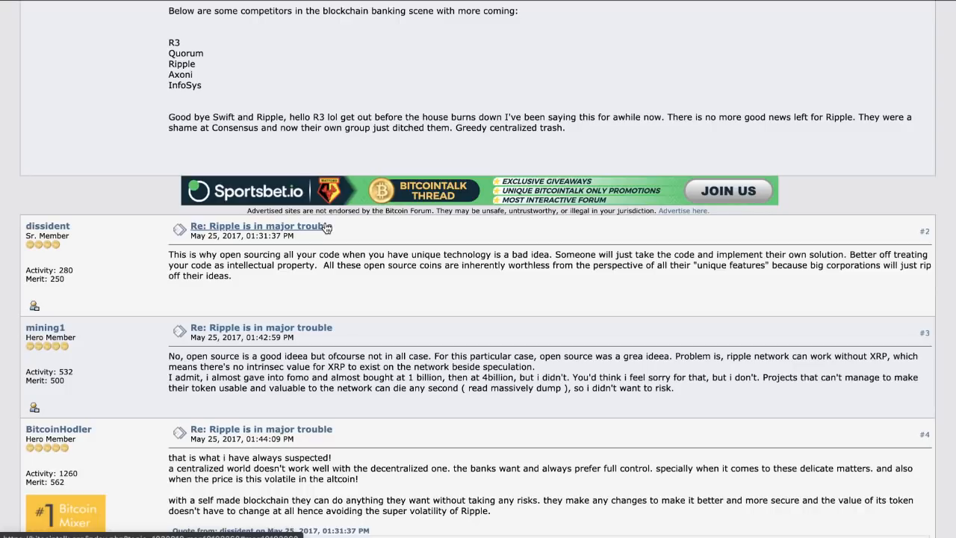
{"action": "scroll", "scroll_direction": "down", "scroll_amount": 3}
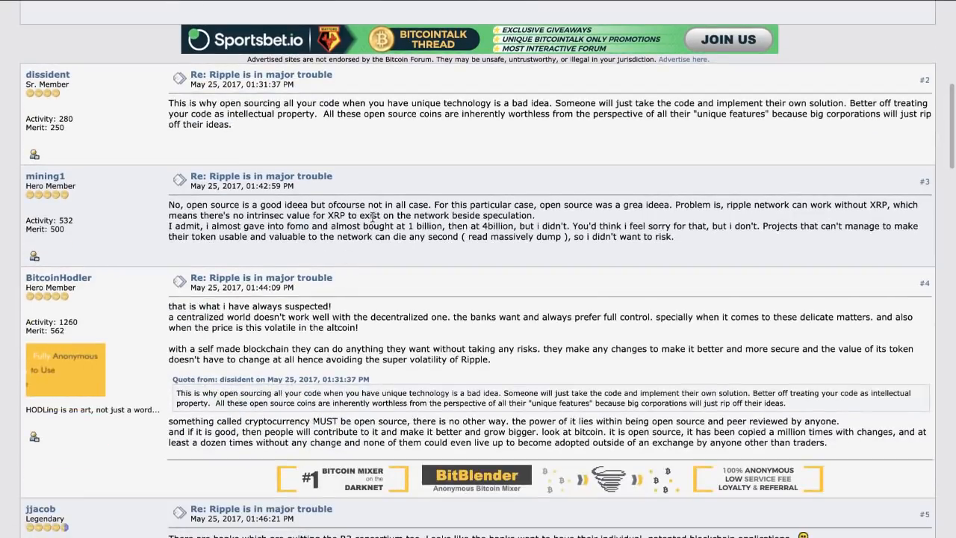
{"action": "scroll", "scroll_direction": "down", "scroll_amount": 3}
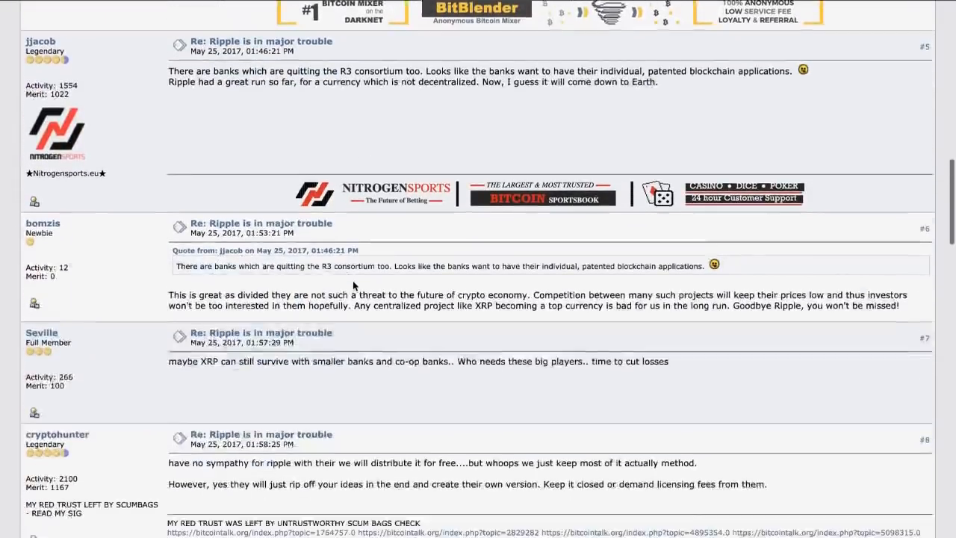
{"action": "scroll", "scroll_direction": "down", "scroll_amount": 3}
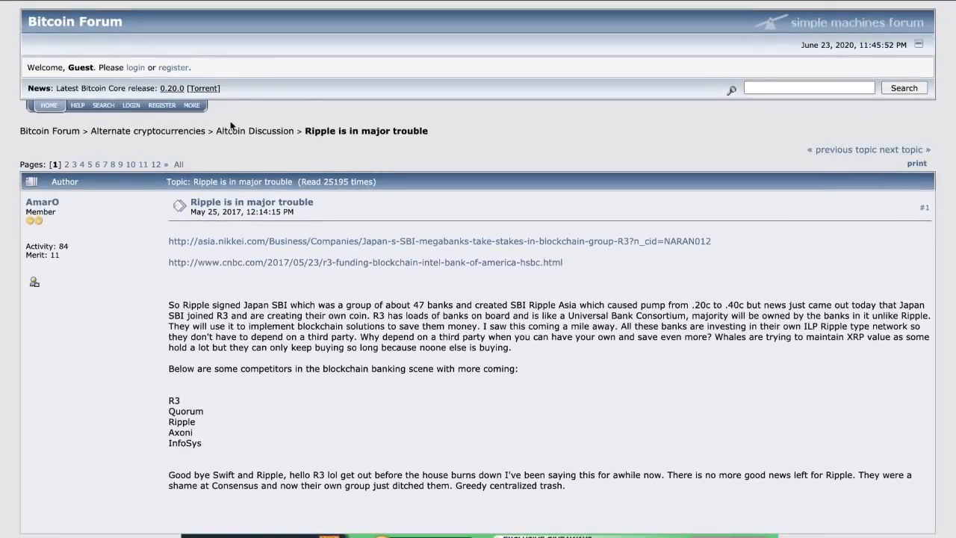
{"action": "mouse_move", "coordinate": [291, 148]}
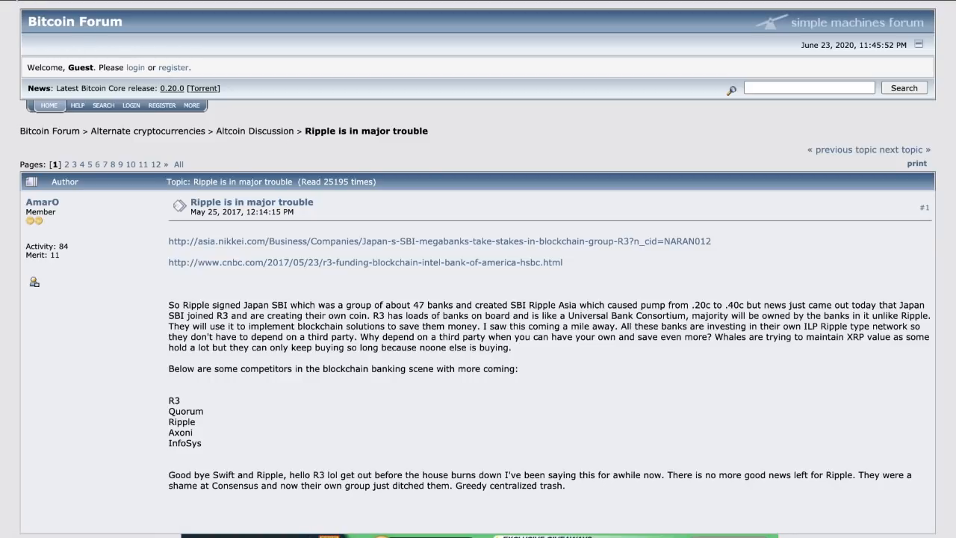
Step: Jump to page 10 of the Ripple thread and read down its replies
{"action": "left_click", "coordinate": [130, 164]}
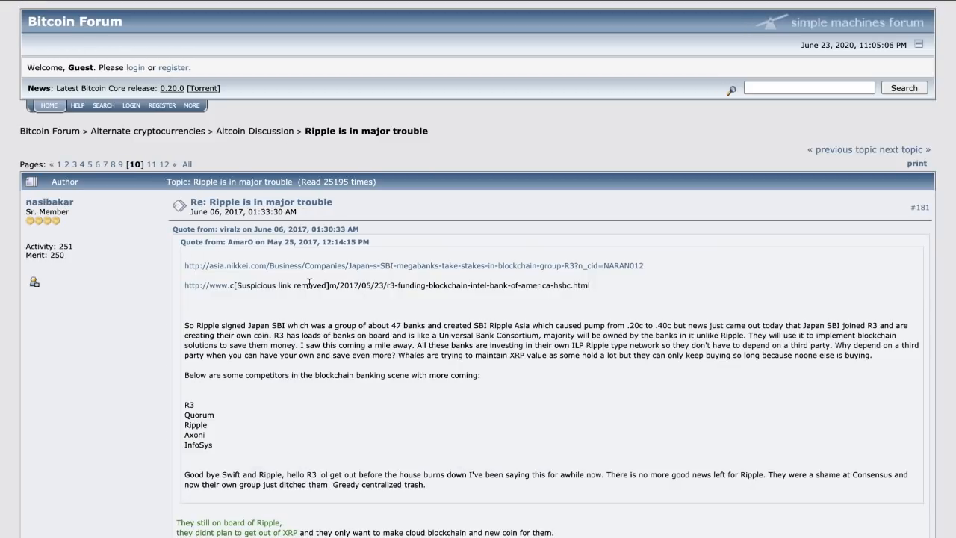
{"action": "scroll", "scroll_direction": "down", "scroll_amount": 3}
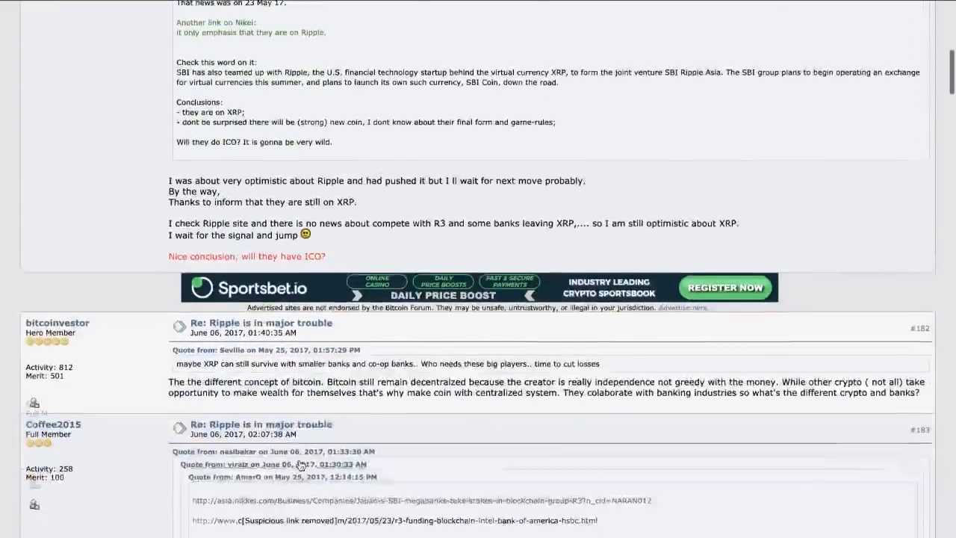
{"action": "scroll", "scroll_direction": "down", "scroll_amount": 3}
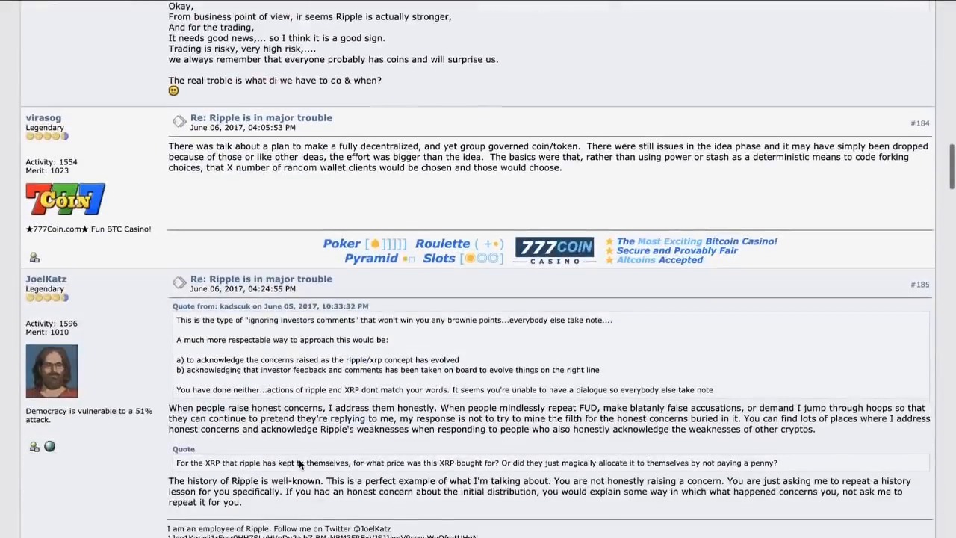
{"action": "scroll", "scroll_direction": "down", "scroll_amount": 3}
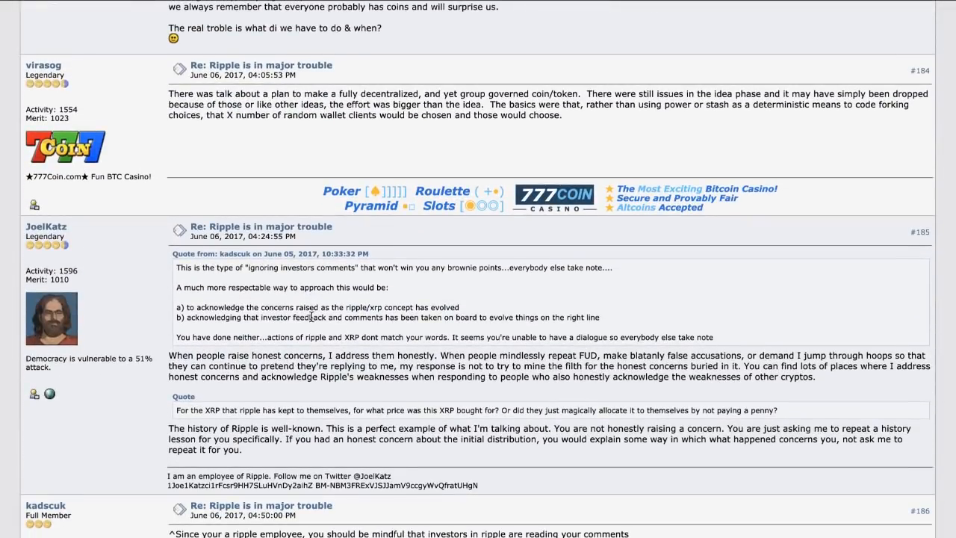
{"action": "scroll", "scroll_direction": "down", "scroll_amount": 3}
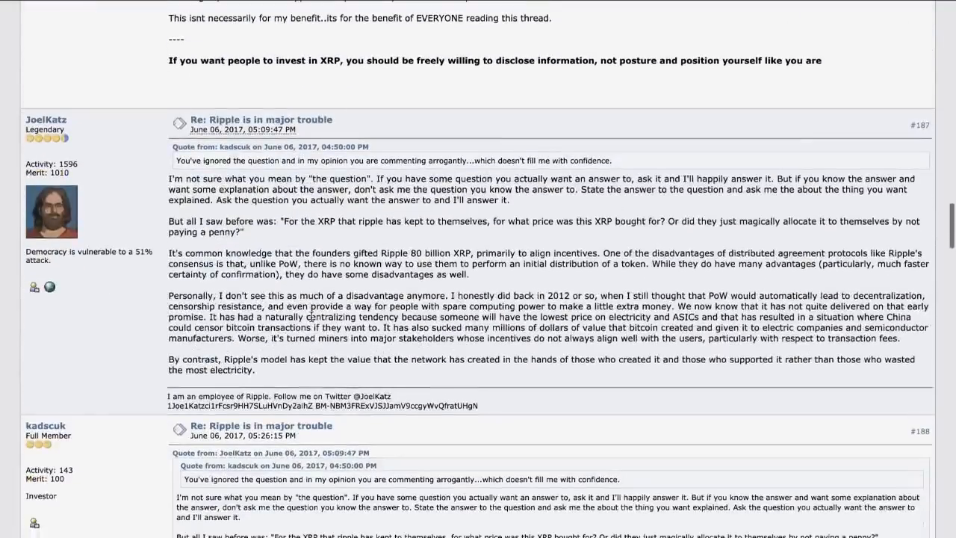
{"action": "scroll", "scroll_direction": "up", "scroll_amount": 3}
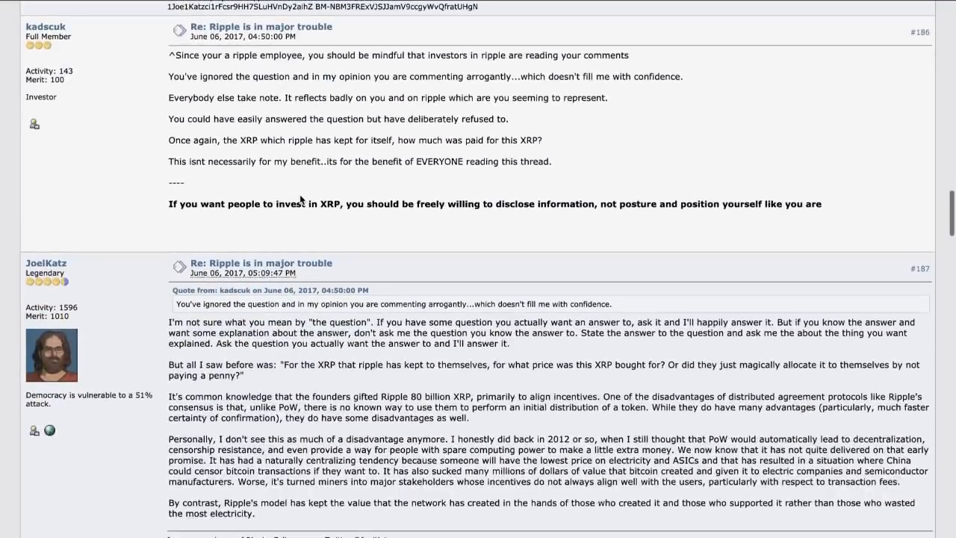
{"action": "scroll", "scroll_direction": "down", "scroll_amount": 3}
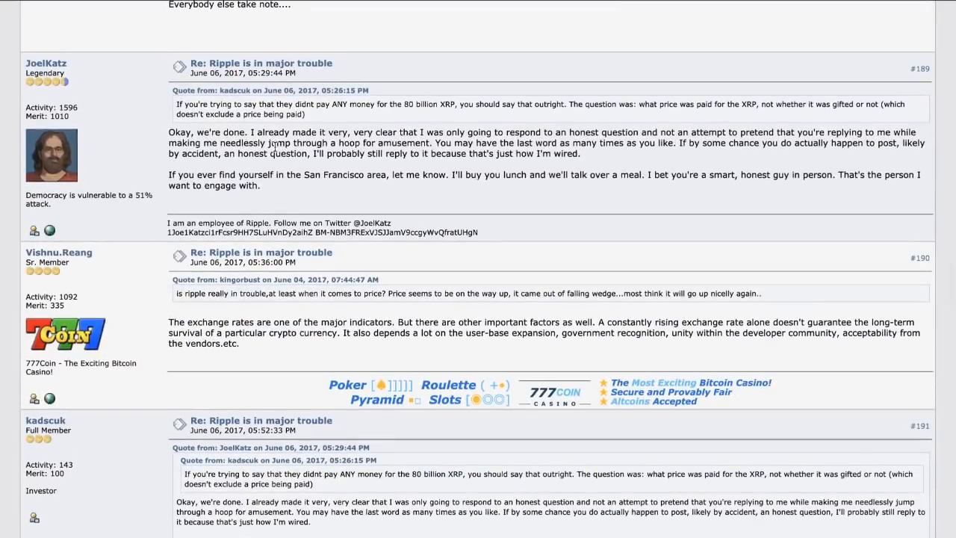
Step: Continue to JoelKatz's #194 decentralisation reply and the #198 ledger-recovery post
{"action": "scroll", "scroll_direction": "down", "scroll_amount": 3}
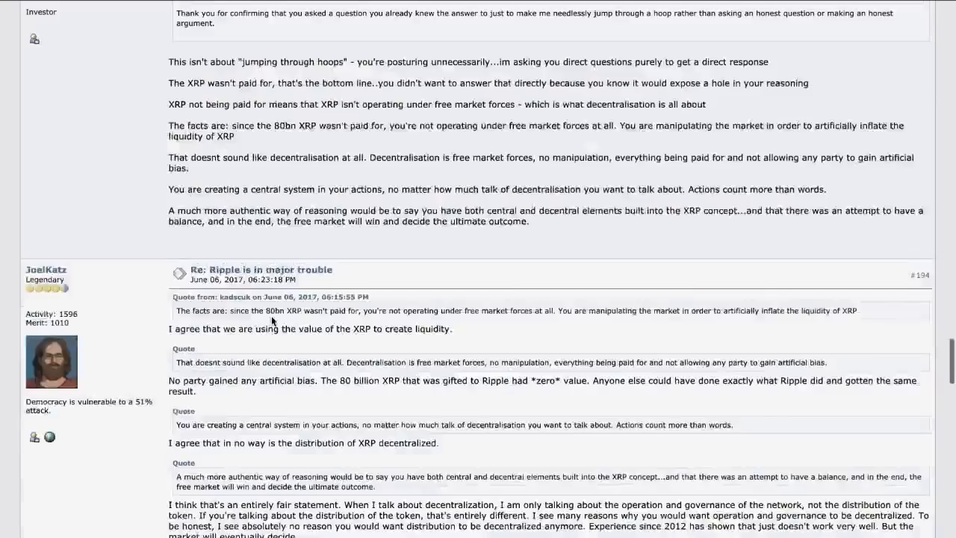
{"action": "scroll", "scroll_direction": "down", "scroll_amount": 3}
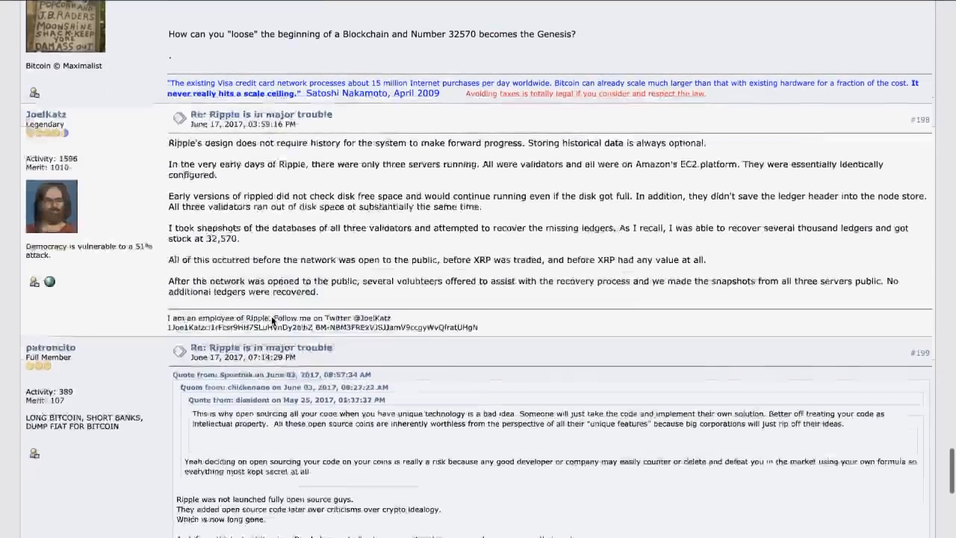
{"action": "scroll", "scroll_direction": "down", "scroll_amount": 3}
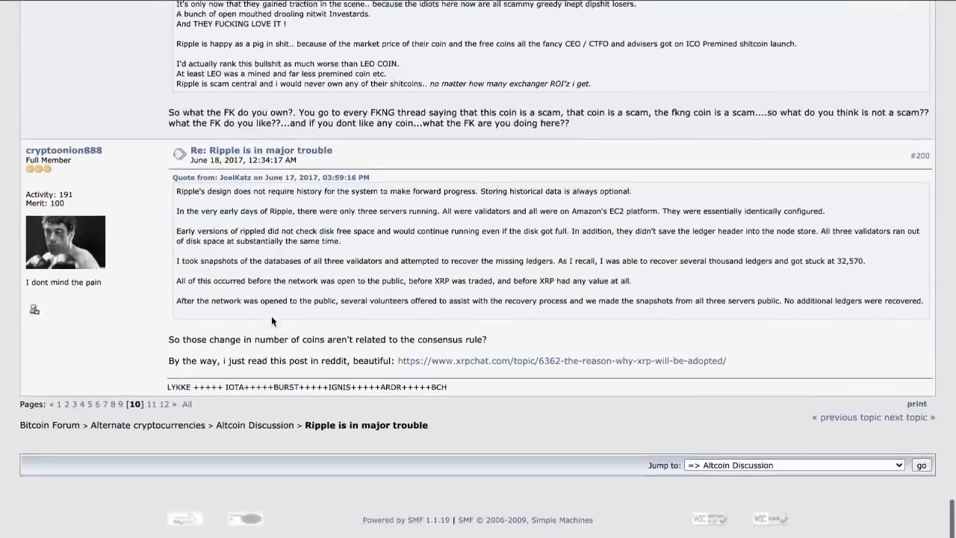
{"action": "scroll", "scroll_direction": "up", "scroll_amount": 3}
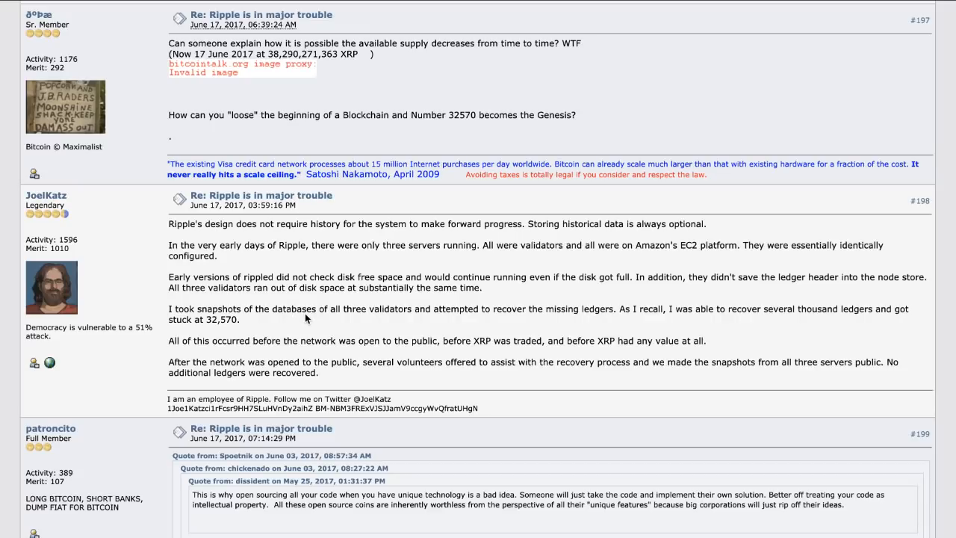
{"action": "scroll", "scroll_direction": "down", "scroll_amount": 3}
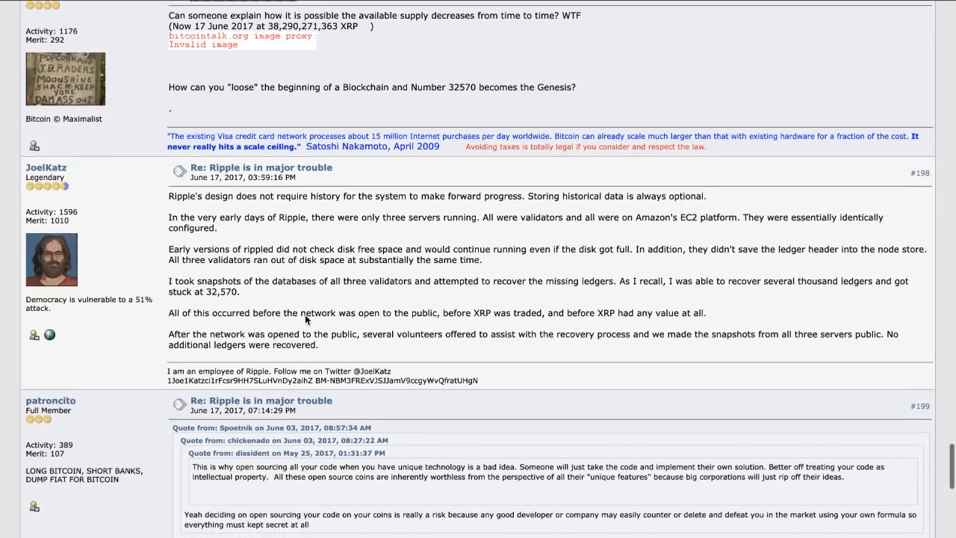
{"action": "scroll", "scroll_direction": "down", "scroll_amount": 3}
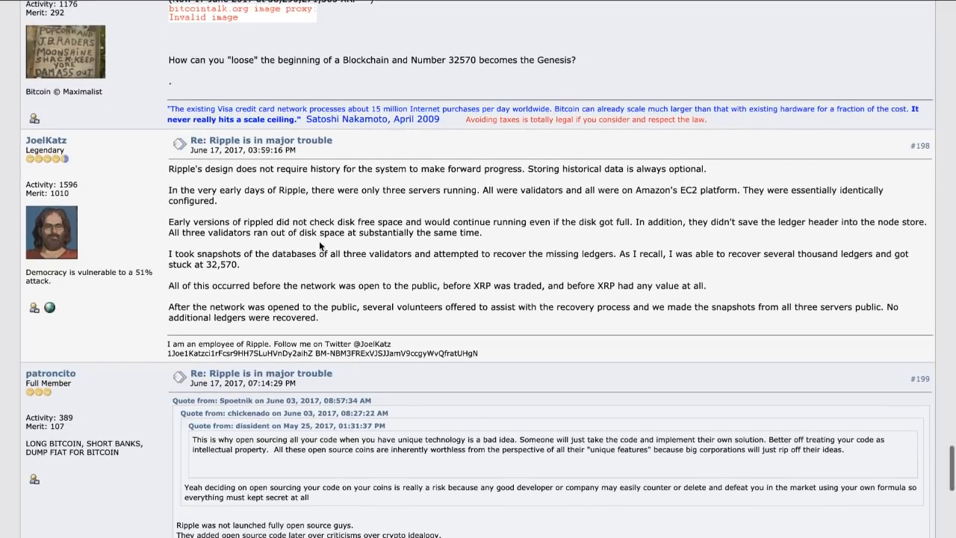
{"action": "scroll", "scroll_direction": "up", "scroll_amount": 3}
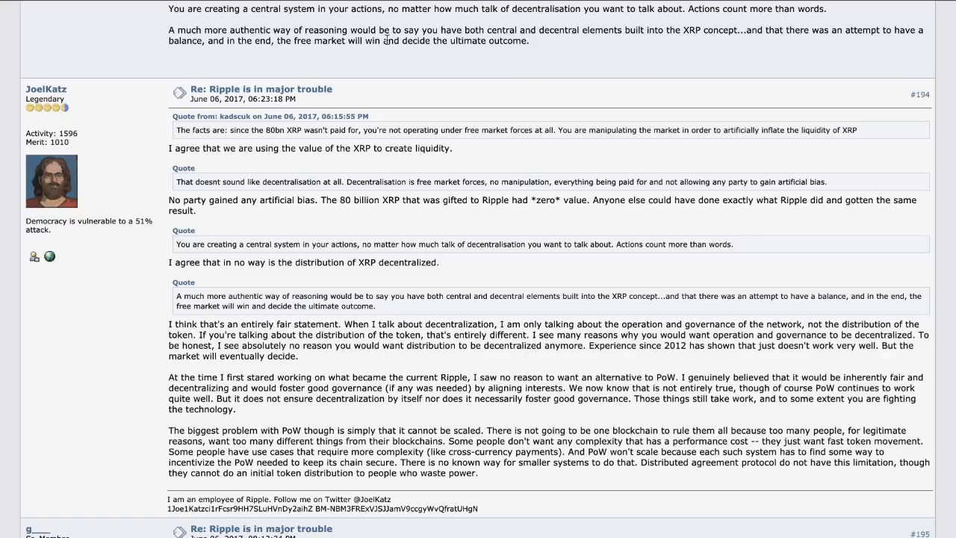
{"action": "mouse_move", "coordinate": [357, 153]}
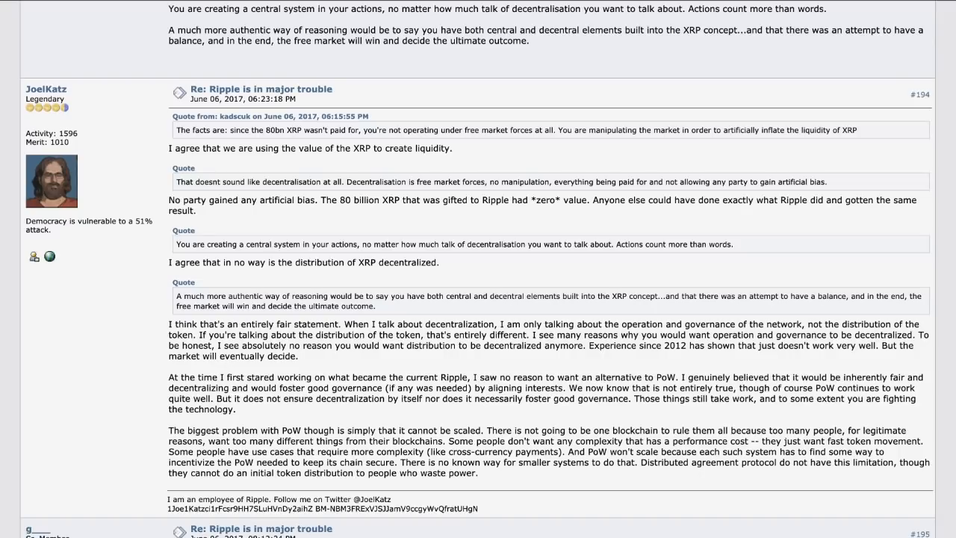
{"action": "mouse_move", "coordinate": [460, 3]}
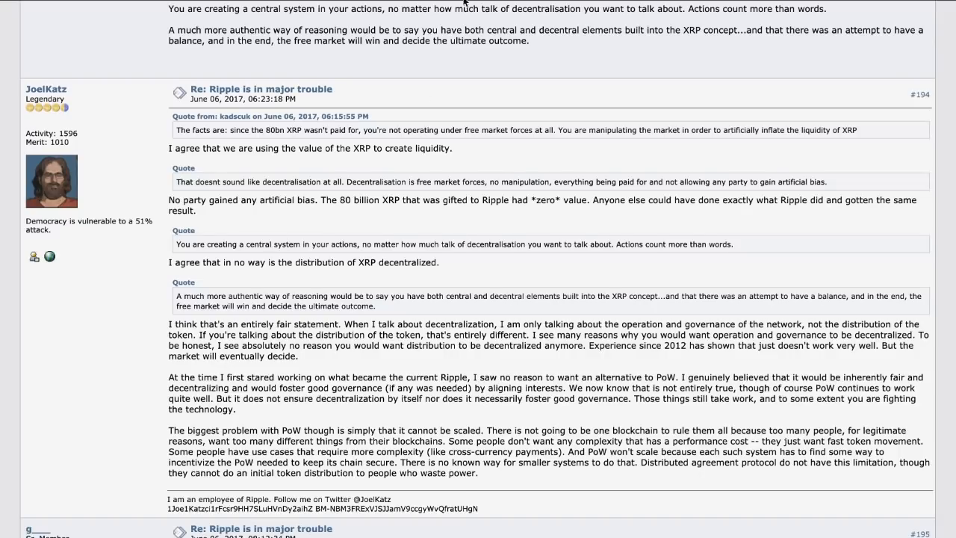
Step: Watch the 'R3 5 Billion XRP Option' video around 19:19–19:46 on the XRP ownership list
{"action": "scroll", "scroll_direction": "down", "scroll_amount": 3}
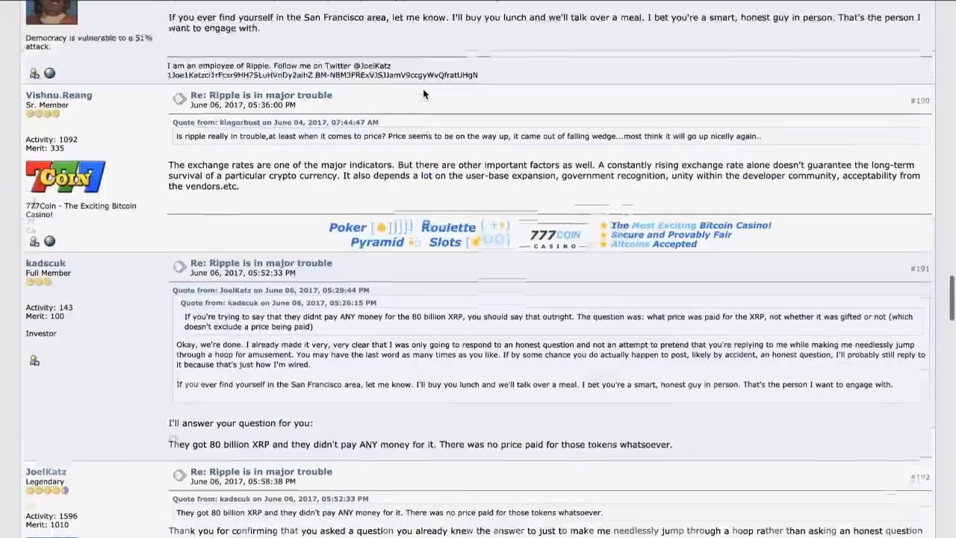
{"action": "scroll", "scroll_direction": "up", "scroll_amount": 3}
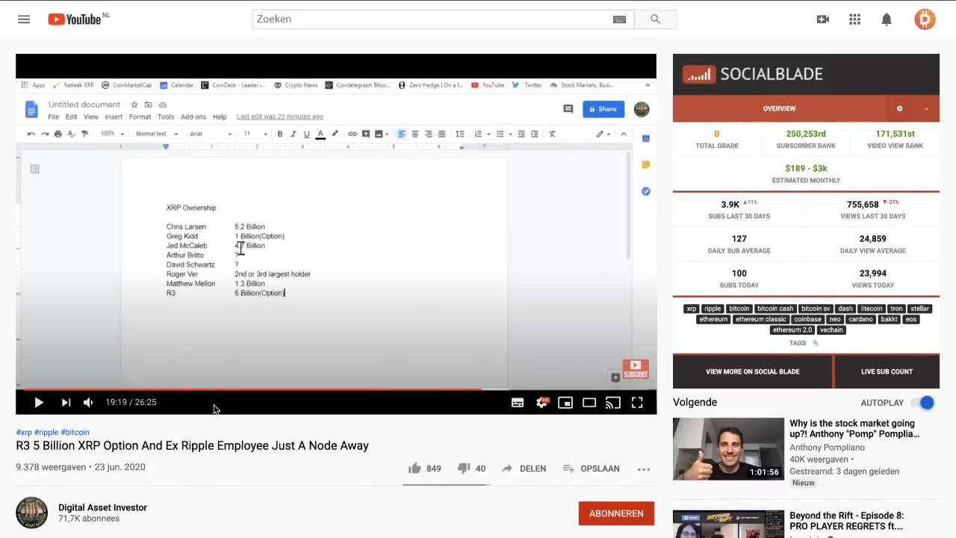
{"action": "mouse_move", "coordinate": [251, 317]}
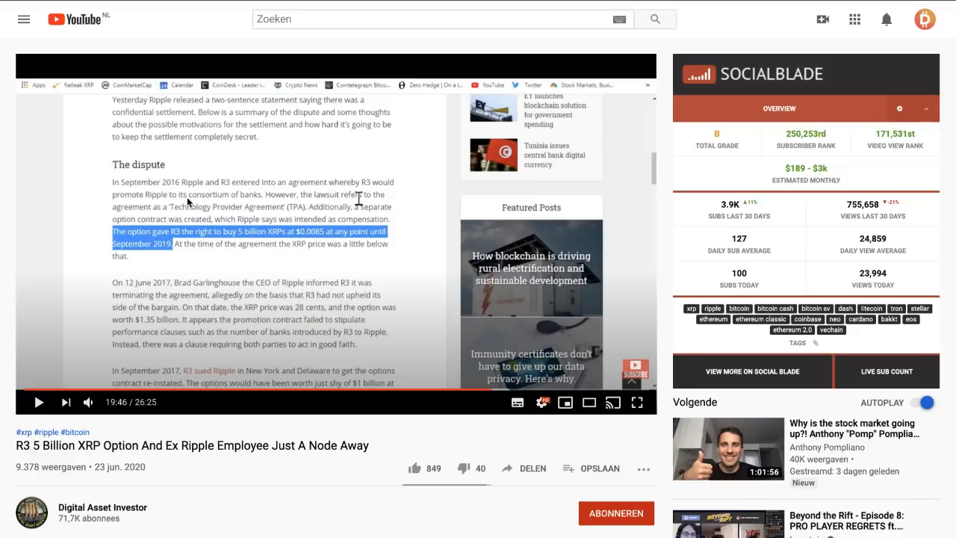
{"action": "mouse_move", "coordinate": [305, 239]}
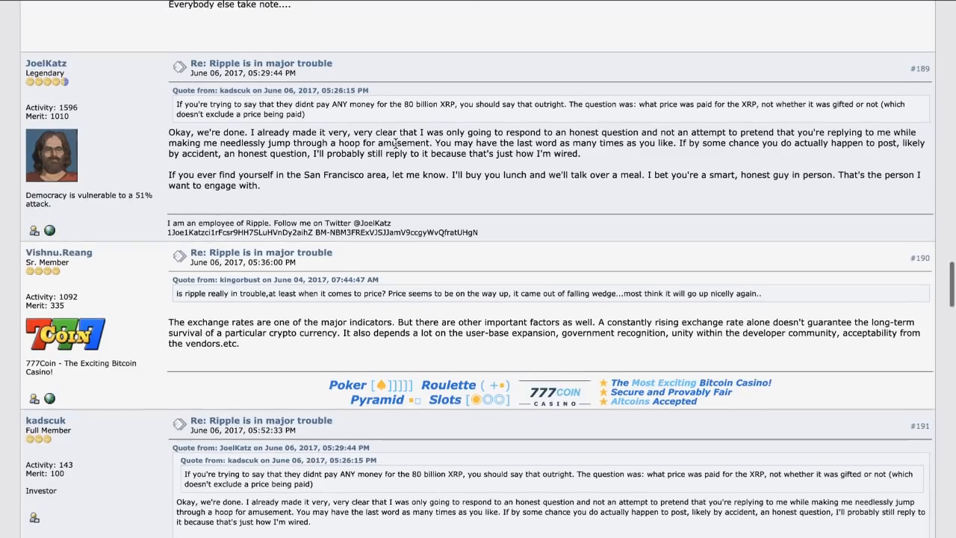
Step: Scroll back to reply #185 and mark the sentence about acknowledging Ripple's weaknesses
{"action": "scroll", "scroll_direction": "up", "scroll_amount": 3}
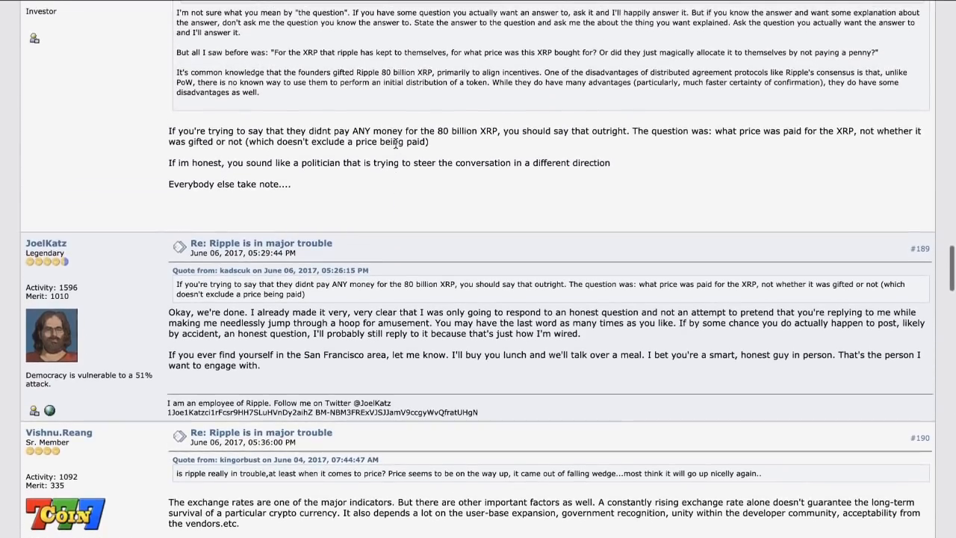
{"action": "scroll", "scroll_direction": "up", "scroll_amount": 3}
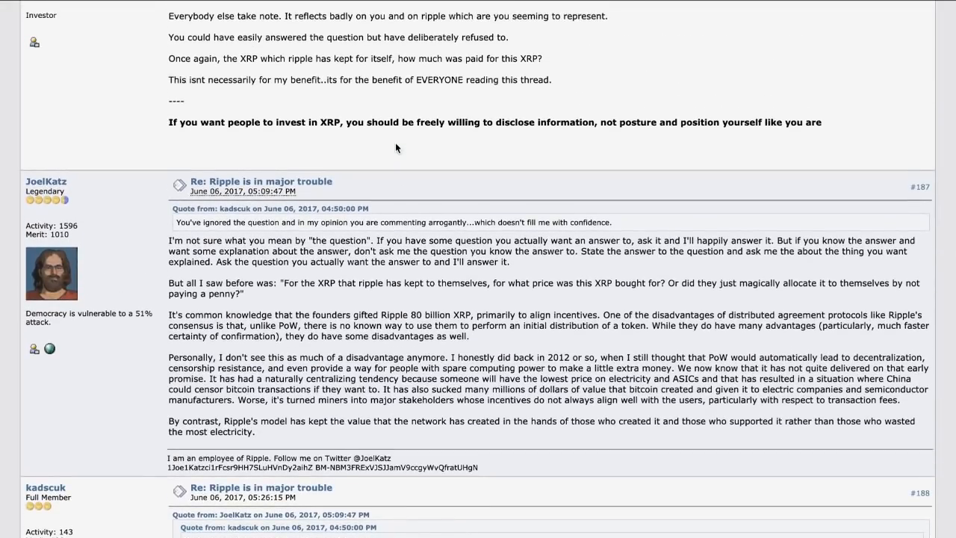
{"action": "scroll", "scroll_direction": "up", "scroll_amount": 3}
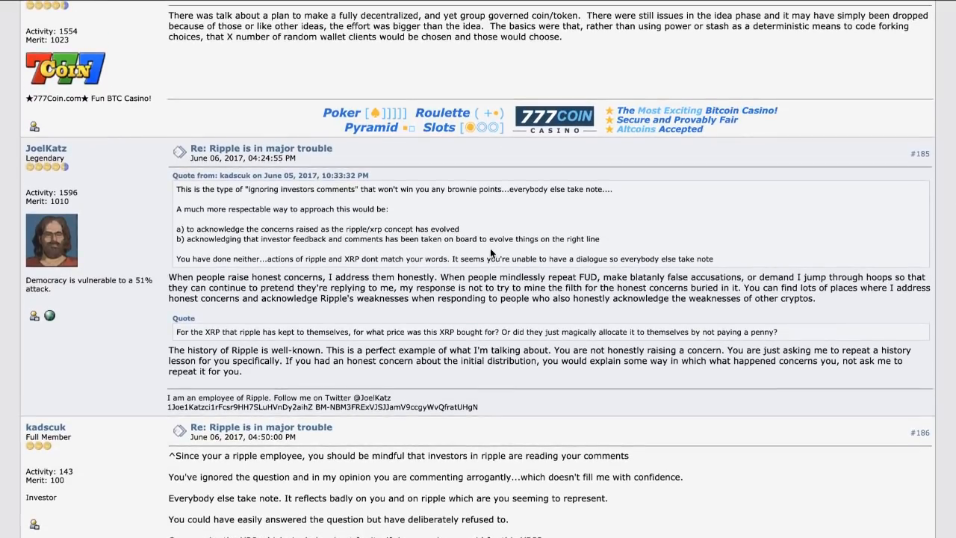
{"action": "mouse_move", "coordinate": [550, 276]}
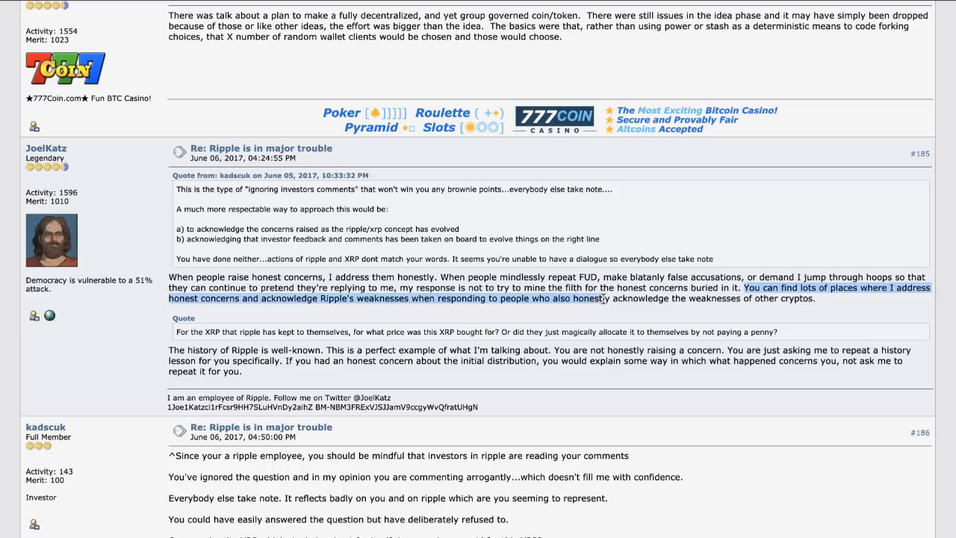
{"action": "left_click_drag", "start_coordinate": [605, 299], "coordinate": [812, 299]}
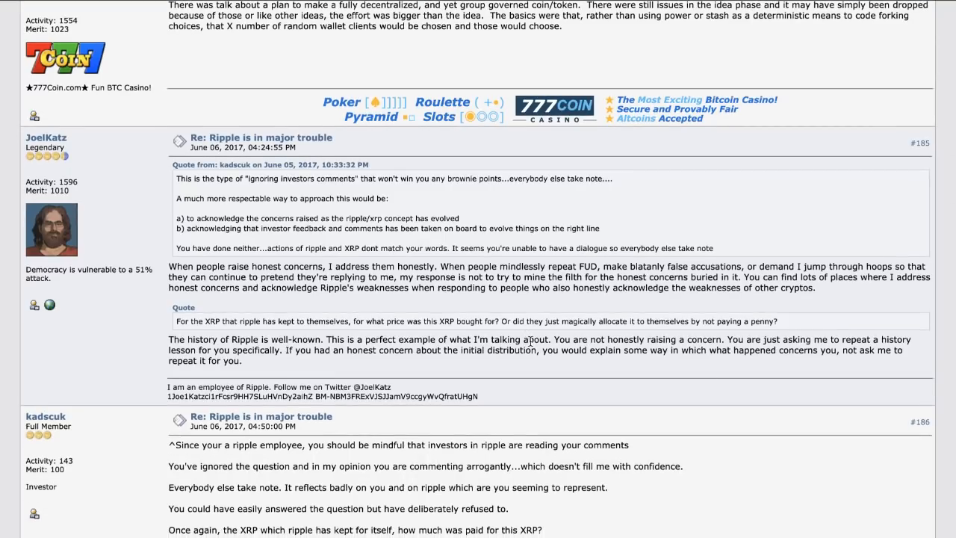
Step: Read on through replies #186–#187 about ignoring investors' XRP questions
{"action": "scroll", "scroll_direction": "down", "scroll_amount": 3}
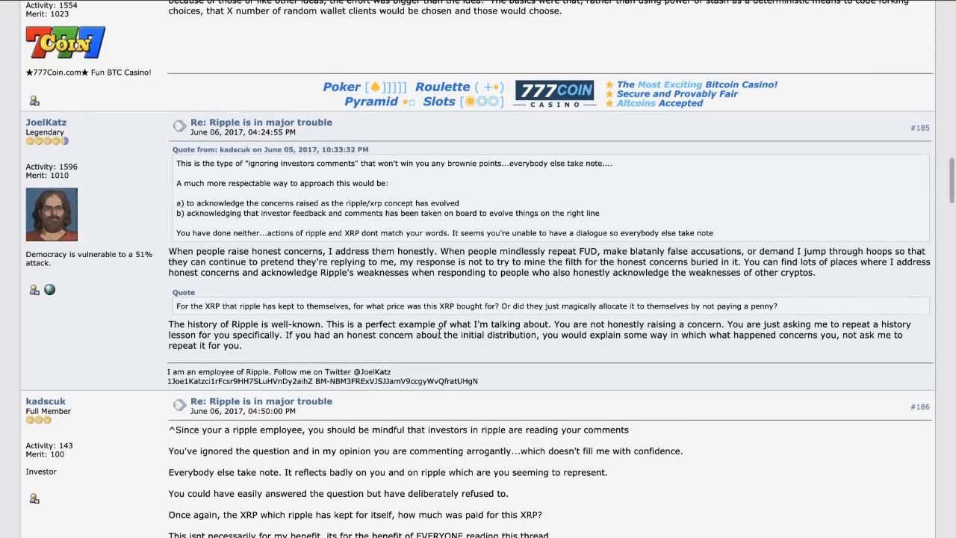
{"action": "scroll", "scroll_direction": "down", "scroll_amount": 3}
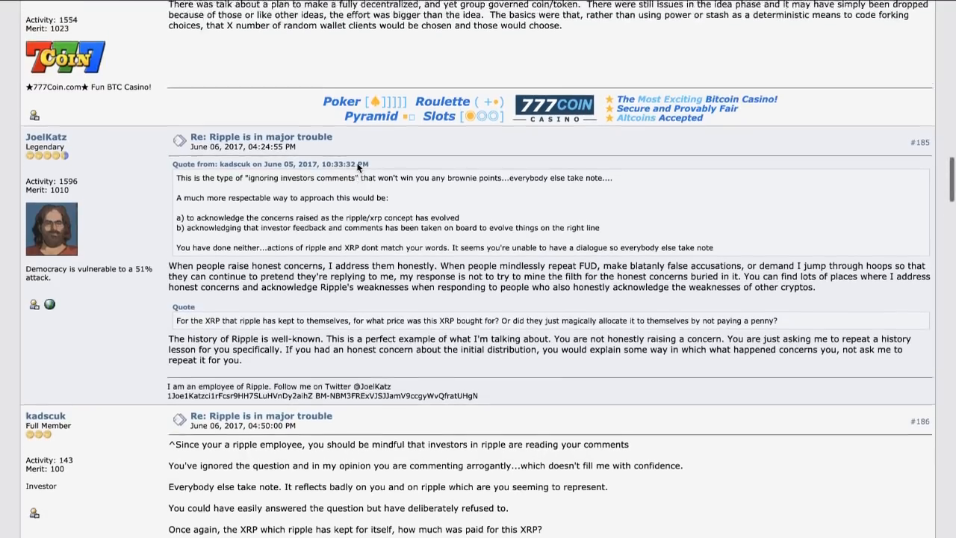
{"action": "scroll", "scroll_direction": "down", "scroll_amount": 3}
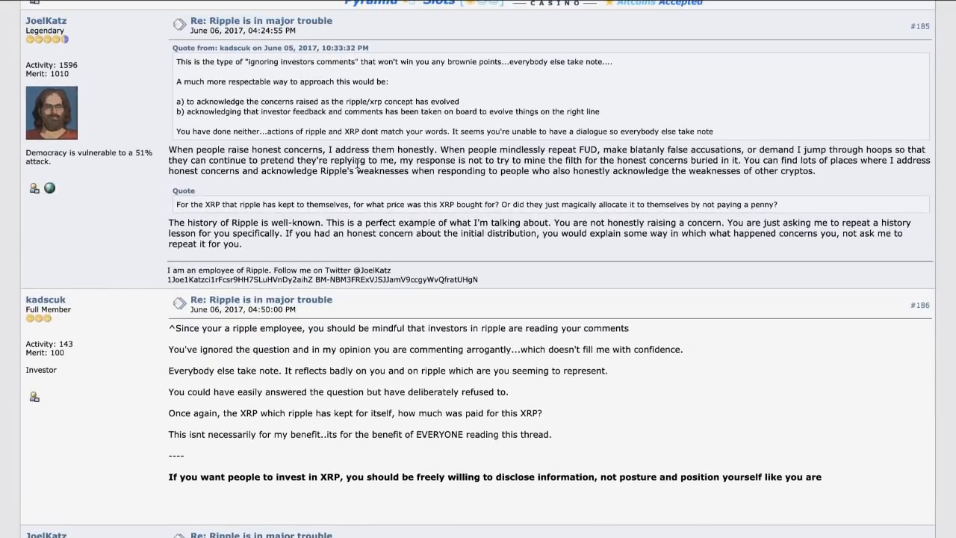
{"action": "scroll", "scroll_direction": "up", "scroll_amount": 3}
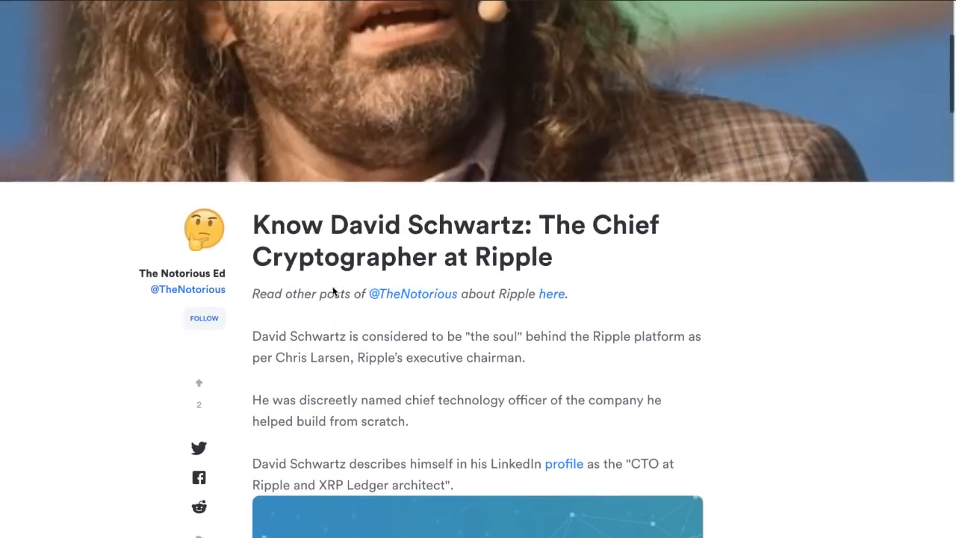
Step: Read the David Schwartz biography from his early career to his first patent
{"action": "scroll", "scroll_direction": "up", "scroll_amount": 3}
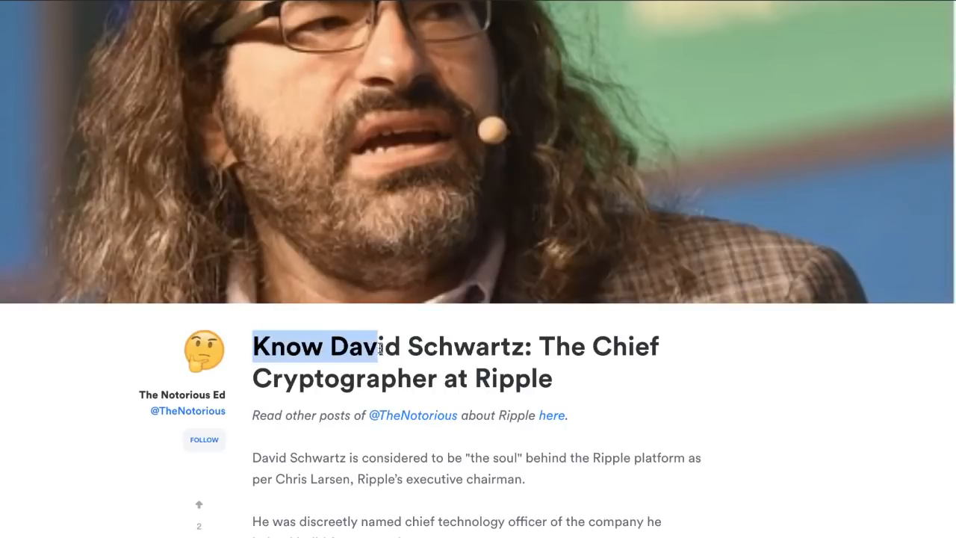
{"action": "scroll", "scroll_direction": "down", "scroll_amount": 3}
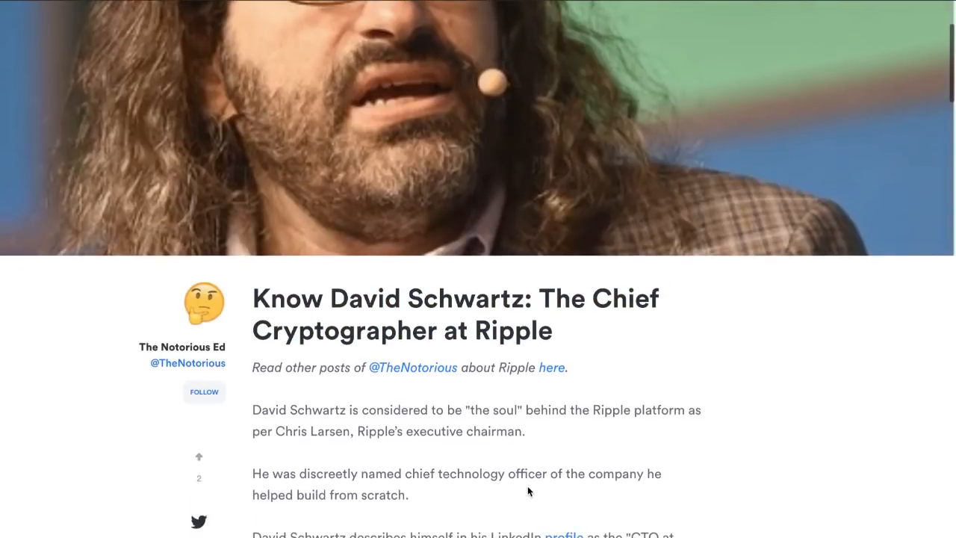
{"action": "scroll", "scroll_direction": "down", "scroll_amount": 3}
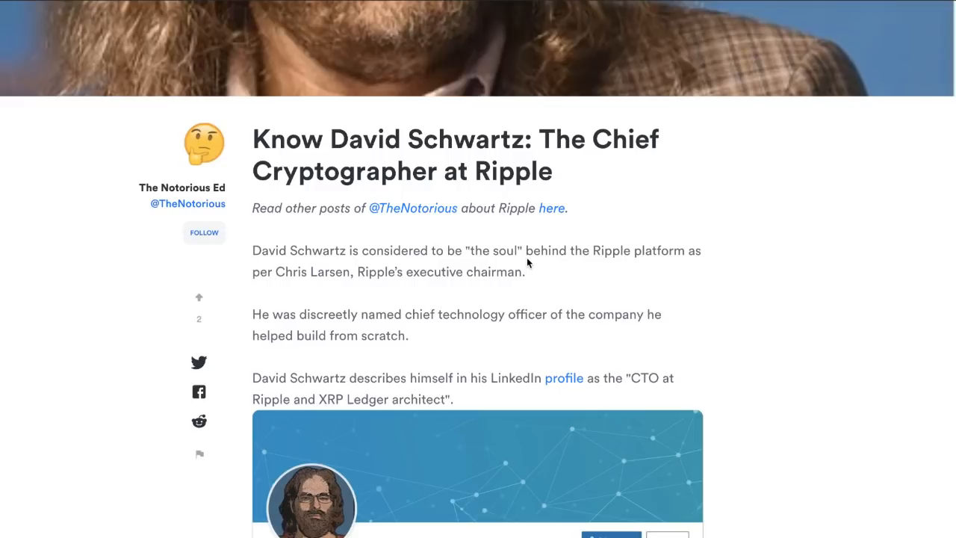
{"action": "scroll", "scroll_direction": "down", "scroll_amount": 3}
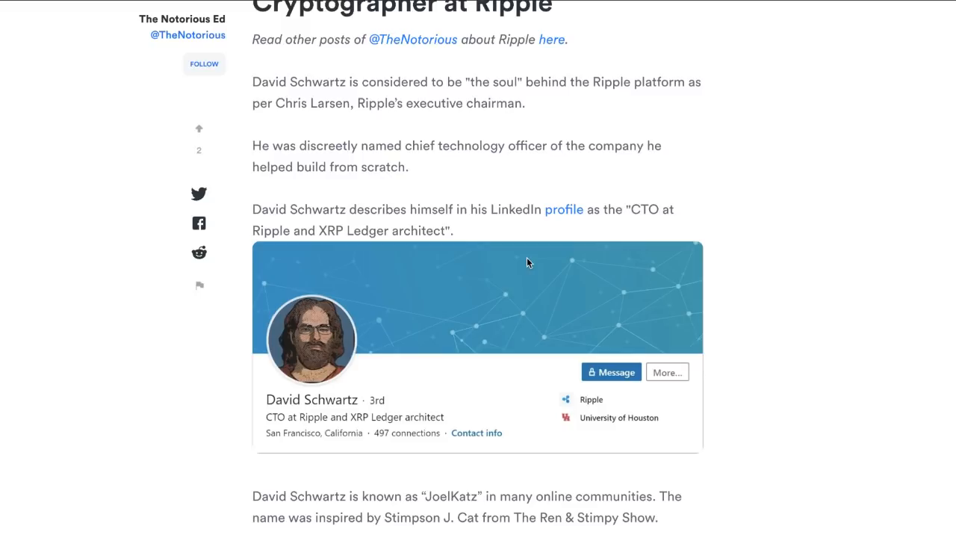
{"action": "scroll", "scroll_direction": "down", "scroll_amount": 3}
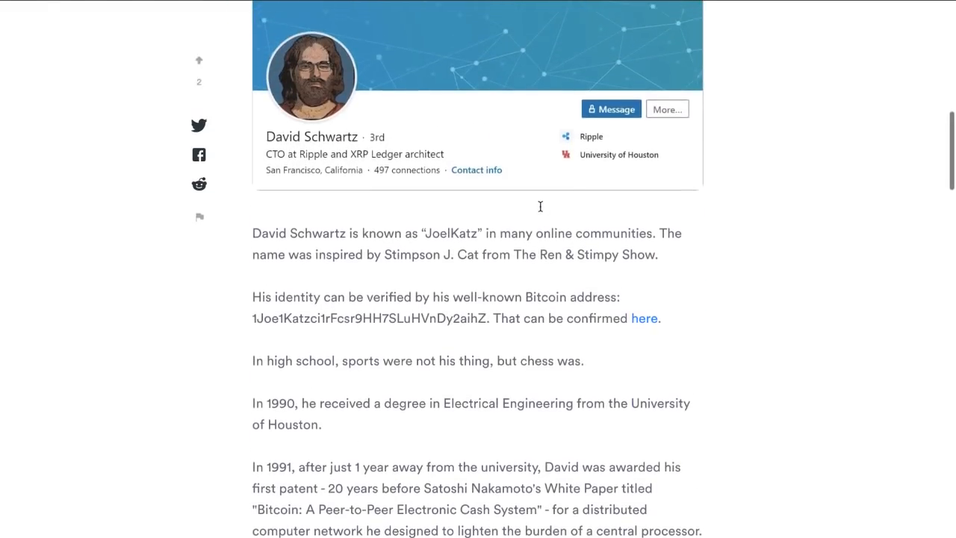
{"action": "scroll", "scroll_direction": "down", "scroll_amount": 3}
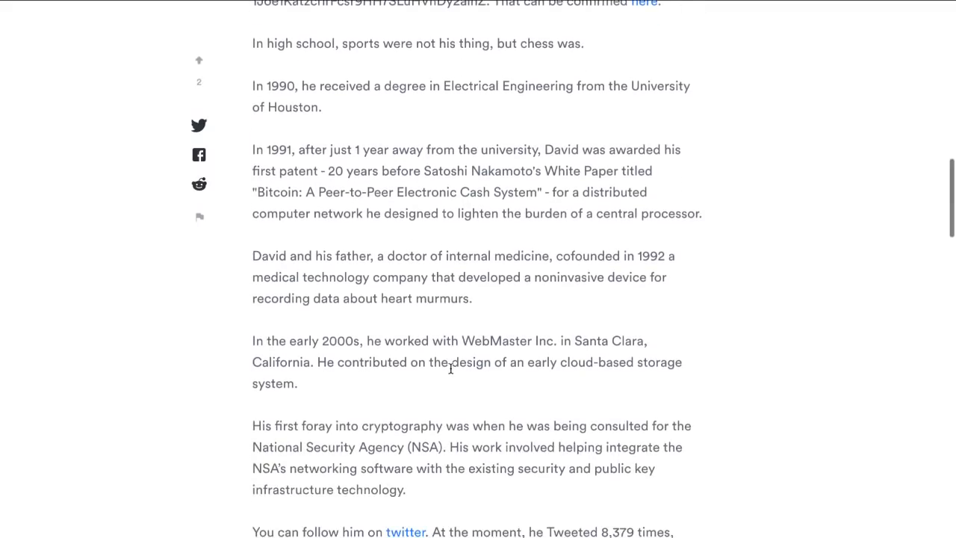
Step: Continue through the sections on his blog and personal favourites
{"action": "scroll", "scroll_direction": "down", "scroll_amount": 3}
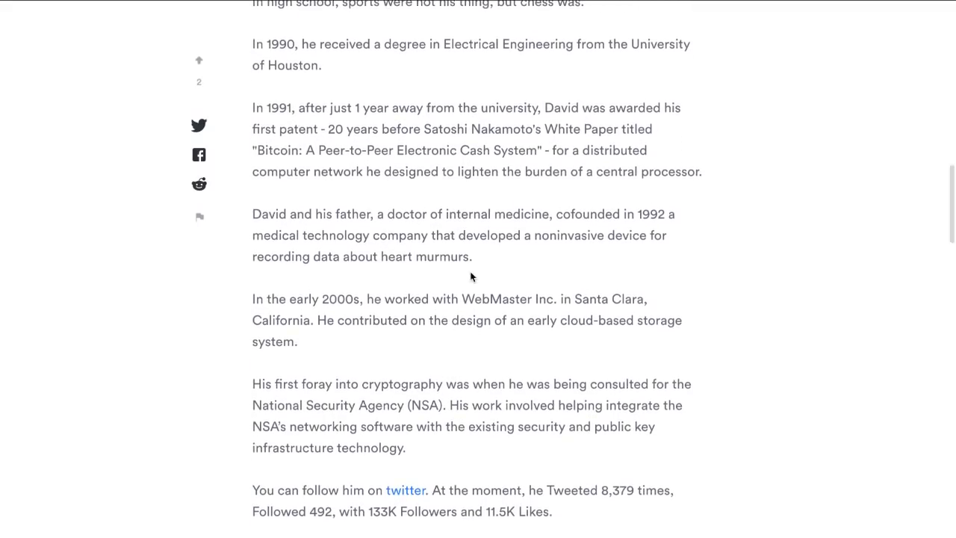
{"action": "scroll", "scroll_direction": "down", "scroll_amount": 3}
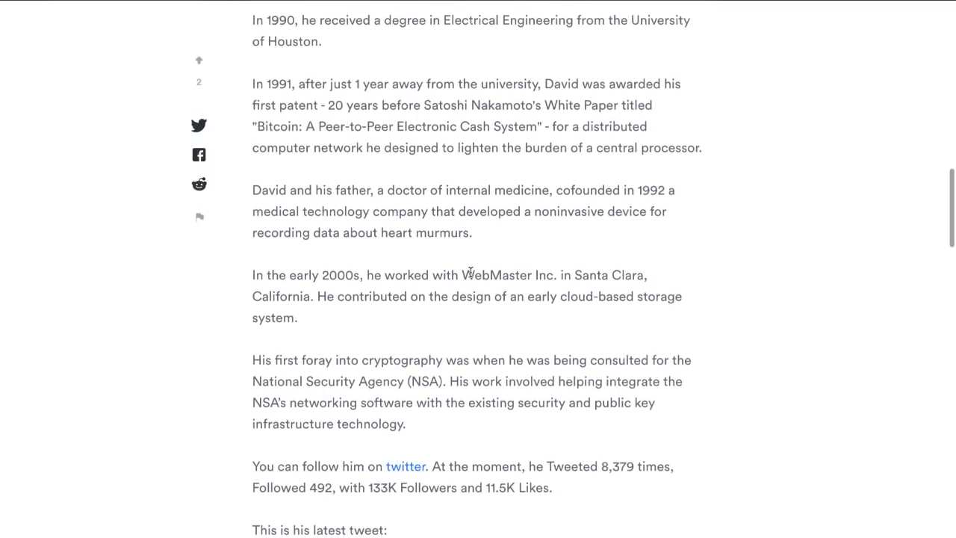
{"action": "scroll", "scroll_direction": "down", "scroll_amount": 3}
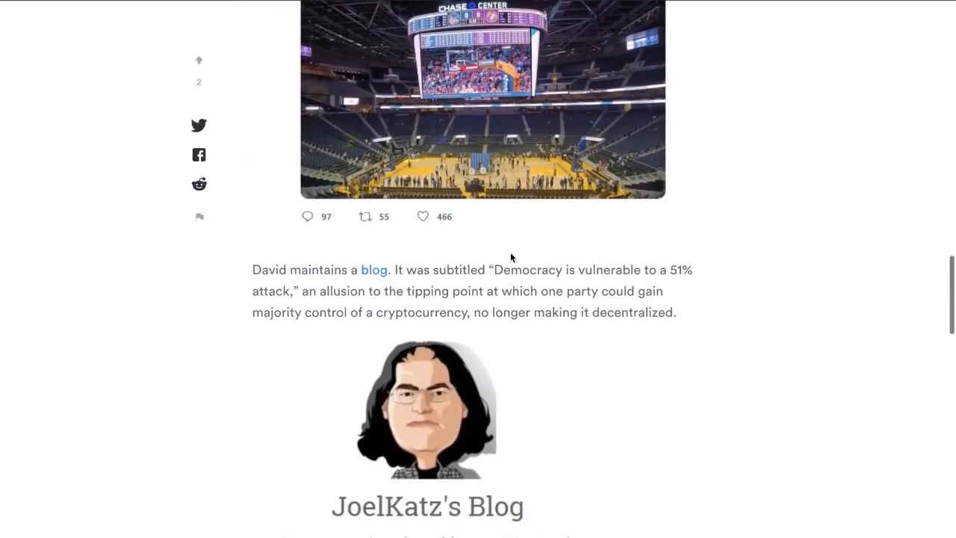
{"action": "scroll", "scroll_direction": "down", "scroll_amount": 3}
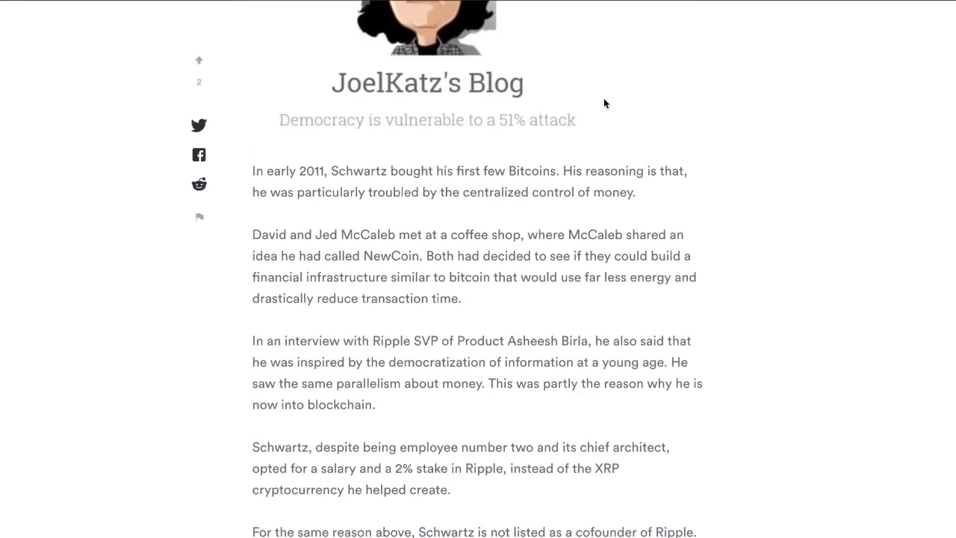
{"action": "scroll", "scroll_direction": "down", "scroll_amount": 3}
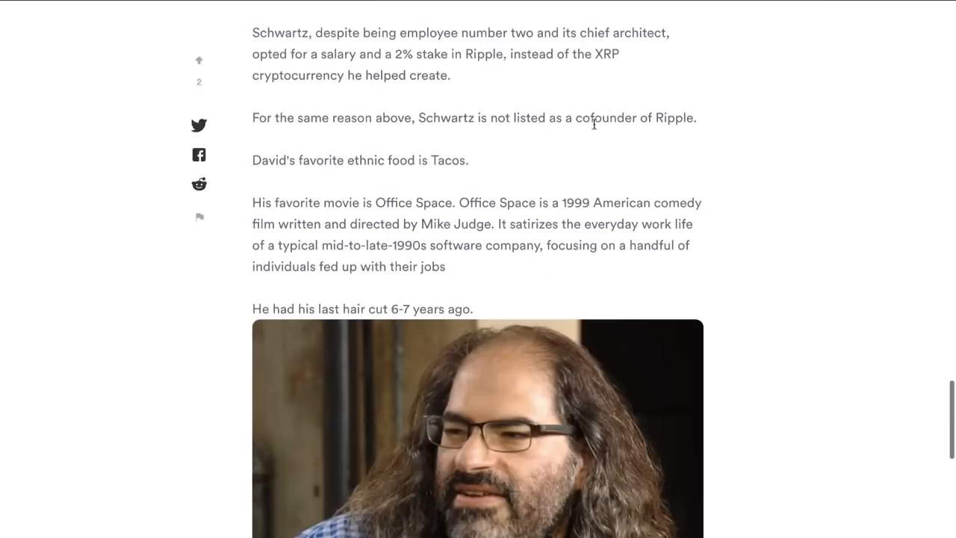
{"action": "scroll", "scroll_direction": "down", "scroll_amount": 3}
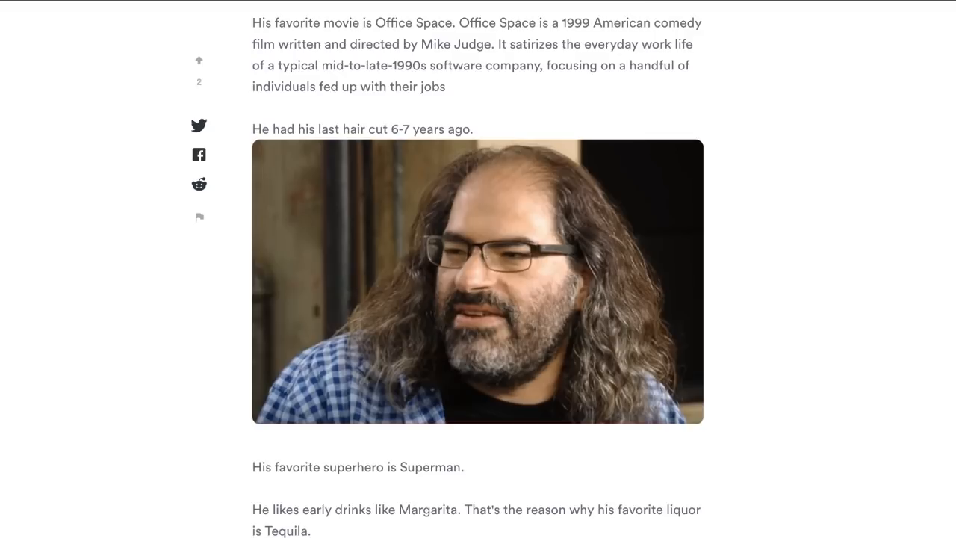
{"action": "scroll", "scroll_direction": "down", "scroll_amount": 3}
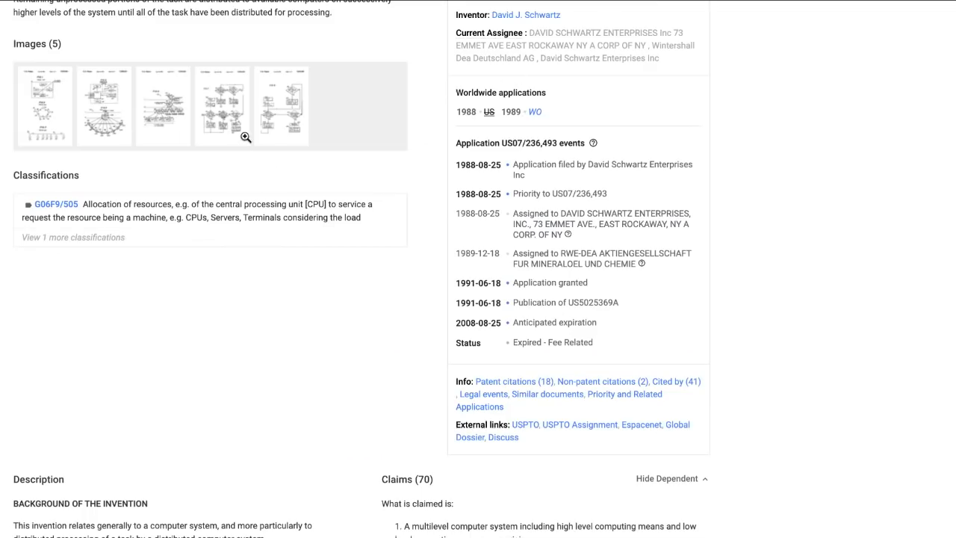
Step: View the US5025369A patent drawings at full size, ending on the first sheet with FIG. 1–3
{"action": "left_click", "coordinate": [245, 135]}
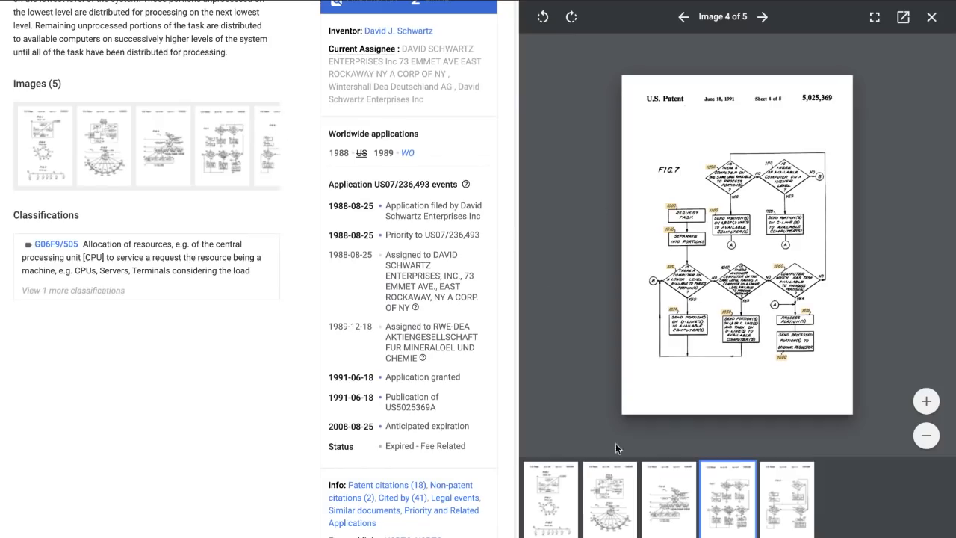
{"action": "left_click", "coordinate": [550, 505]}
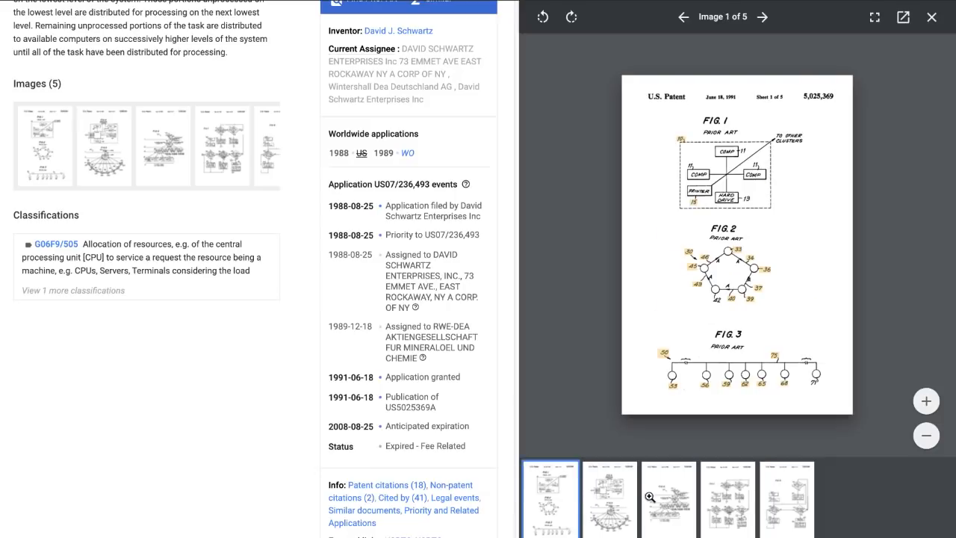
{"action": "left_click", "coordinate": [928, 16]}
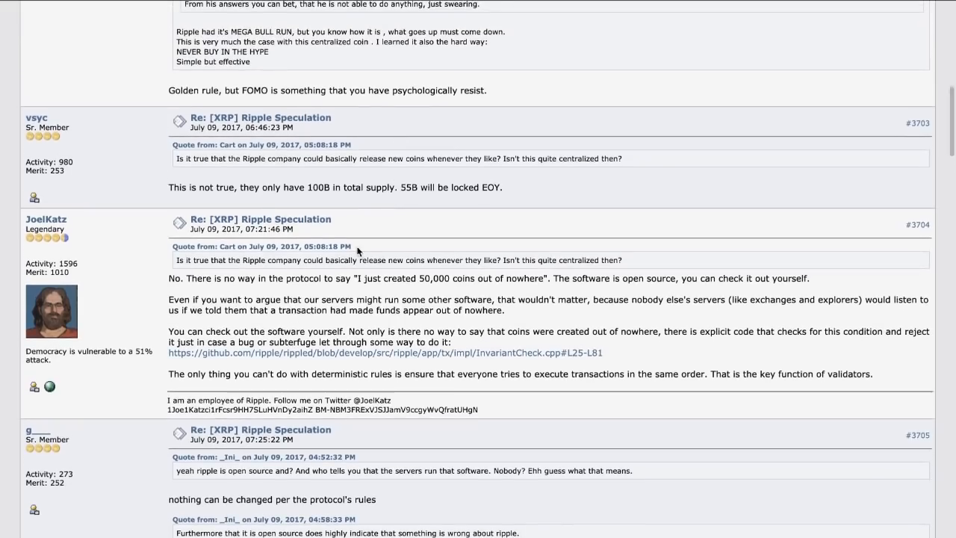
Step: Scroll the '[XRP] Ripple Speculation' thread past JoelKatz's post #3704 to reply #3705
{"action": "scroll", "scroll_direction": "down", "scroll_amount": 3}
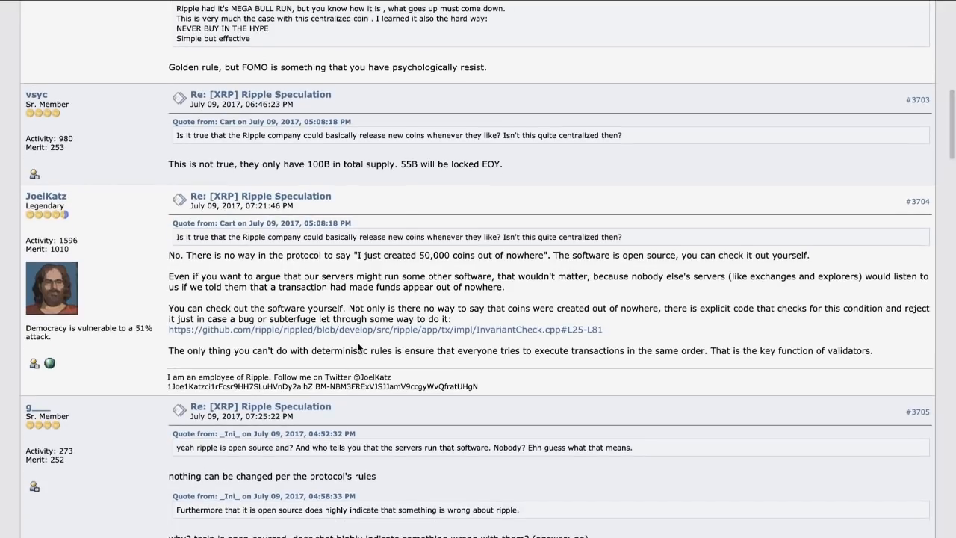
{"action": "scroll", "scroll_direction": "down", "scroll_amount": 3}
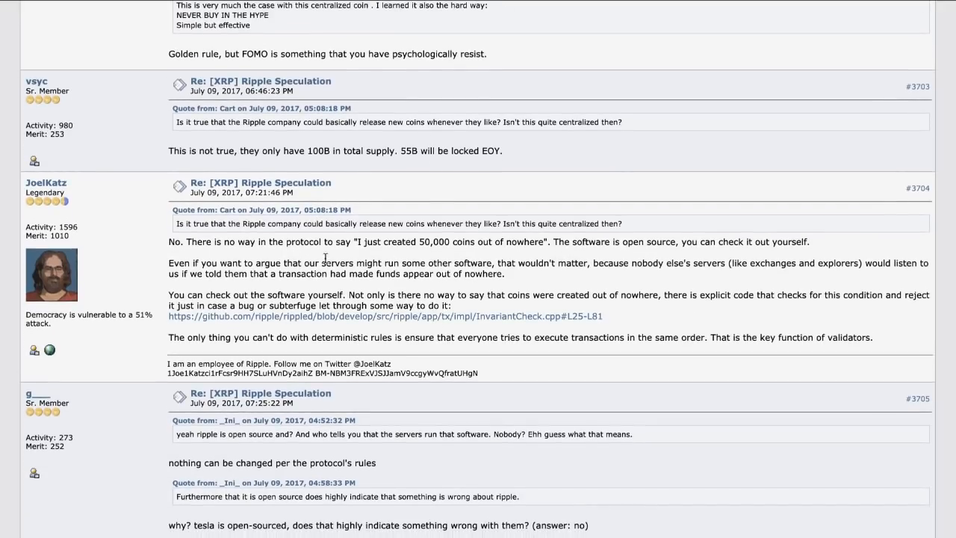
{"action": "scroll", "scroll_direction": "down", "scroll_amount": 3}
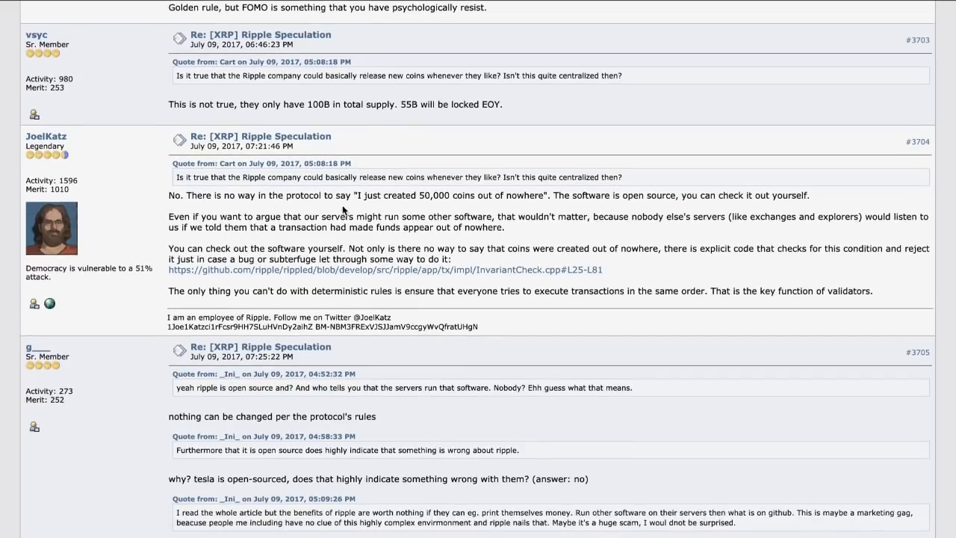
{"action": "mouse_move", "coordinate": [499, 40]}
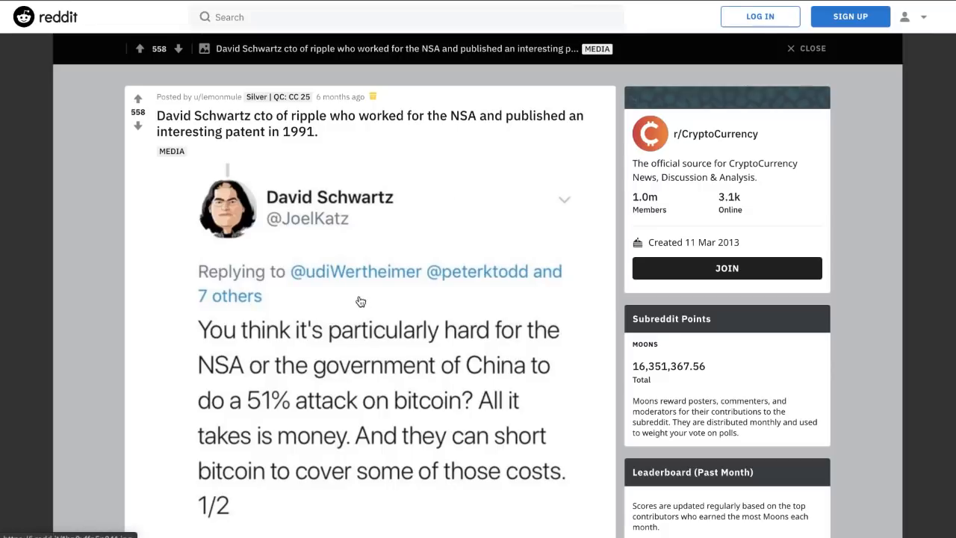
{"action": "mouse_move", "coordinate": [272, 271]}
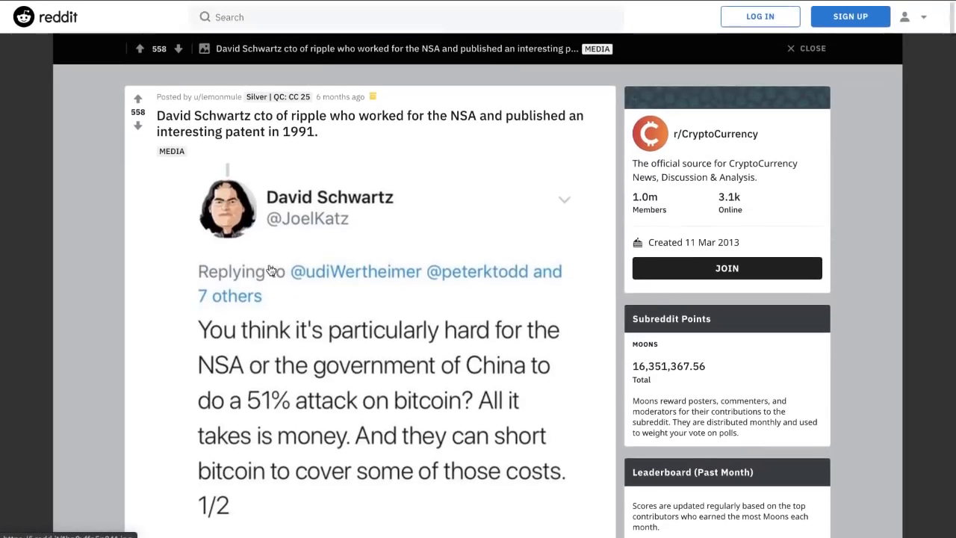
{"action": "mouse_move", "coordinate": [426, 117]}
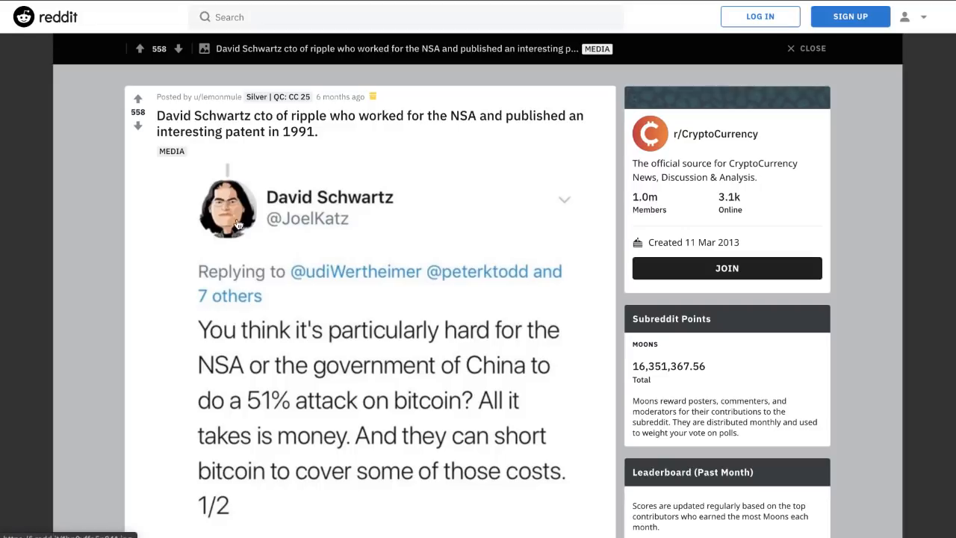
Step: Scroll the r/CryptoCurrency post to fully read Schwartz's embedded tweet on 51% attacks
{"action": "scroll", "scroll_direction": "down", "scroll_amount": 3}
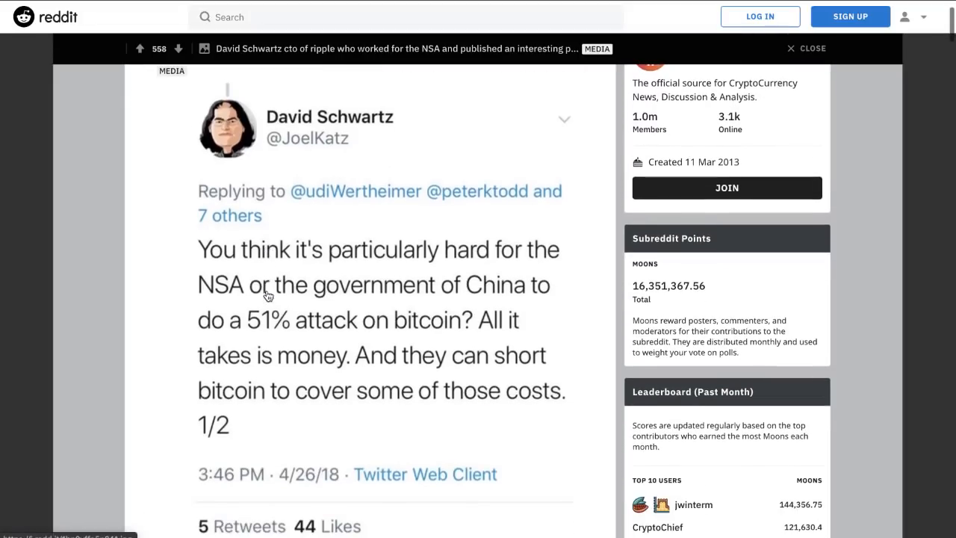
{"action": "mouse_move", "coordinate": [351, 248]}
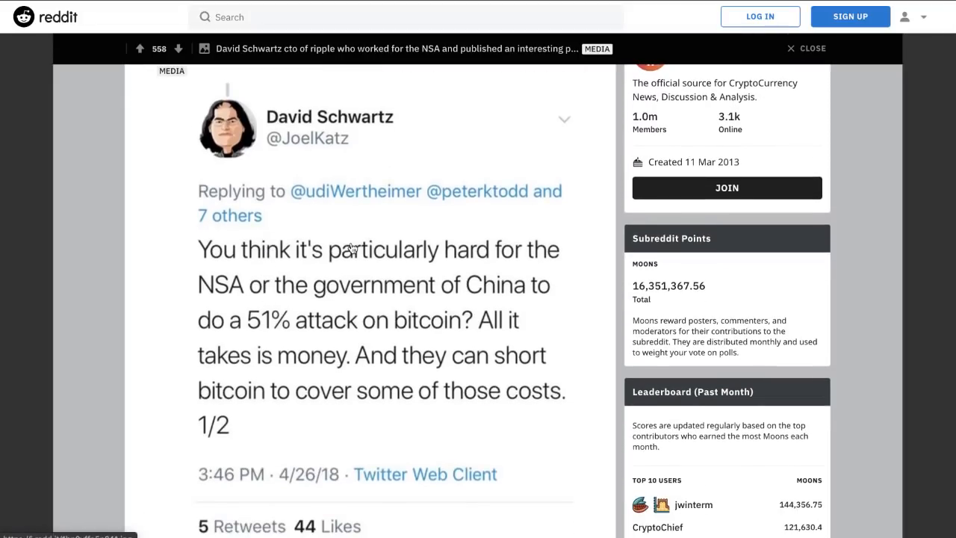
{"action": "mouse_move", "coordinate": [347, 359]}
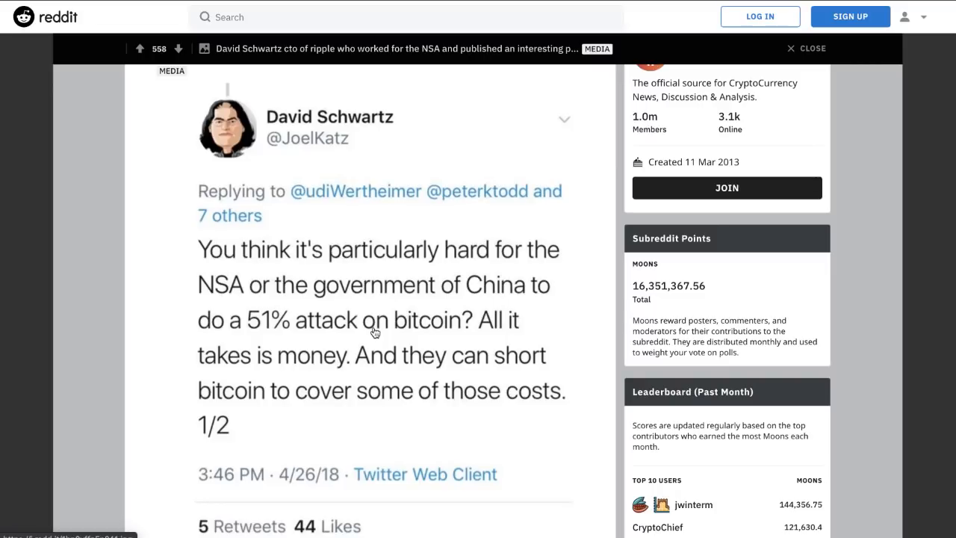
{"action": "mouse_move", "coordinate": [406, 218]}
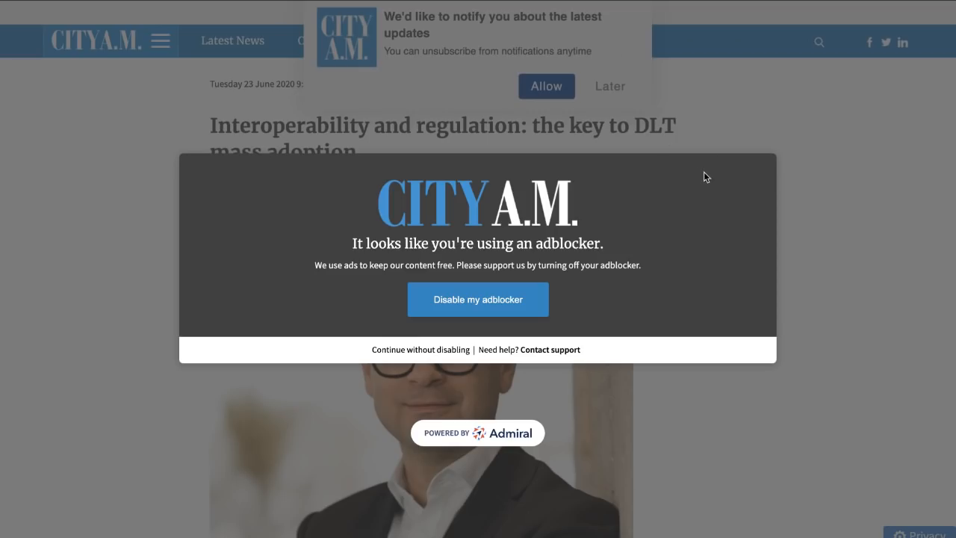
{"action": "mouse_move", "coordinate": [595, 134]}
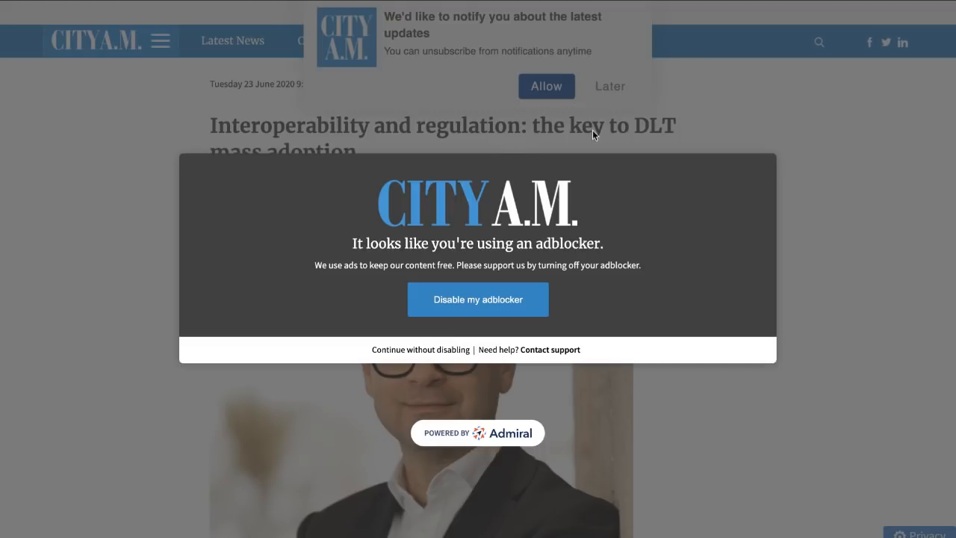
{"action": "mouse_move", "coordinate": [657, 57]}
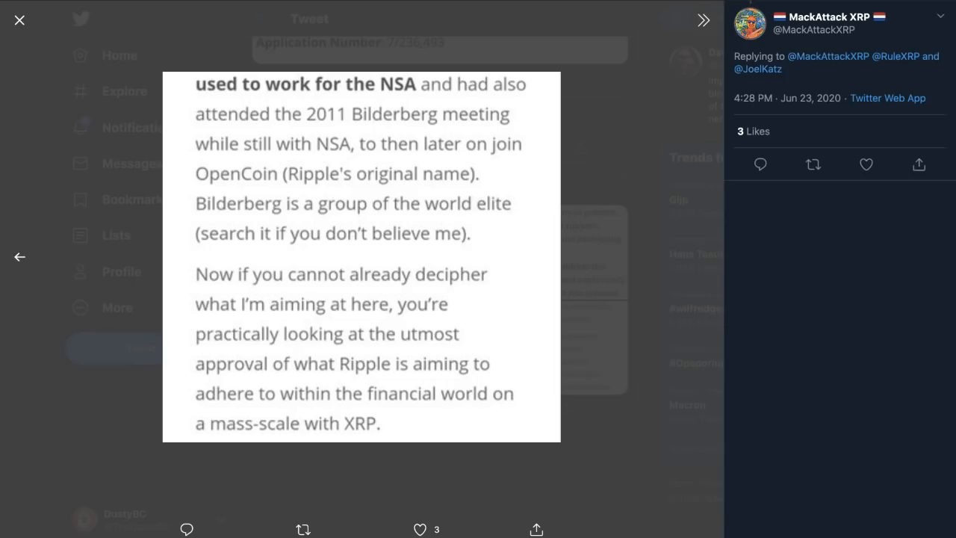
Step: Enlarge the tweet's patent-history image for Schwartz's 1988 patent, then leave the viewer
{"action": "left_click", "coordinate": [21, 21]}
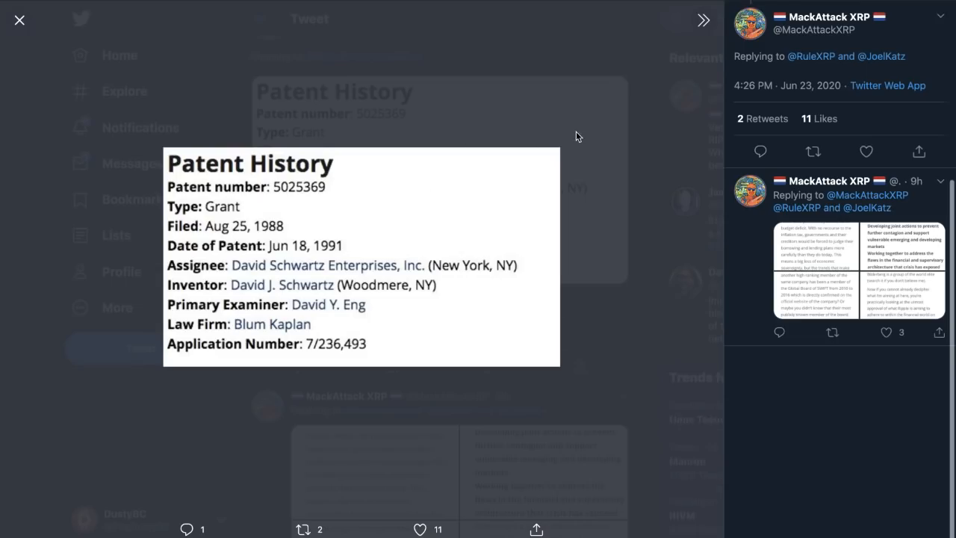
{"action": "left_click", "coordinate": [18, 17]}
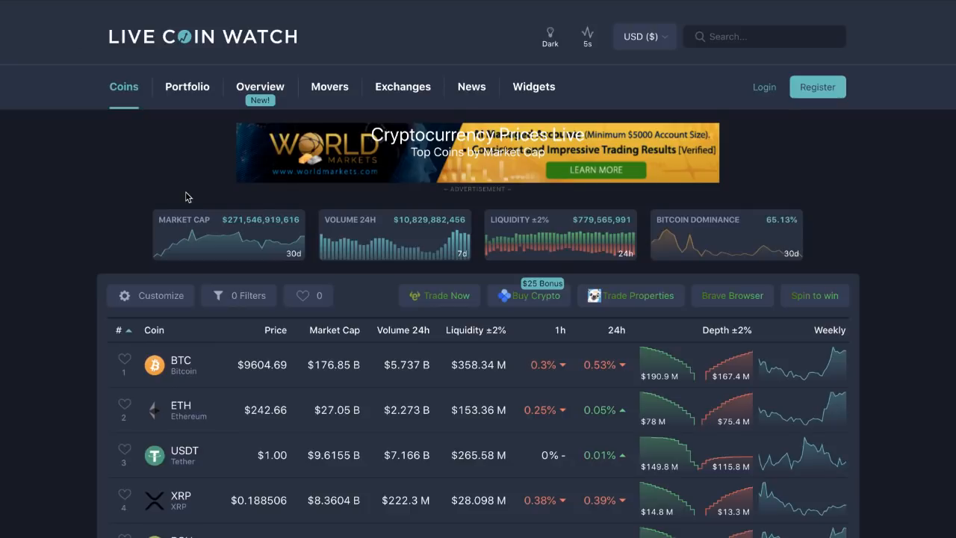
Step: Scroll Live Coin Watch to the price table showing Bitcoin at $9,607.47
{"action": "scroll", "scroll_direction": "down", "scroll_amount": 3}
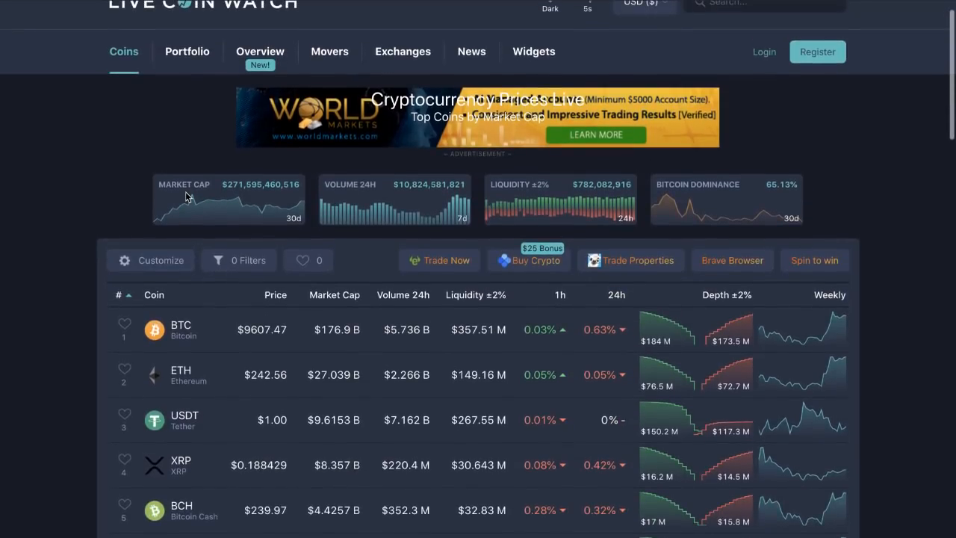